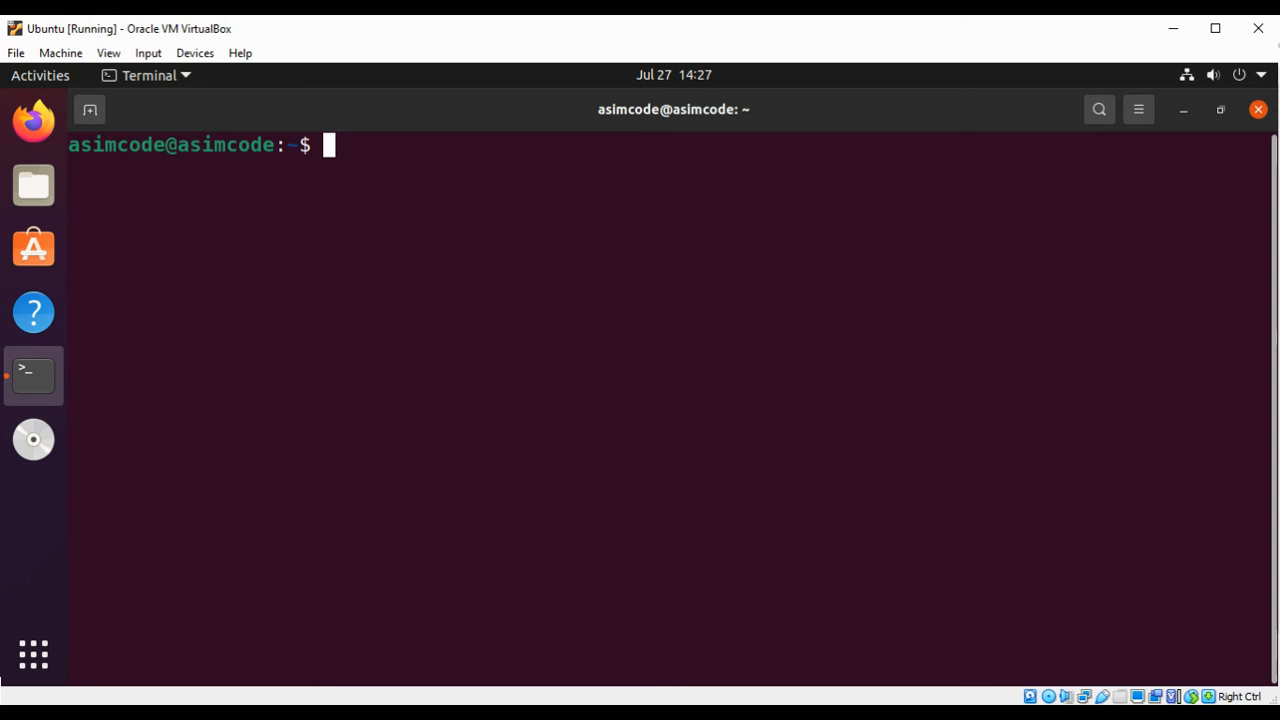
mouse_move(534, 165)
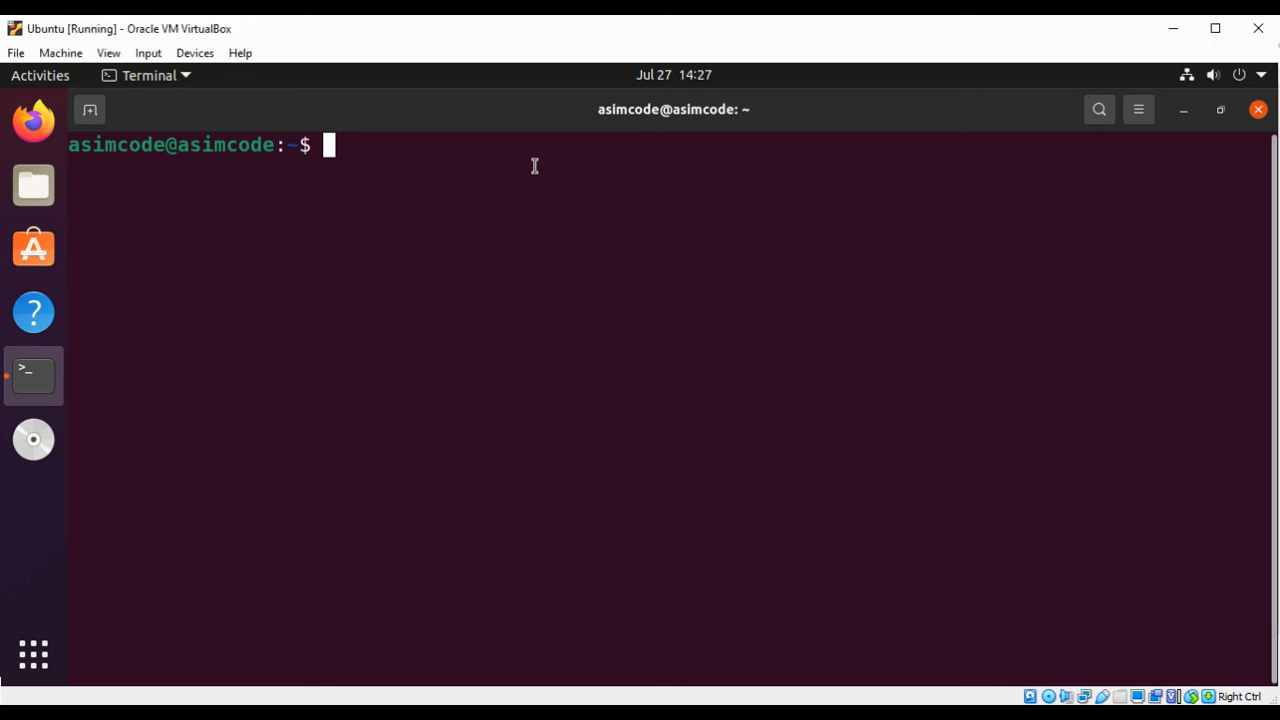
List the contents of /opt/lampp/ with ls to see the XAMPP installation files
text(su)
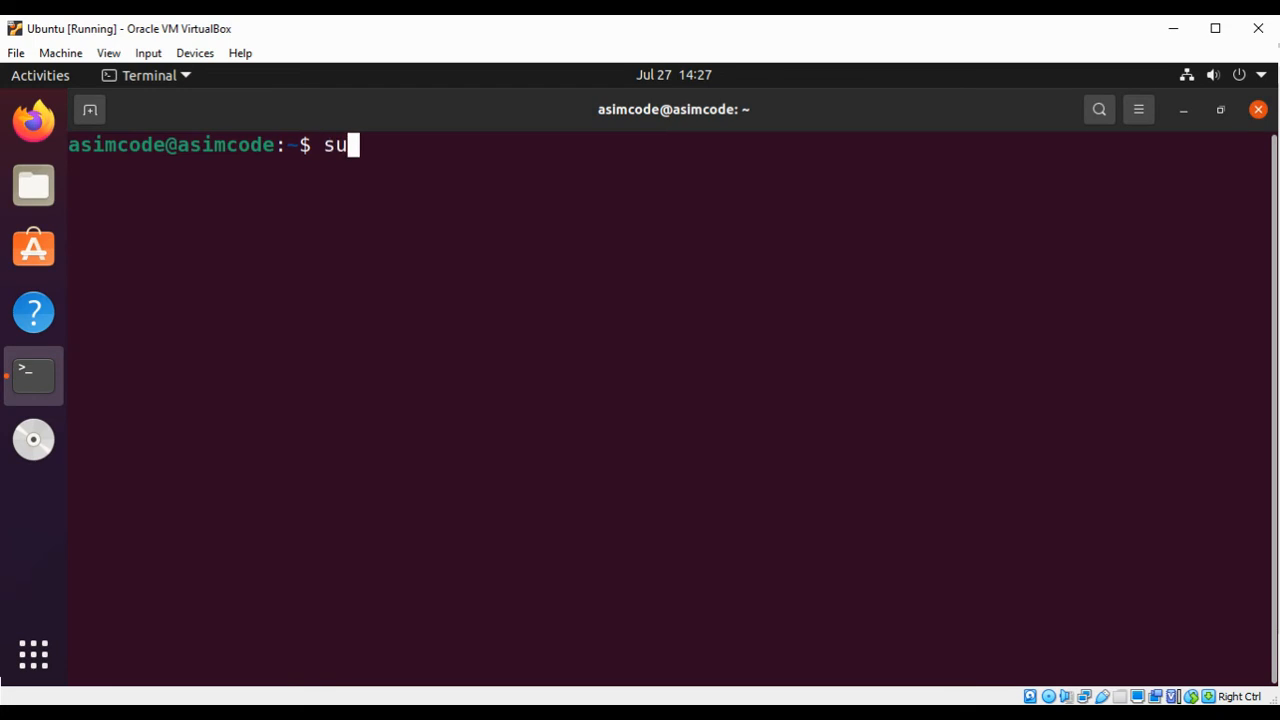
text(do)
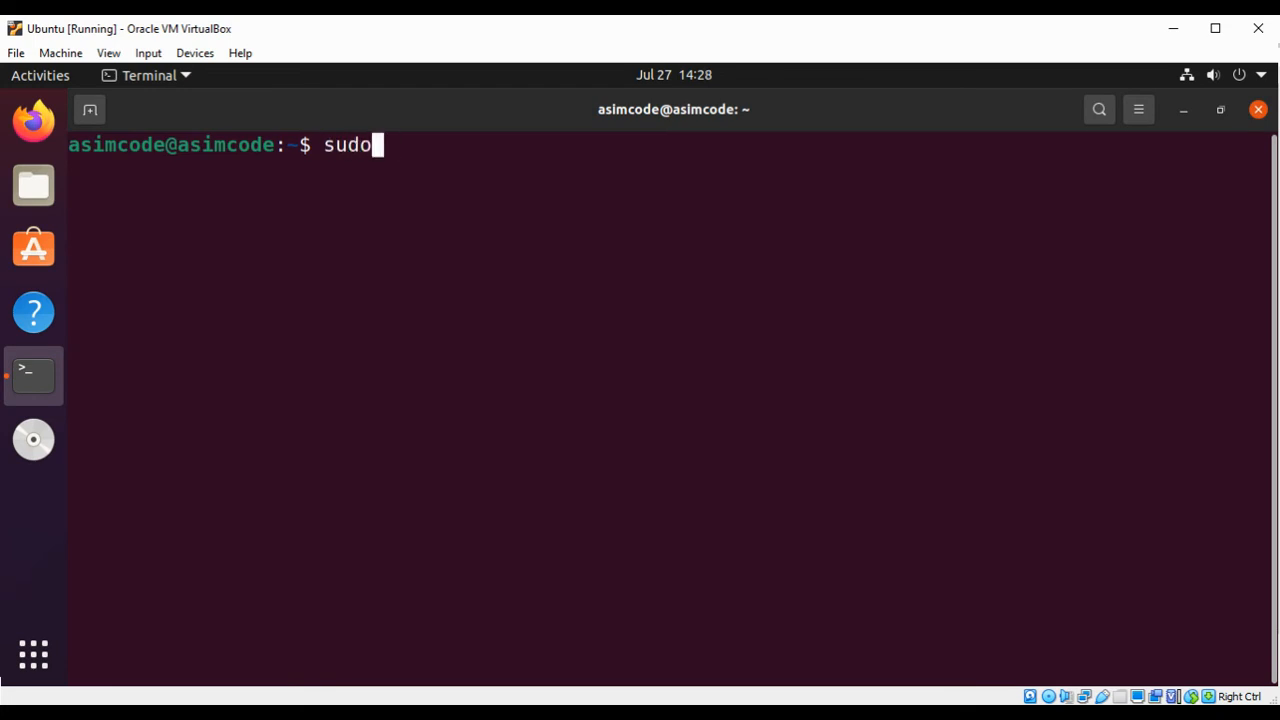
text(ls)
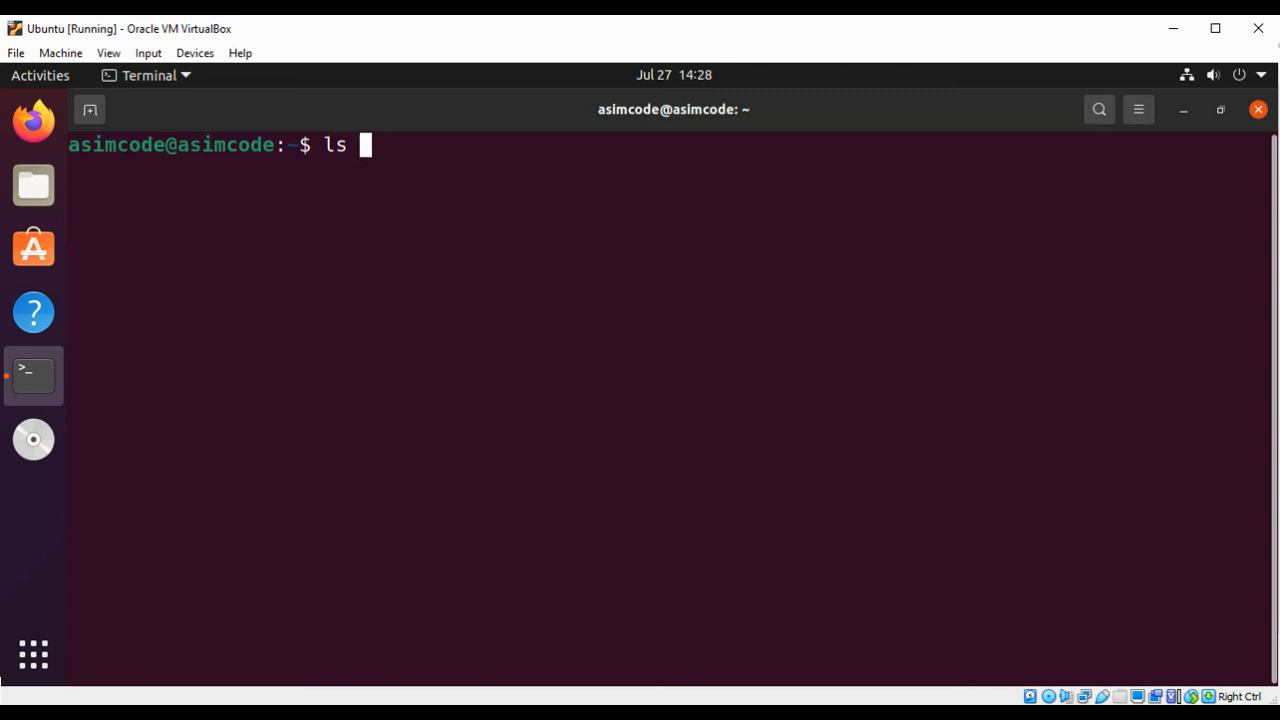
text(/o)
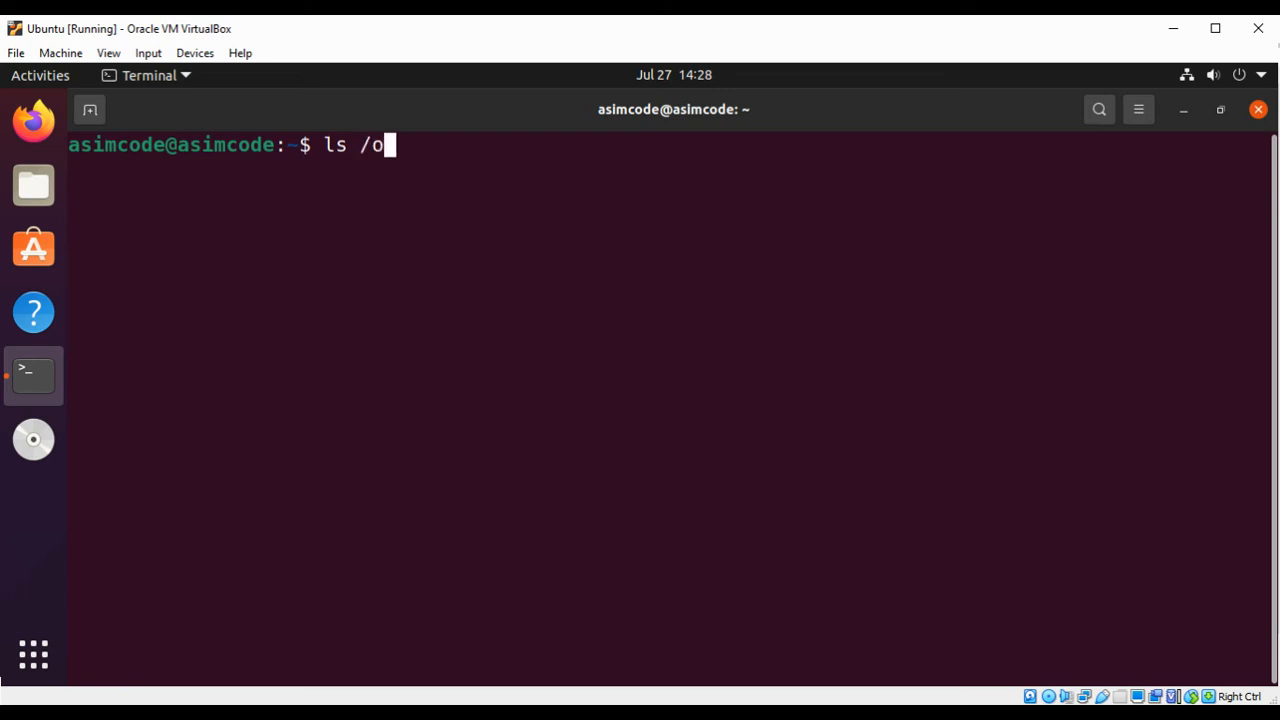
text(pt/l)
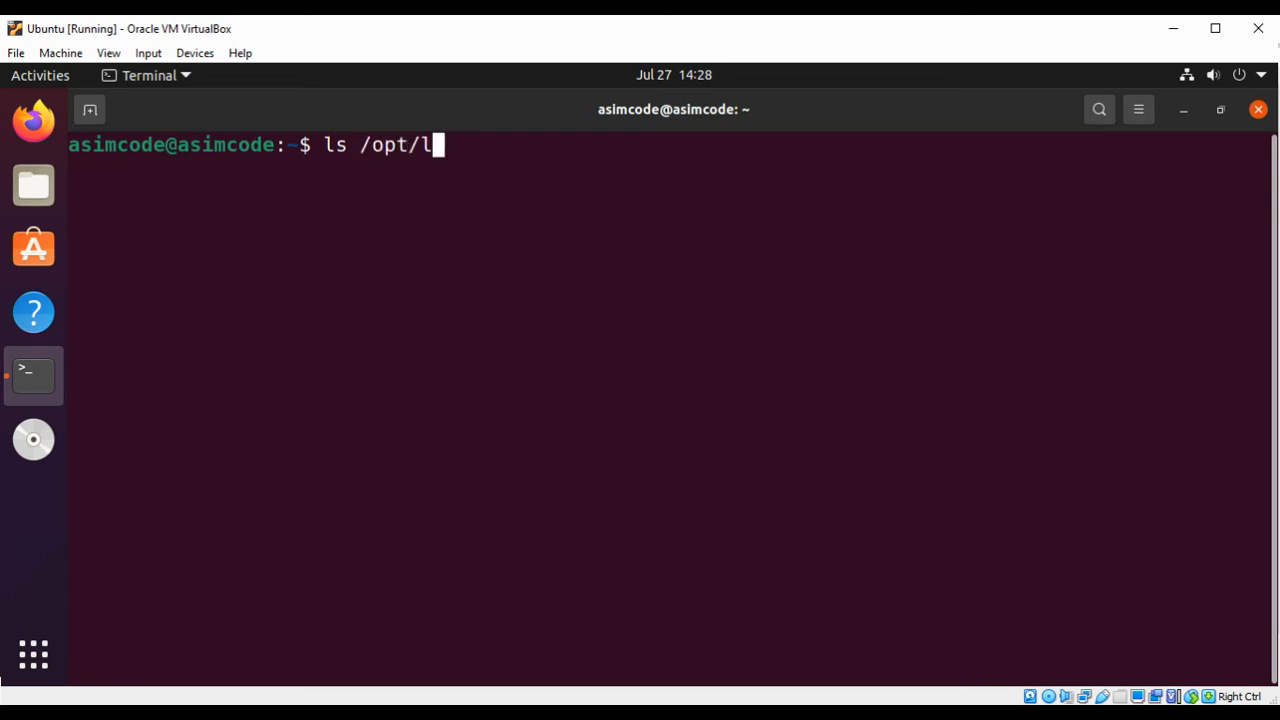
text(am)
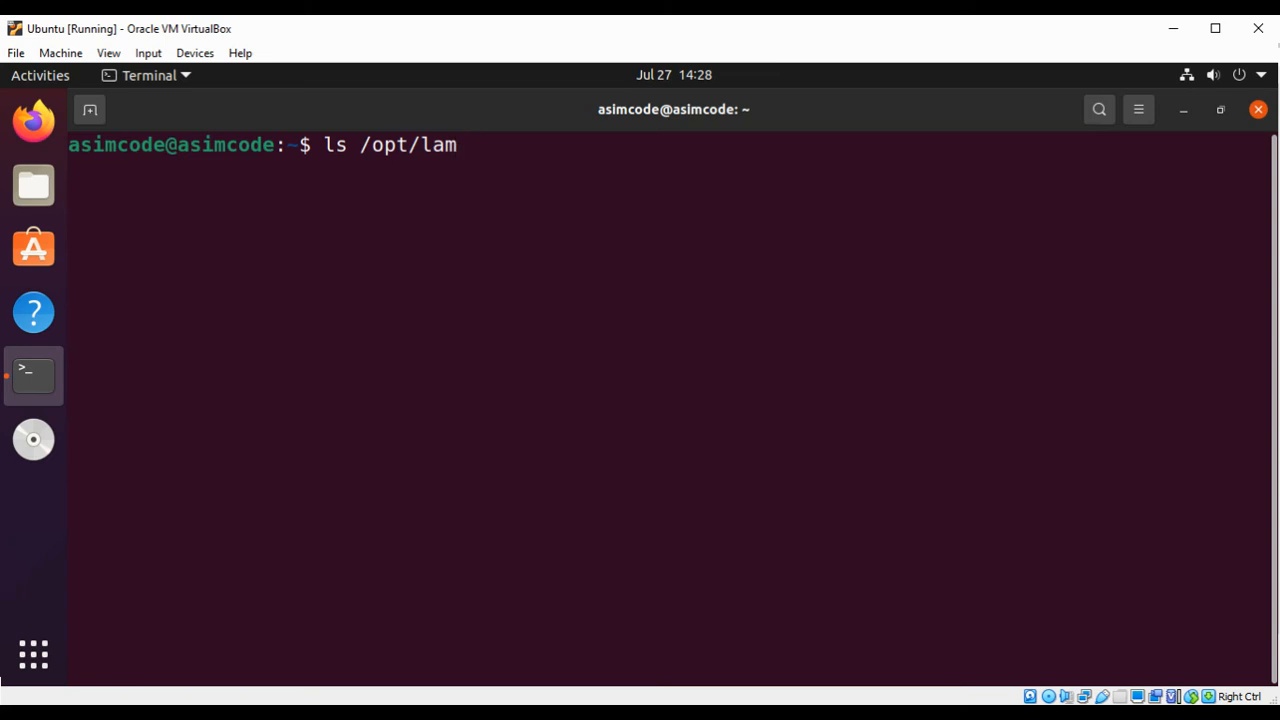
text(pp)
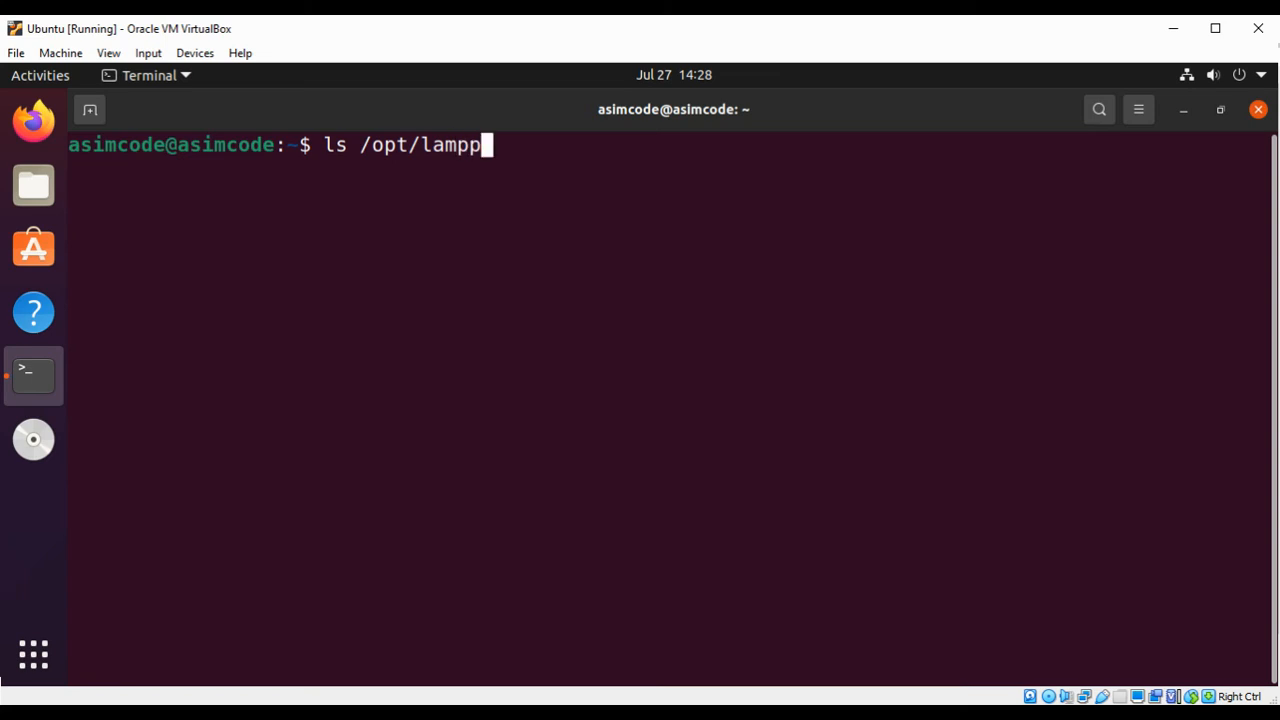
text(/)
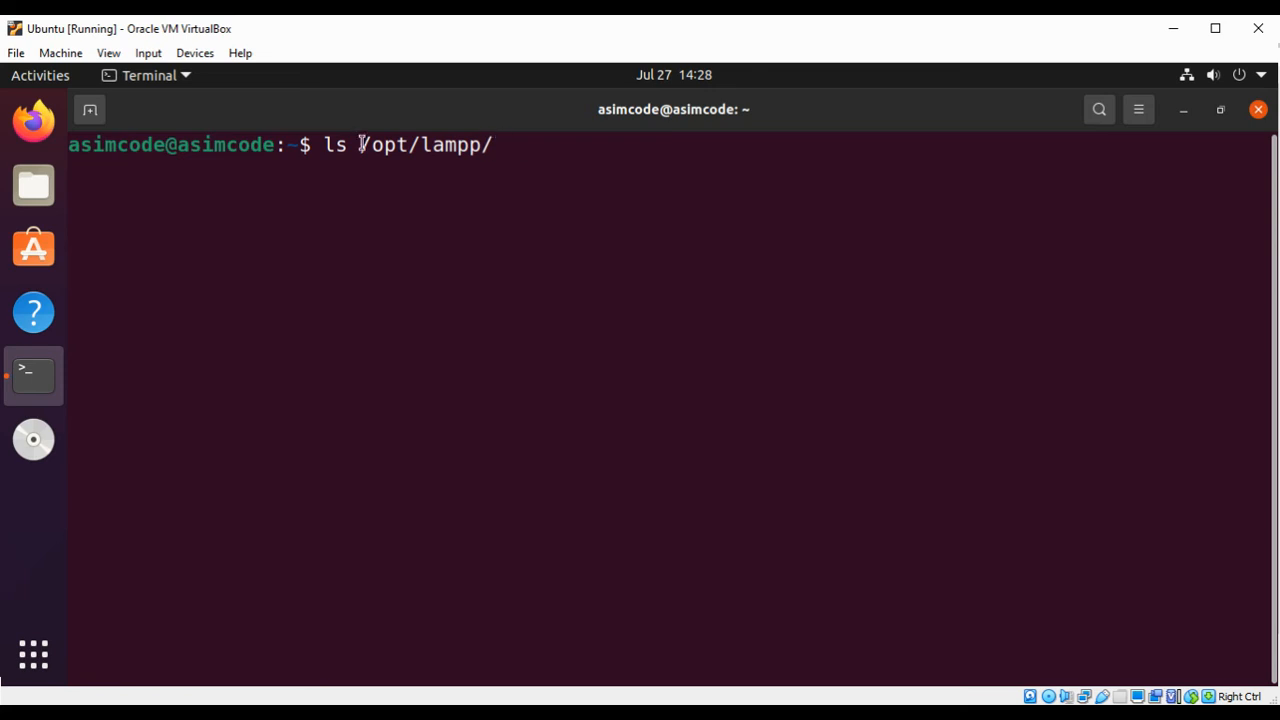
mouse_move(495, 144)
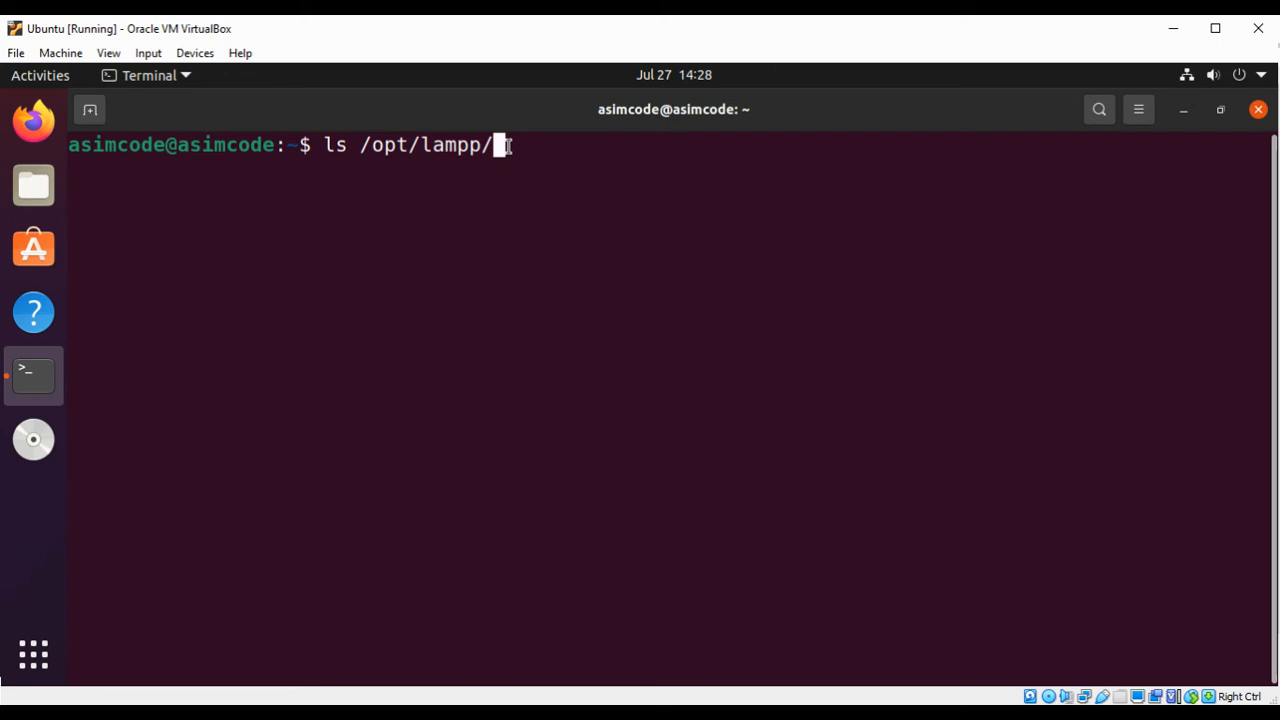
key(Return)
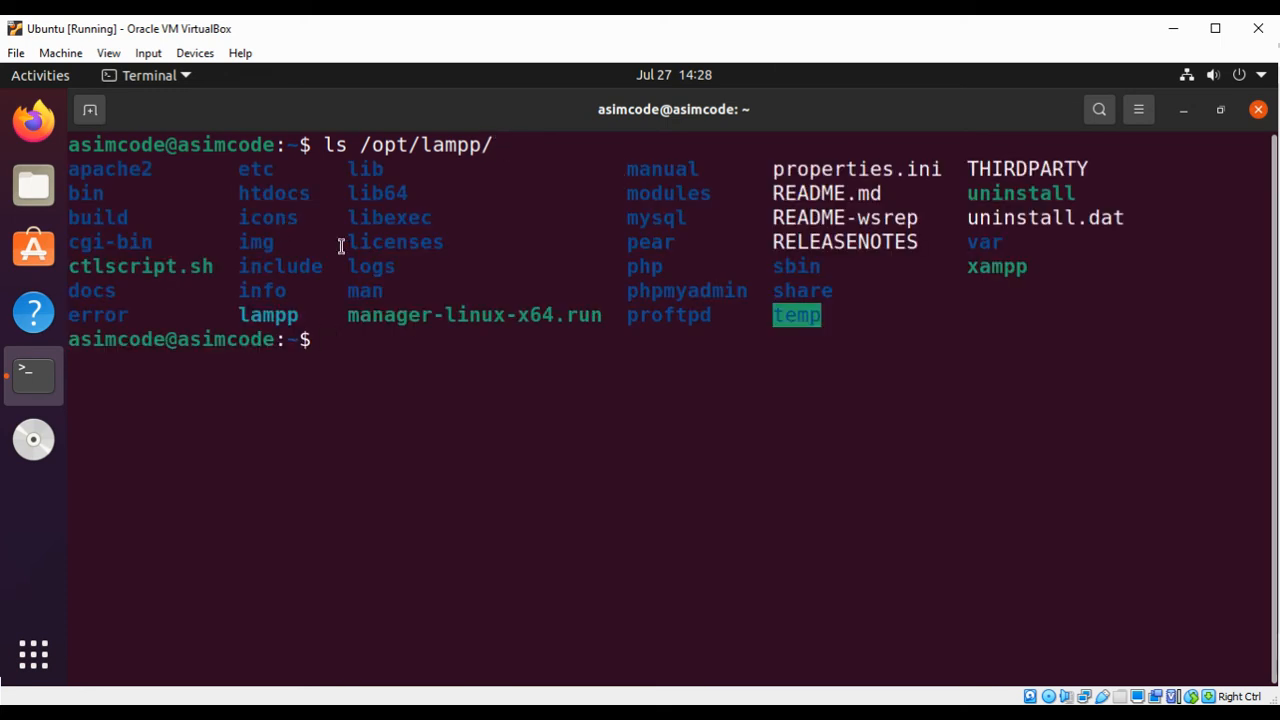
mouse_move(361, 338)
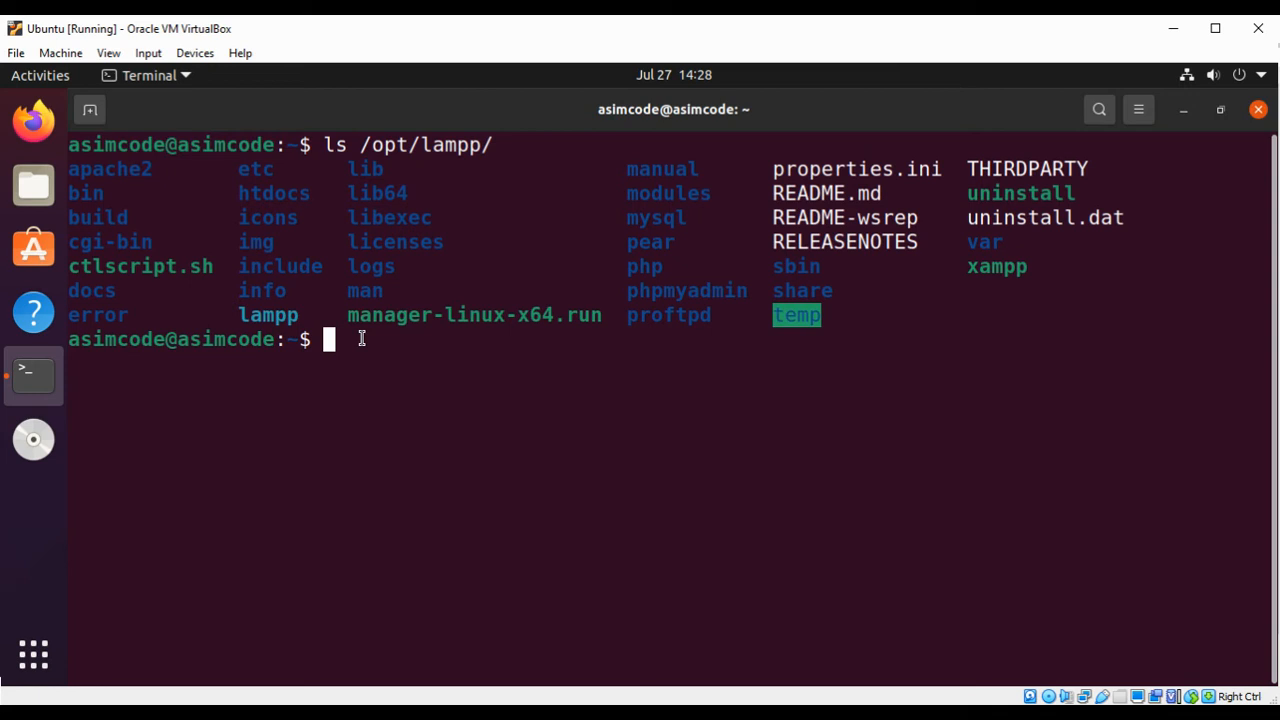
Run sudo /opt/lampp/lampp start so Apache, MySQL and ProFTPD report ok
text(sudo)
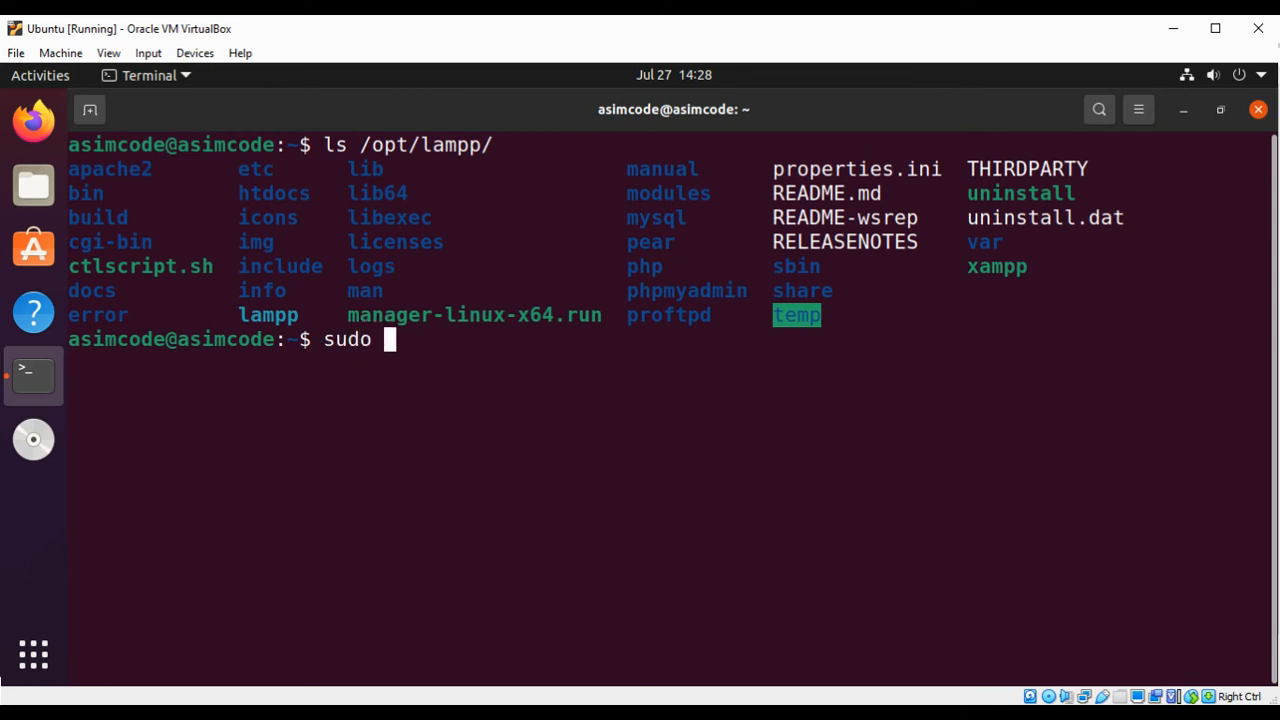
text(/opt/)
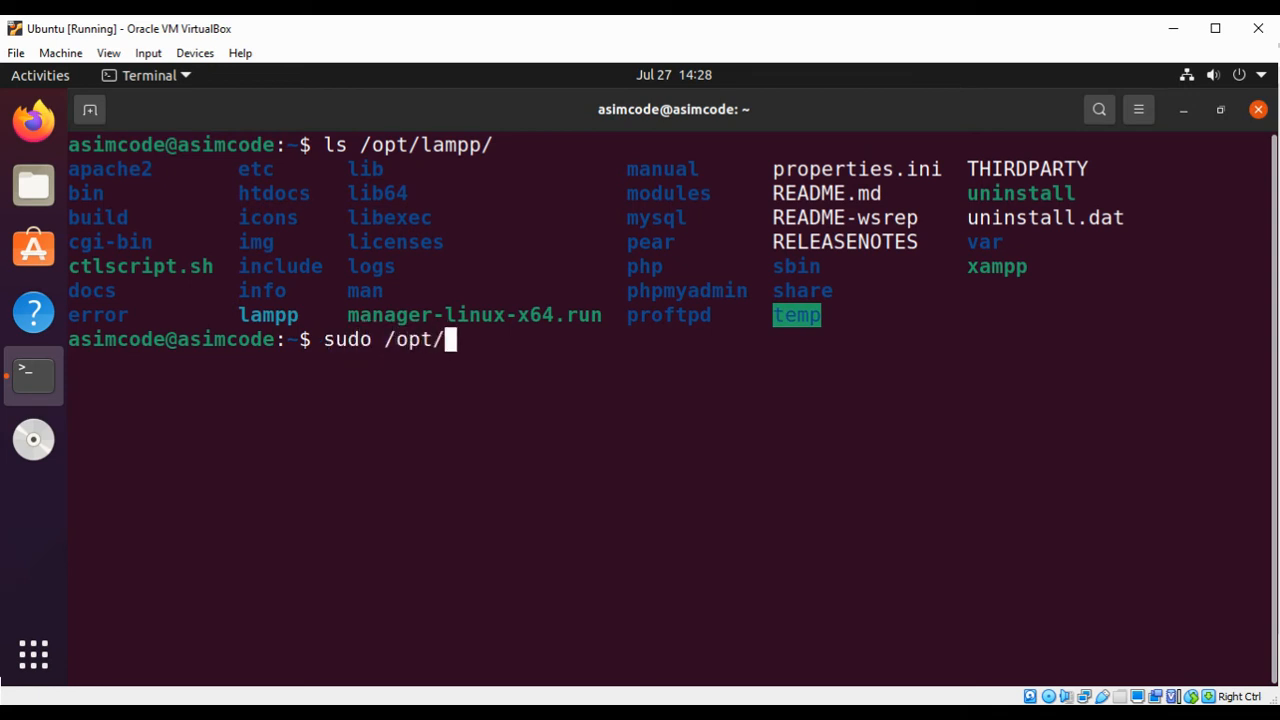
text(lam)
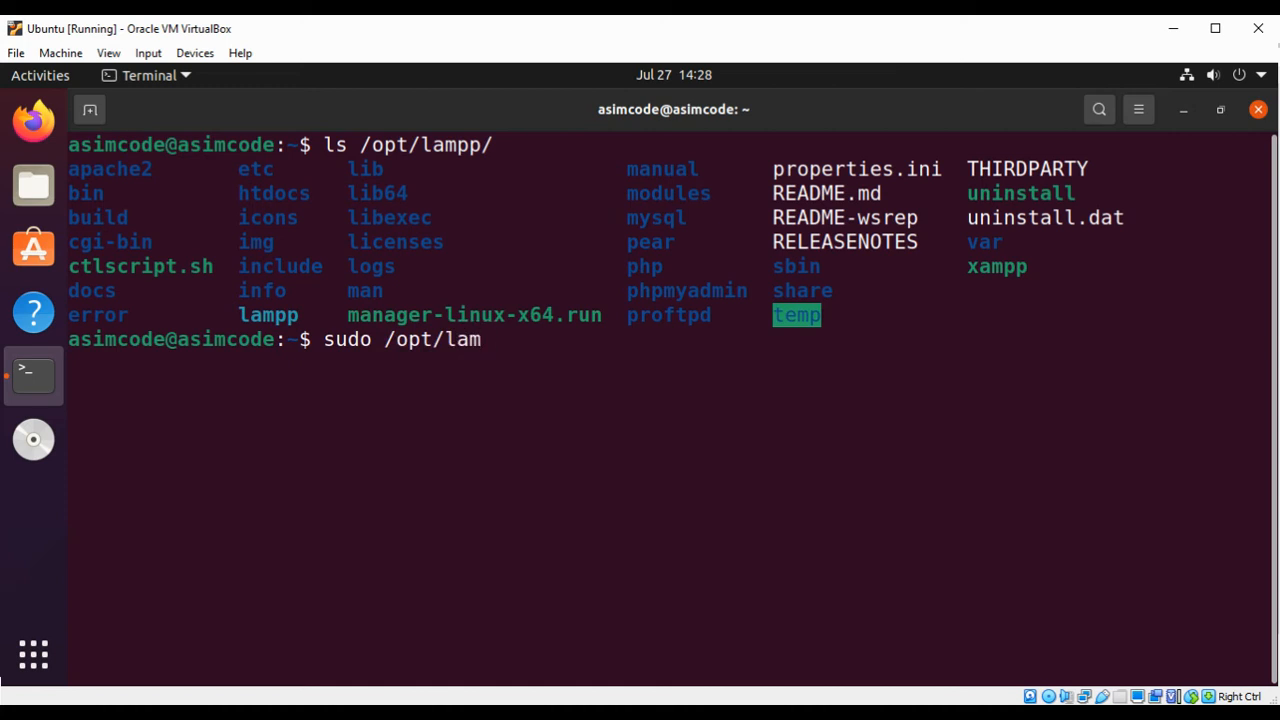
text(pp/)
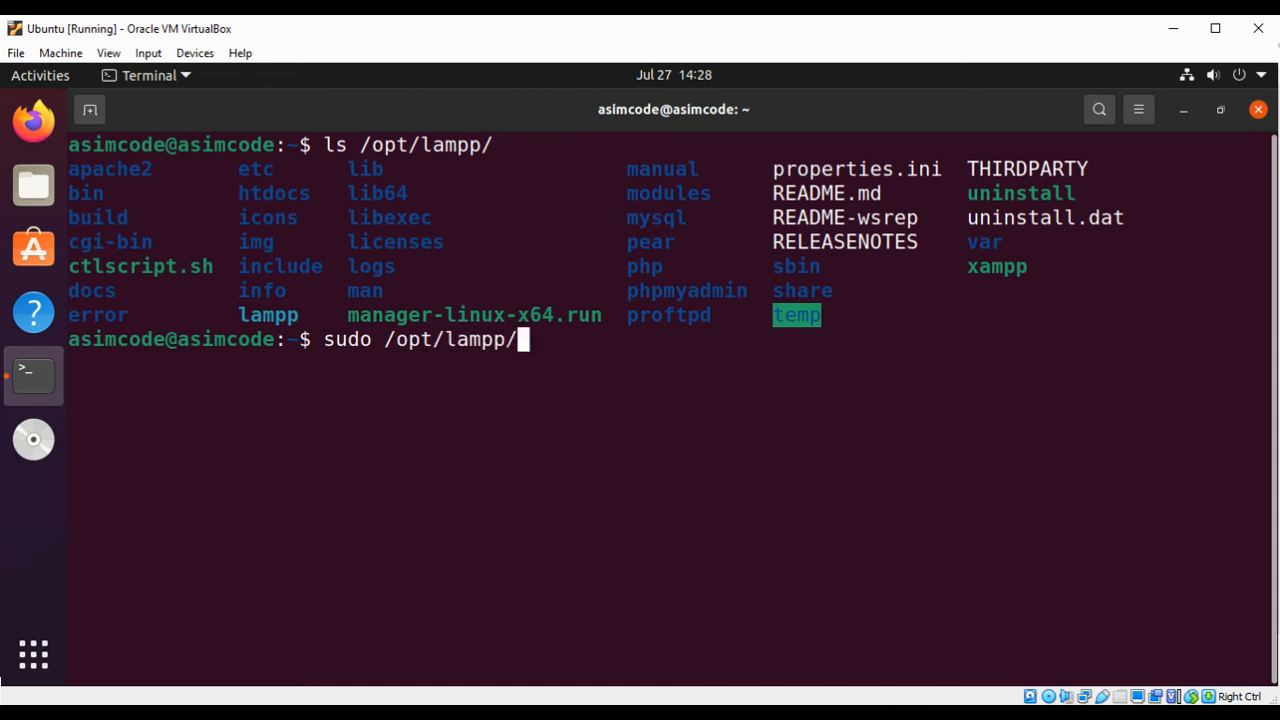
text(lampp)
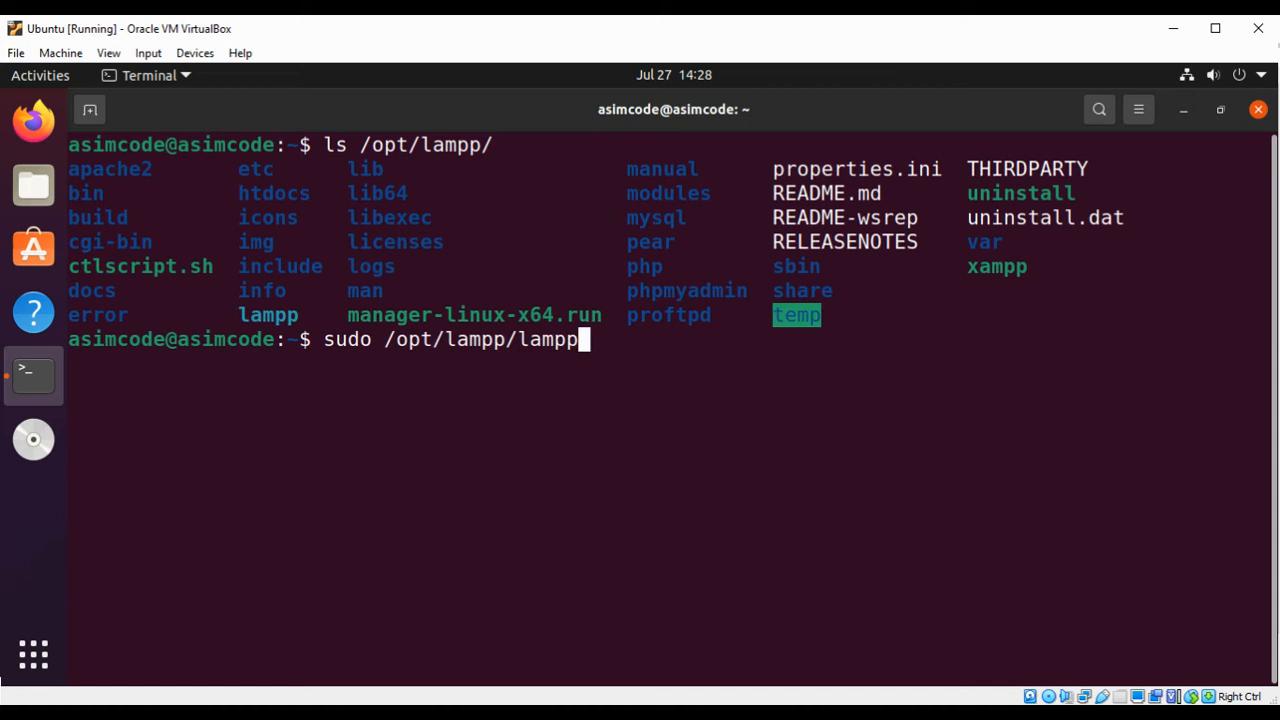
text(start)
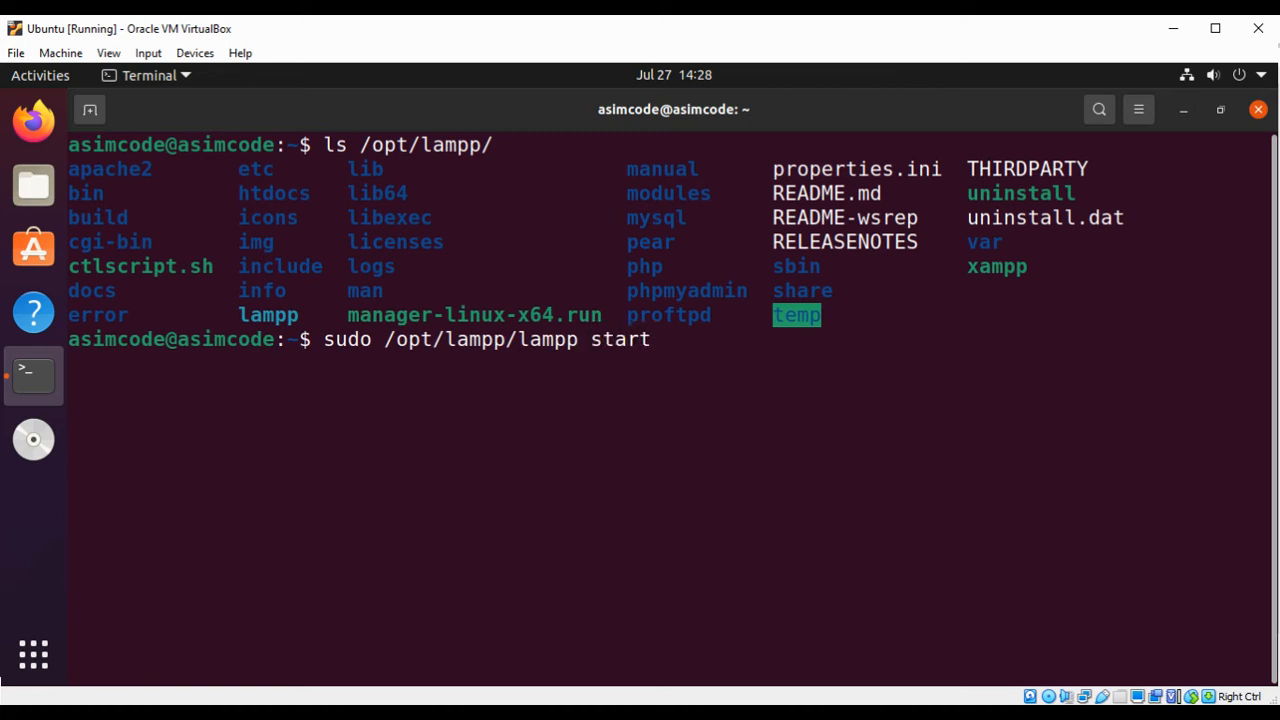
key(Return)
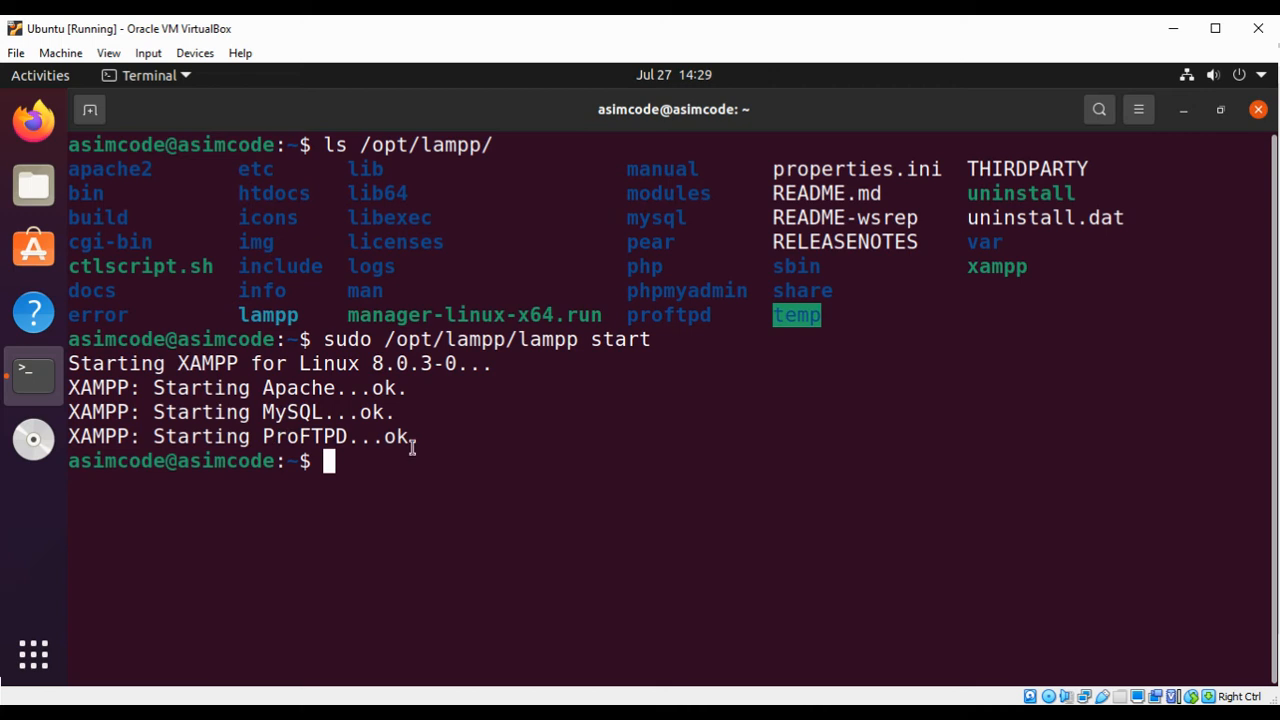
mouse_move(242, 412)
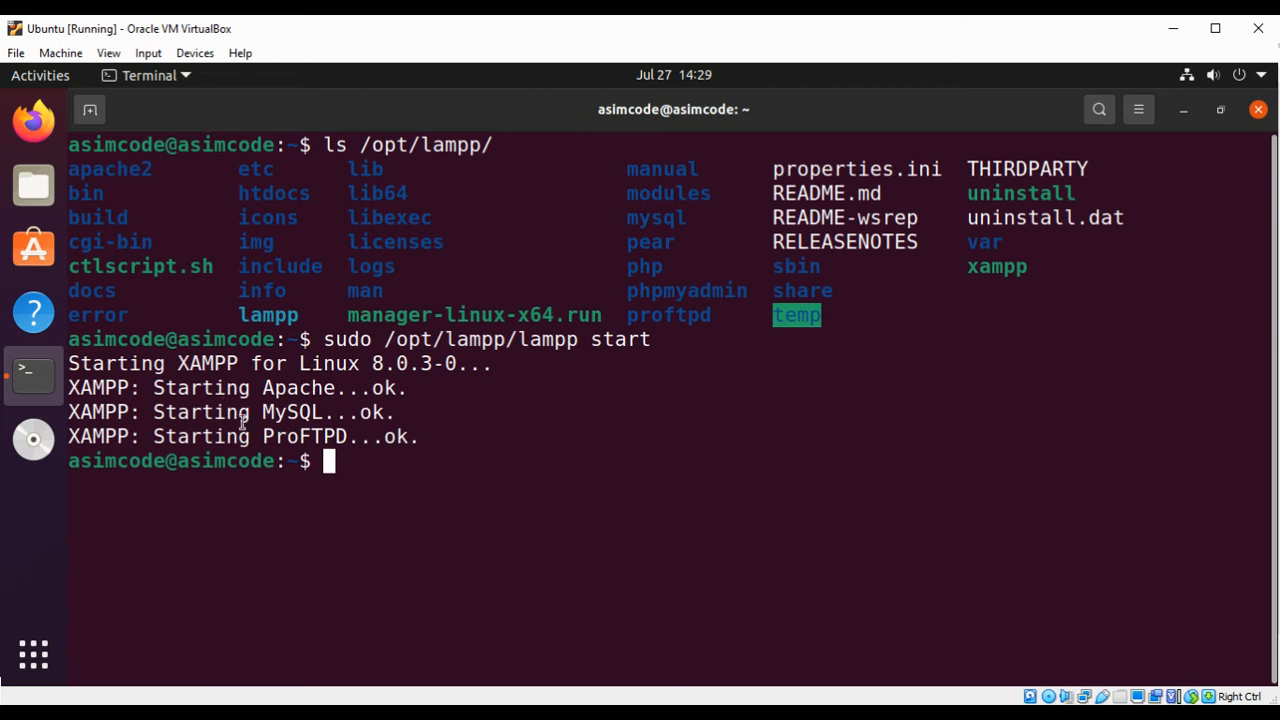
mouse_move(336, 402)
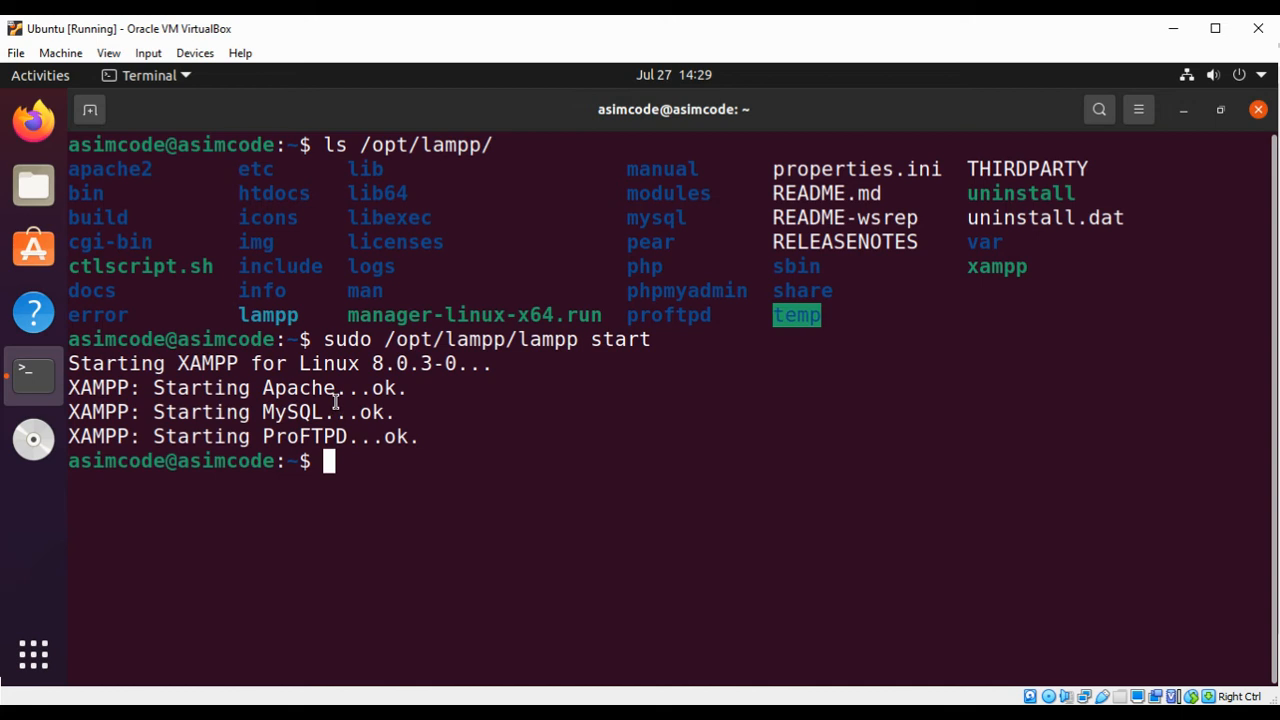
mouse_move(15, 413)
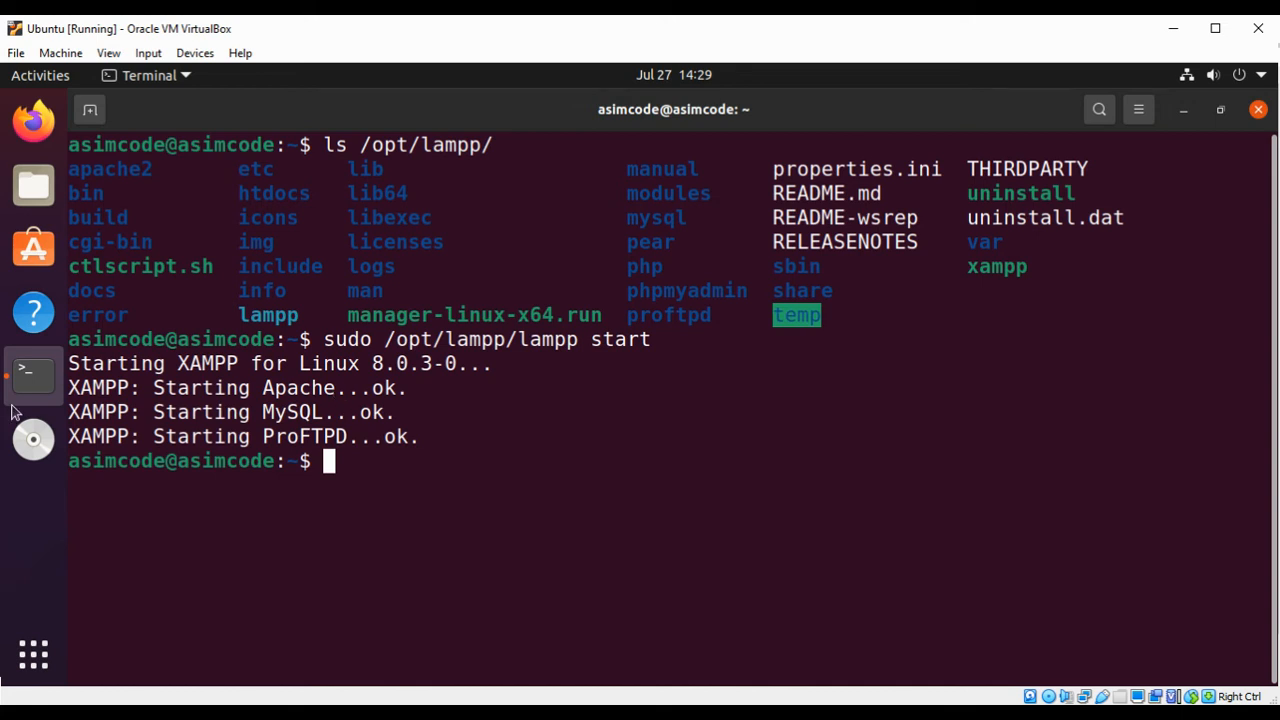
mouse_move(33, 375)
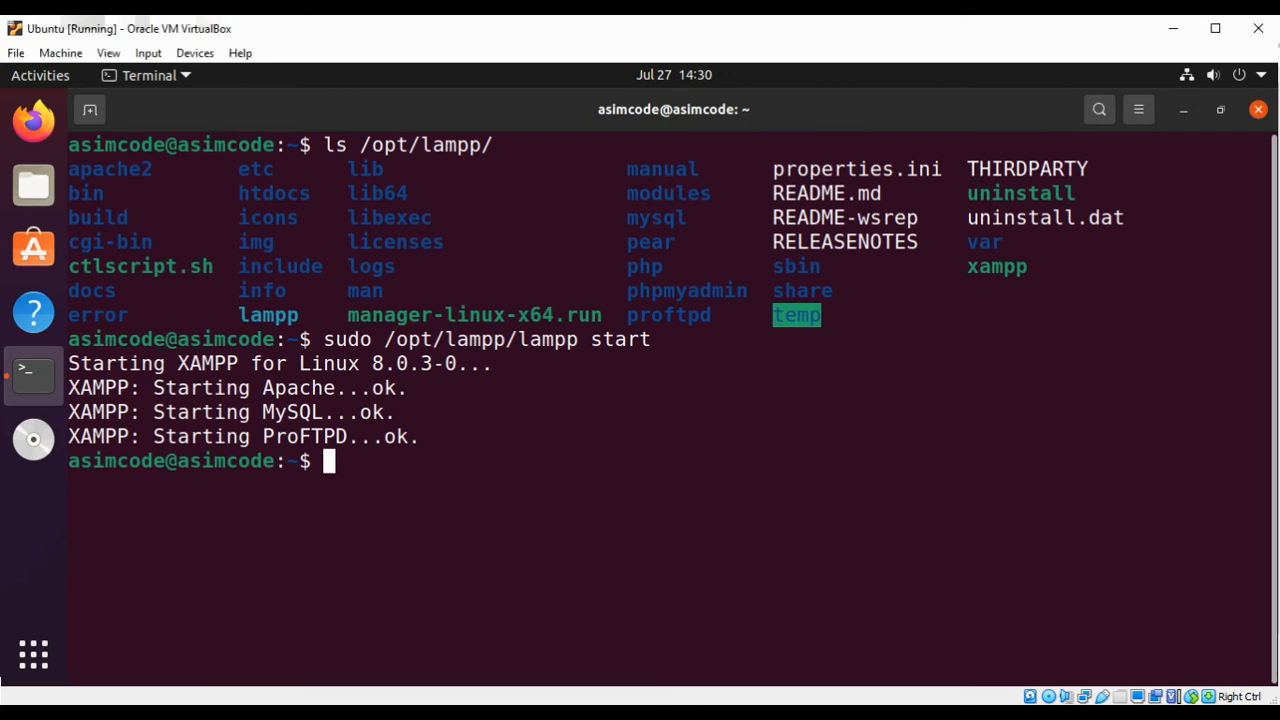
mouse_move(564, 37)
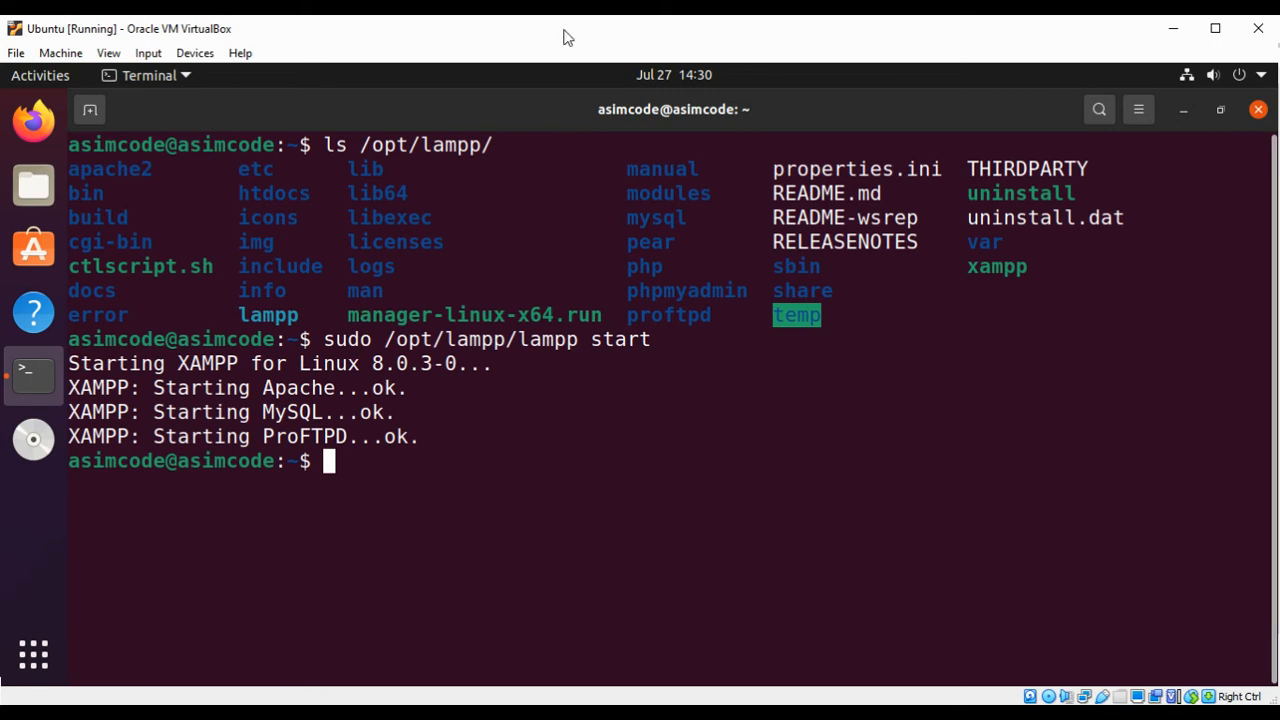
mouse_move(635, 235)
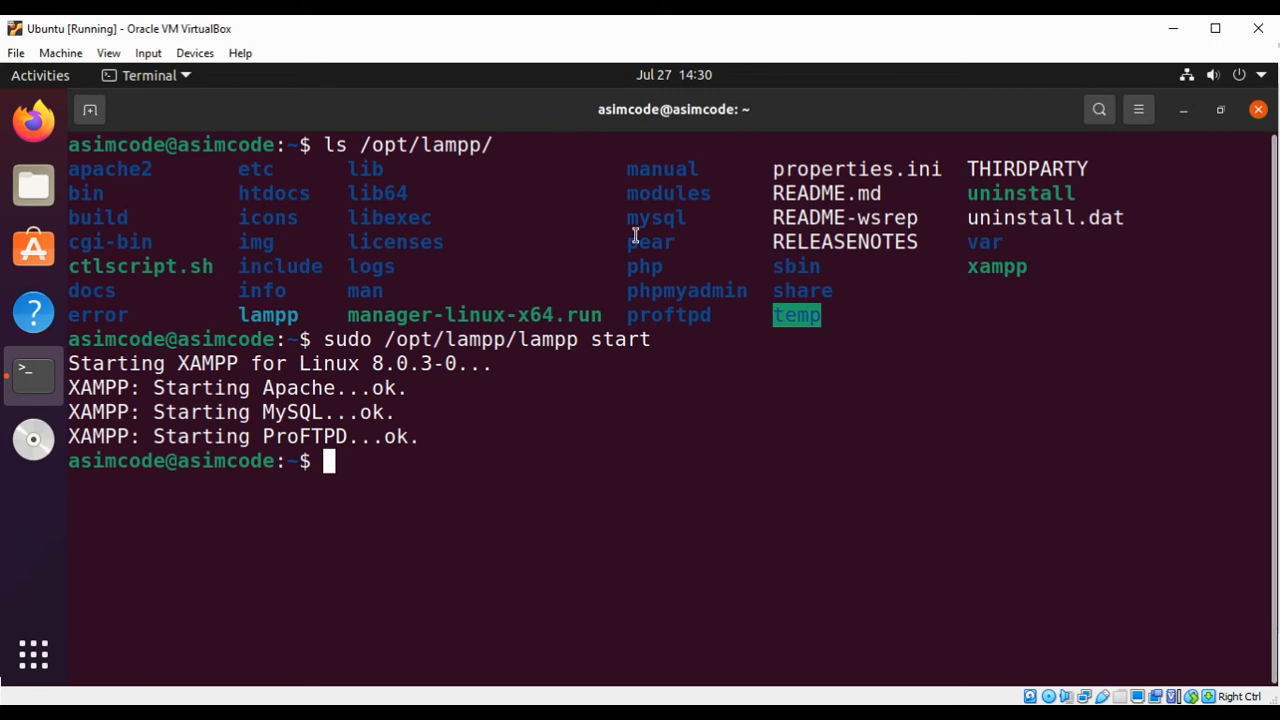
Remove the stray prompt character and type the client path /opt/lampp/bin/mysql
text(su)
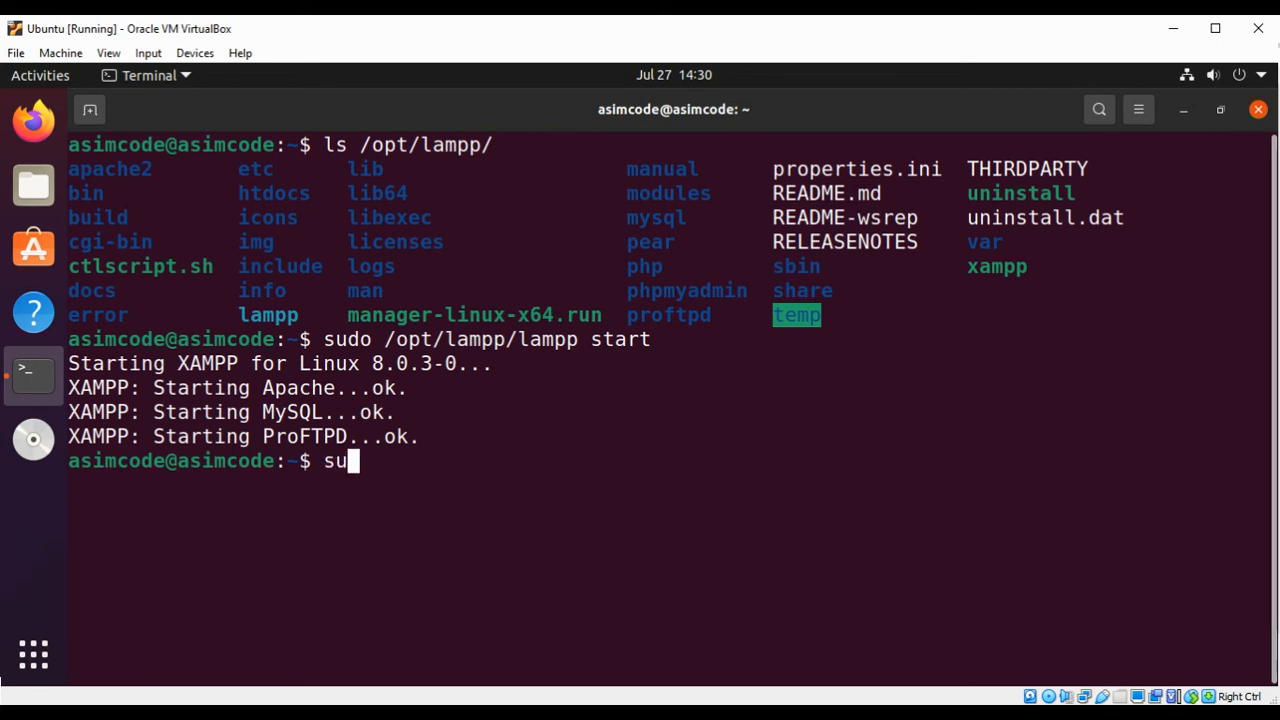
text(do)
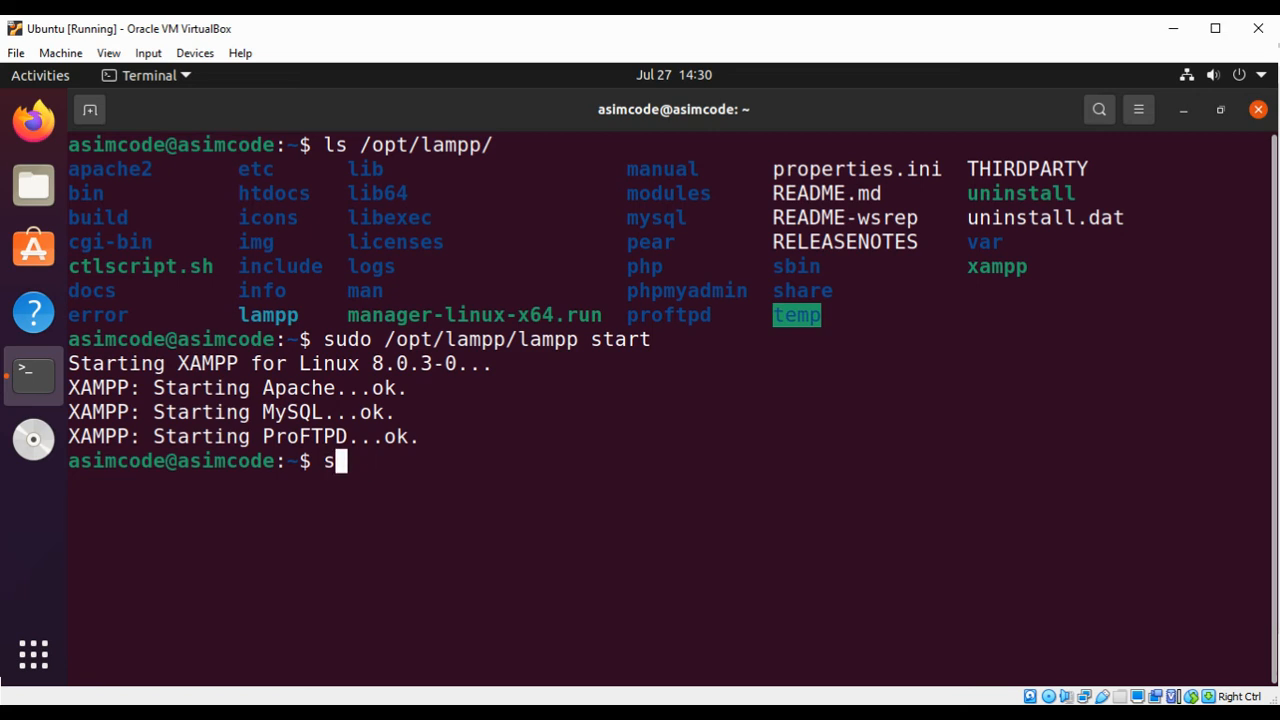
key(BackSpace)
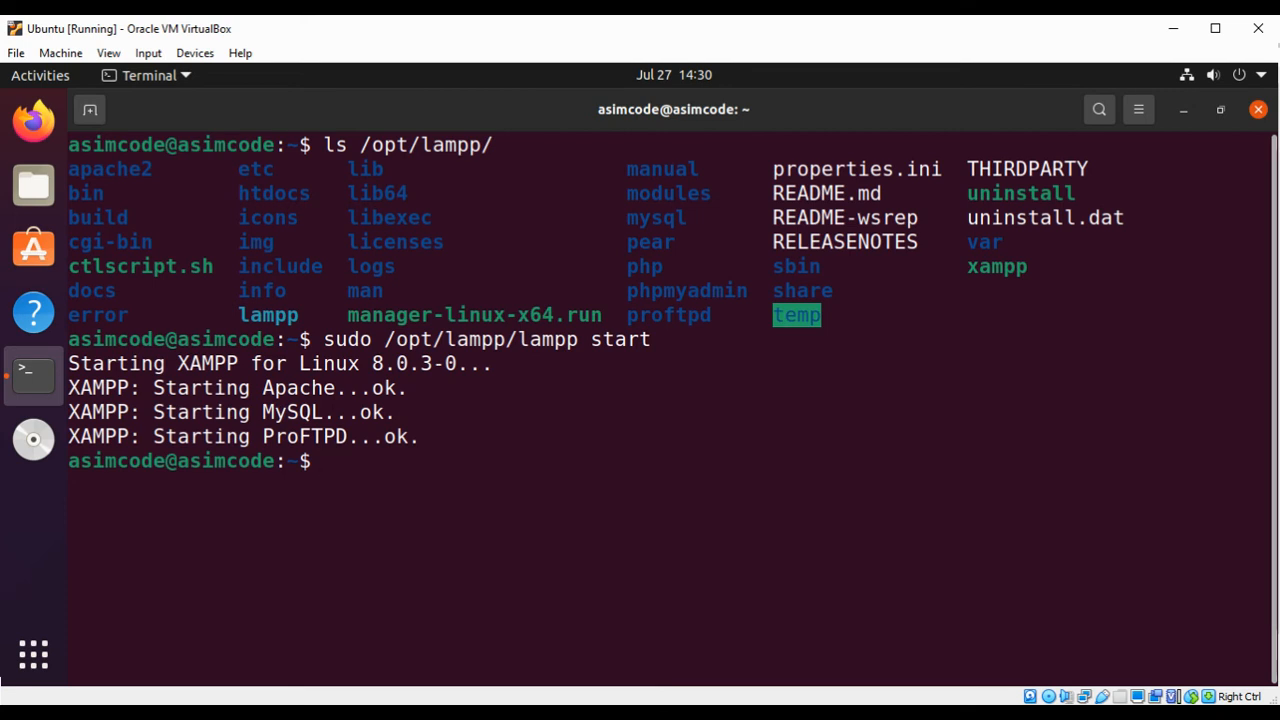
text(/opt)
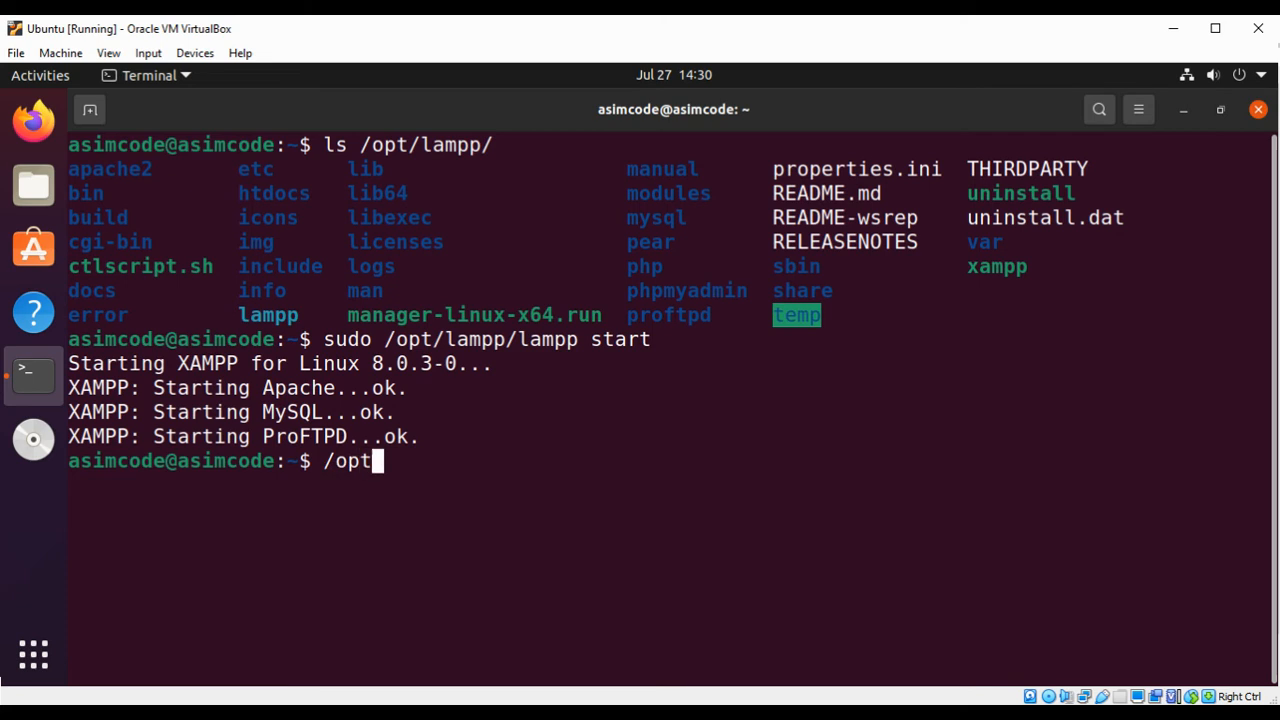
text(/)
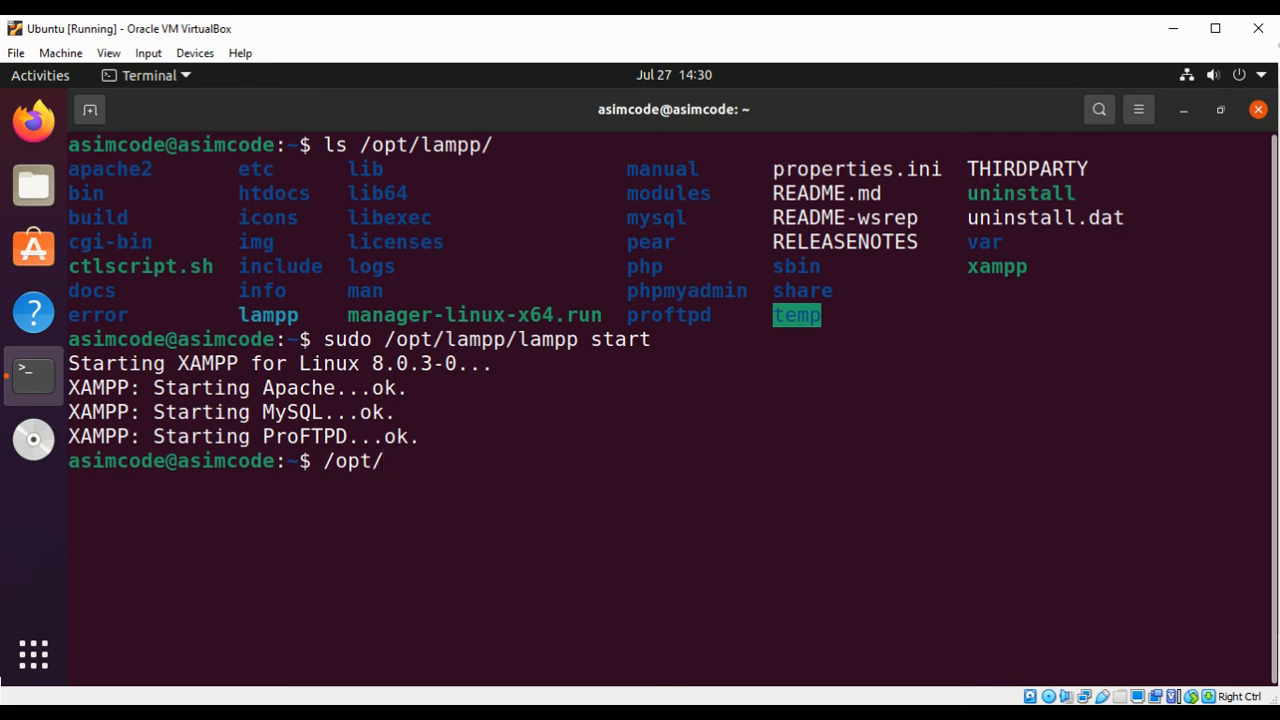
text(lampp)
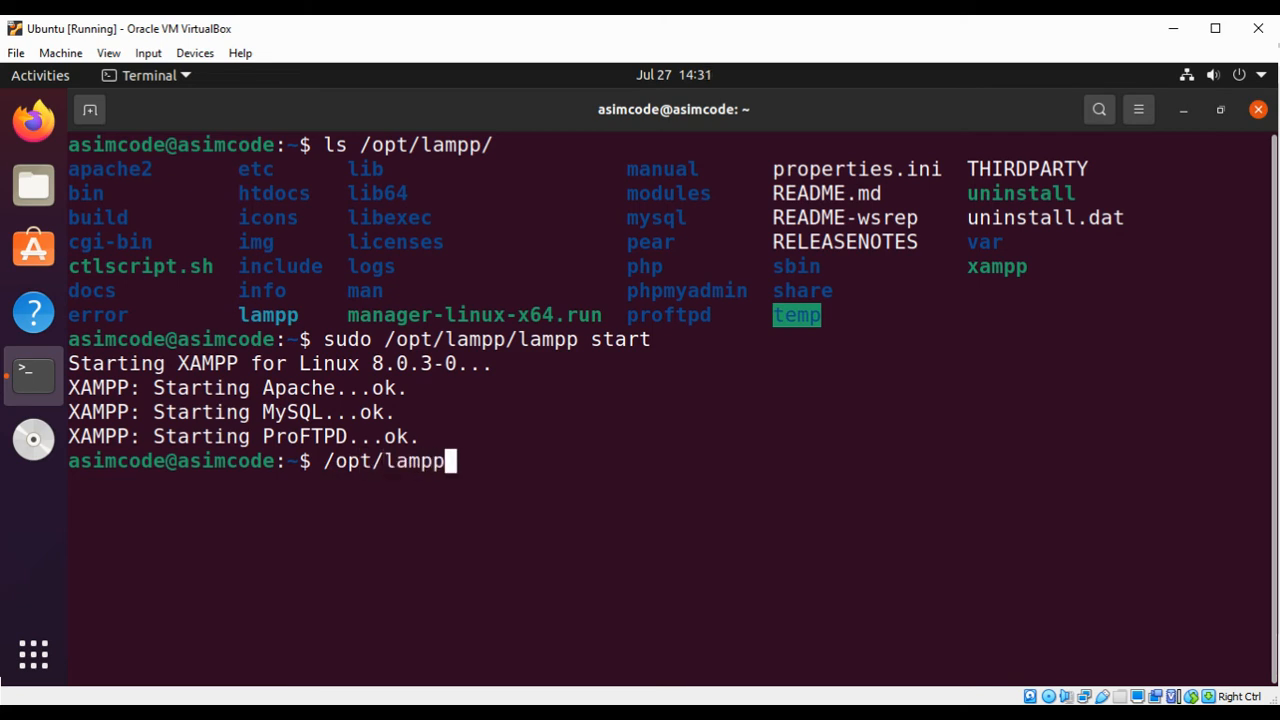
text(/)
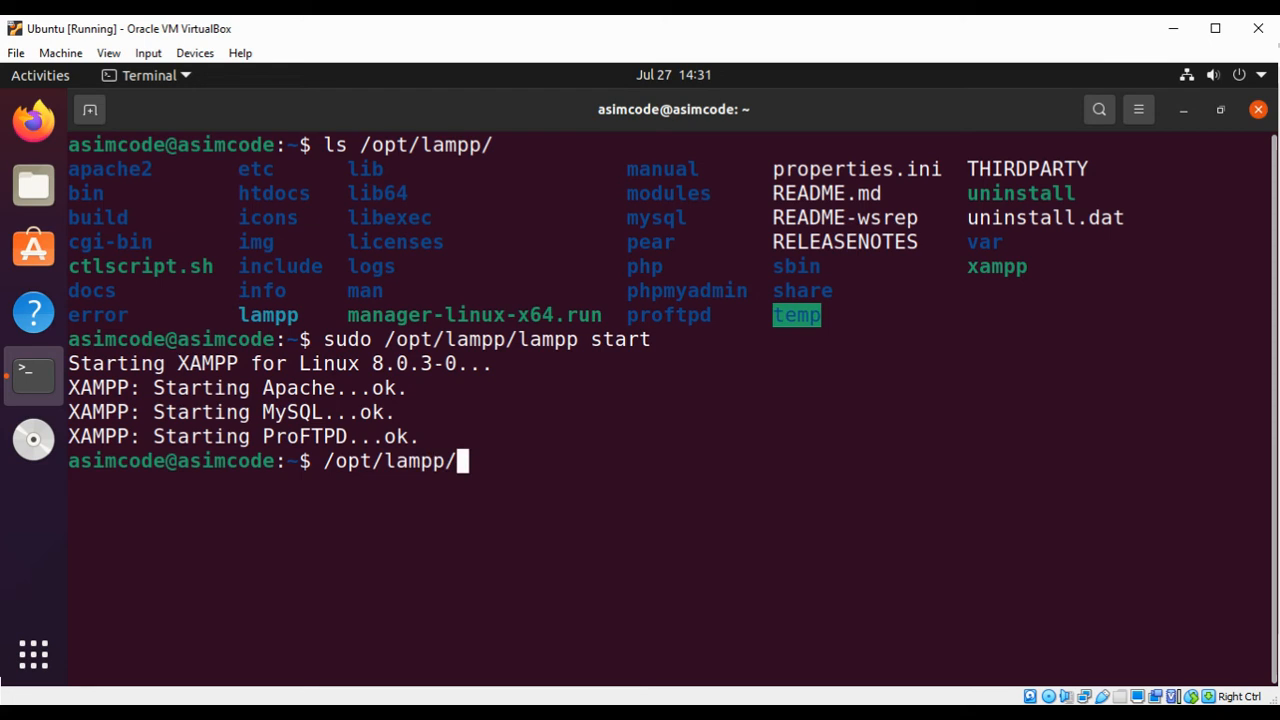
text(bin)
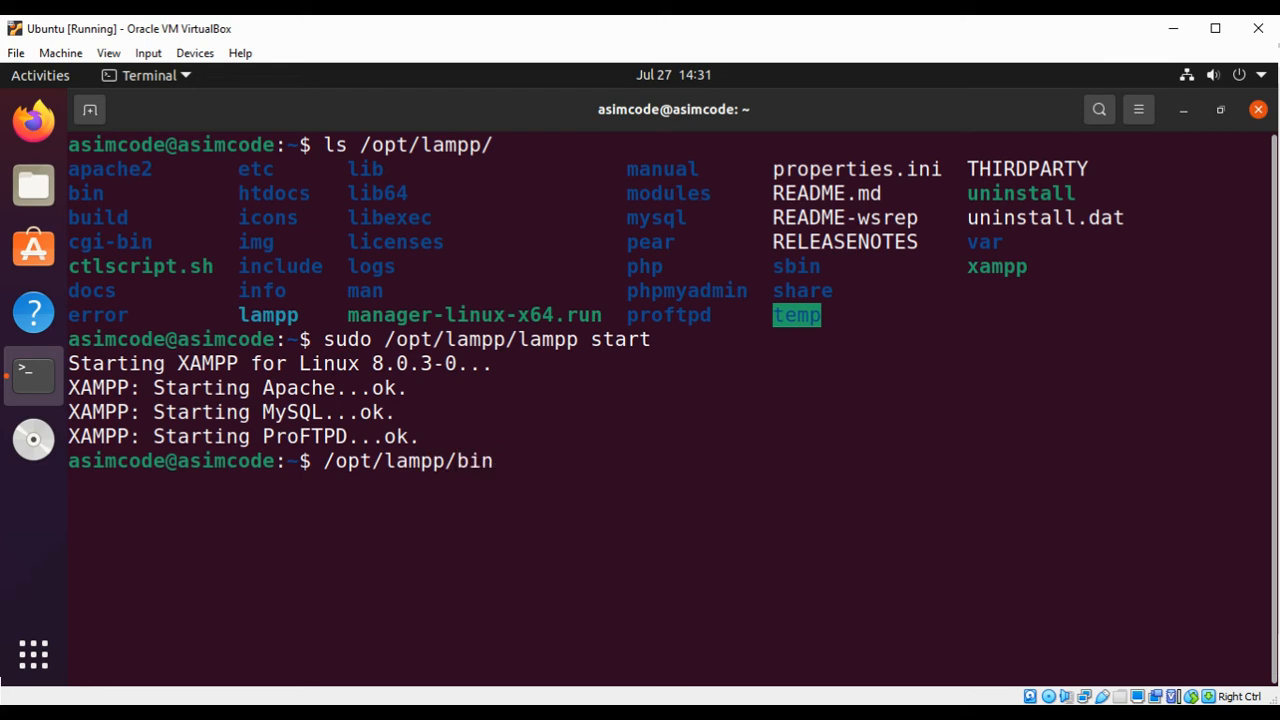
text(/m)
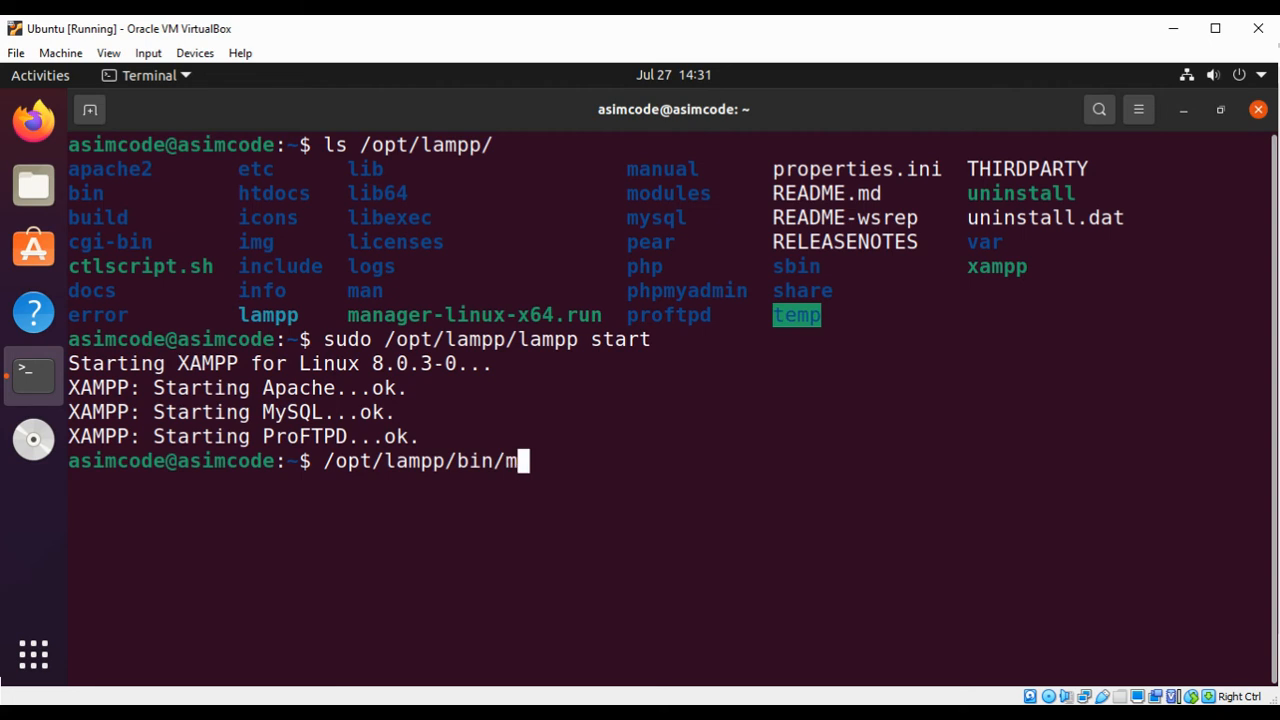
text(ysql)
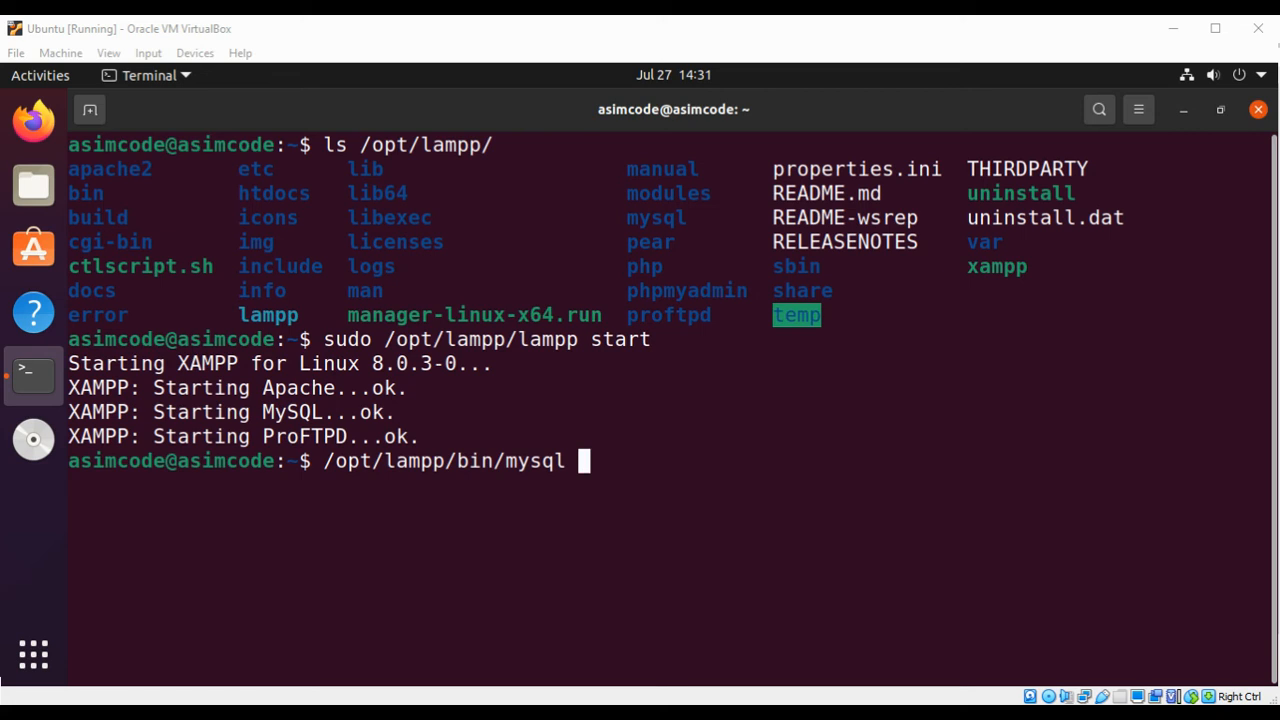
mouse_move(620, 447)
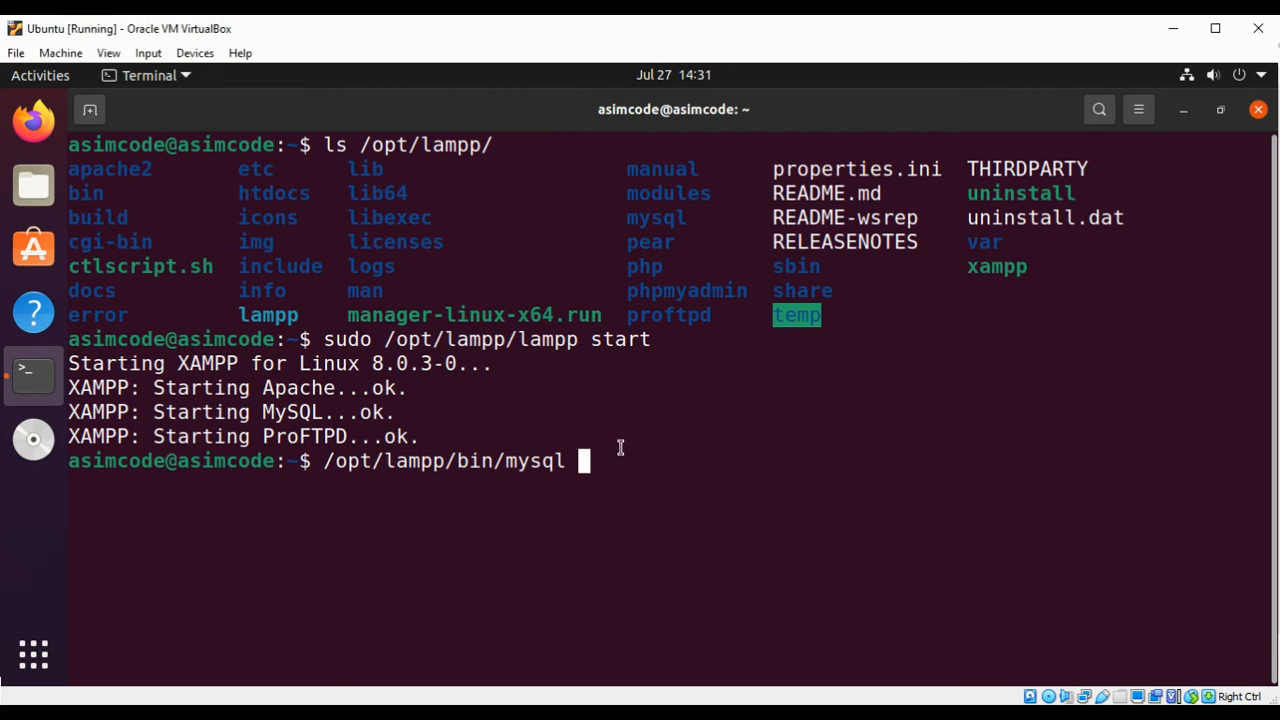
Append the options -h localhost -u root -p, leaving the command unrun
text(-h)
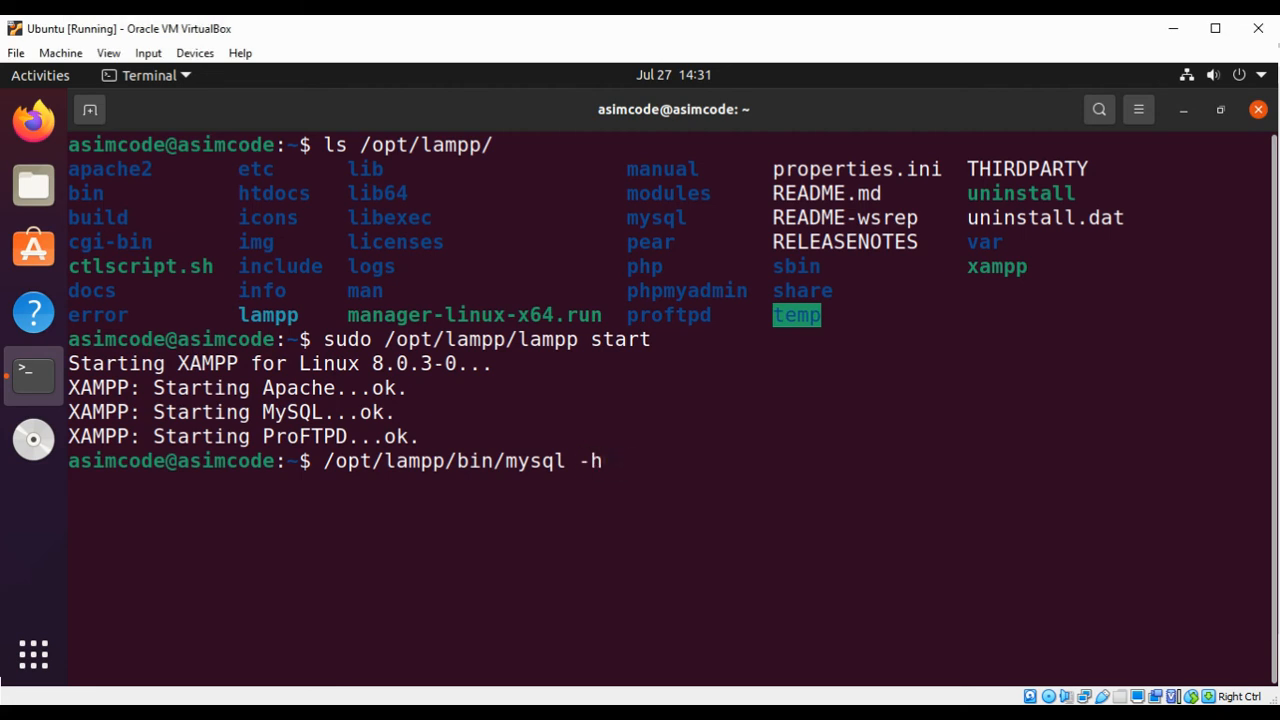
text(local)
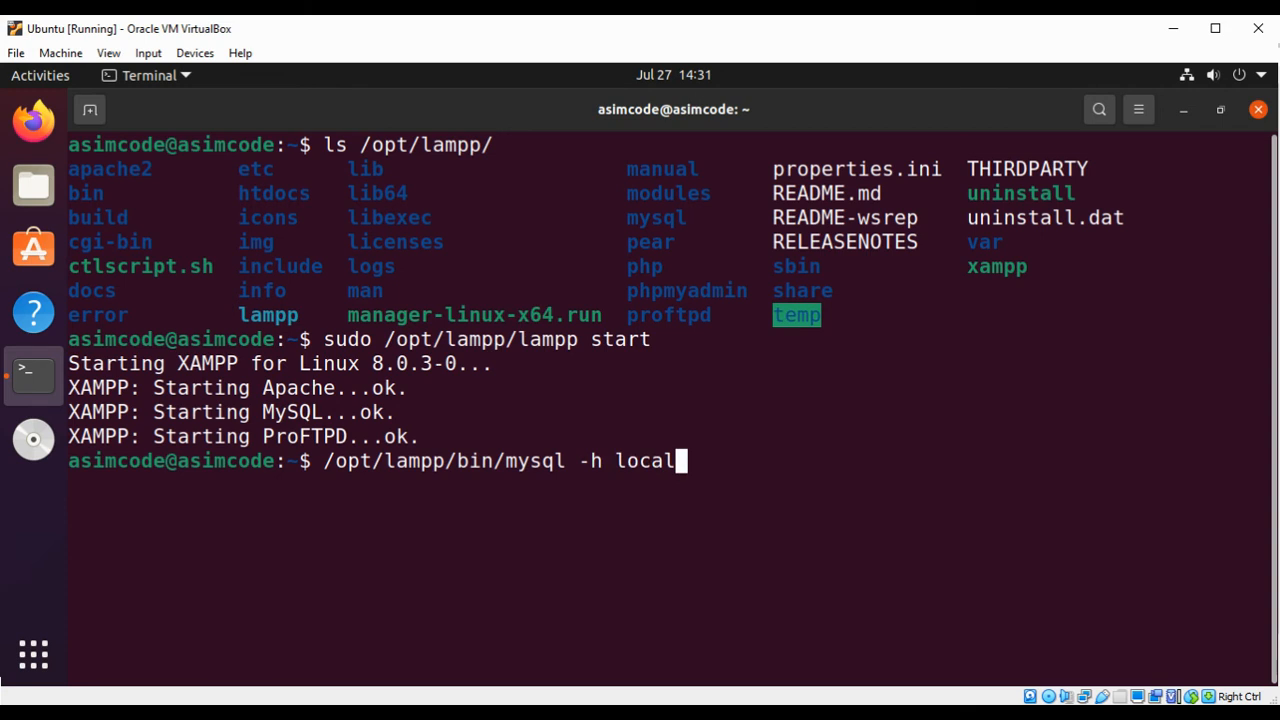
text(hos)
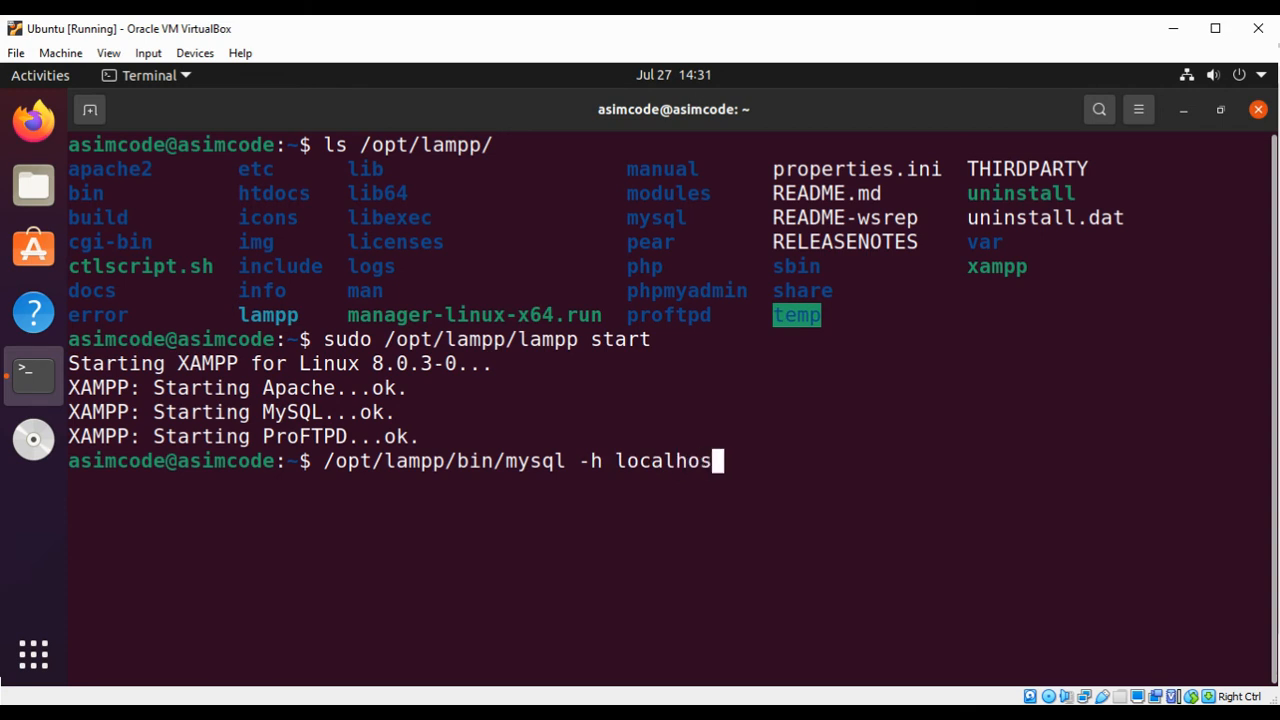
text(t)
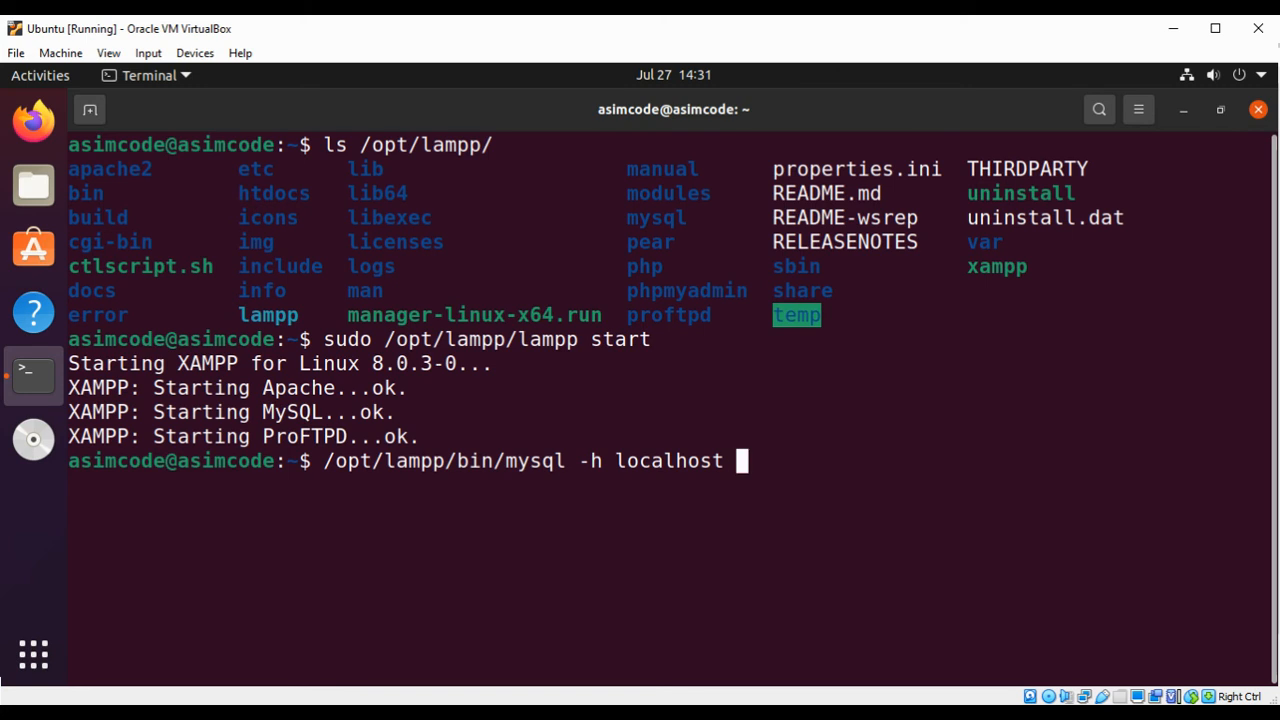
text(-u)
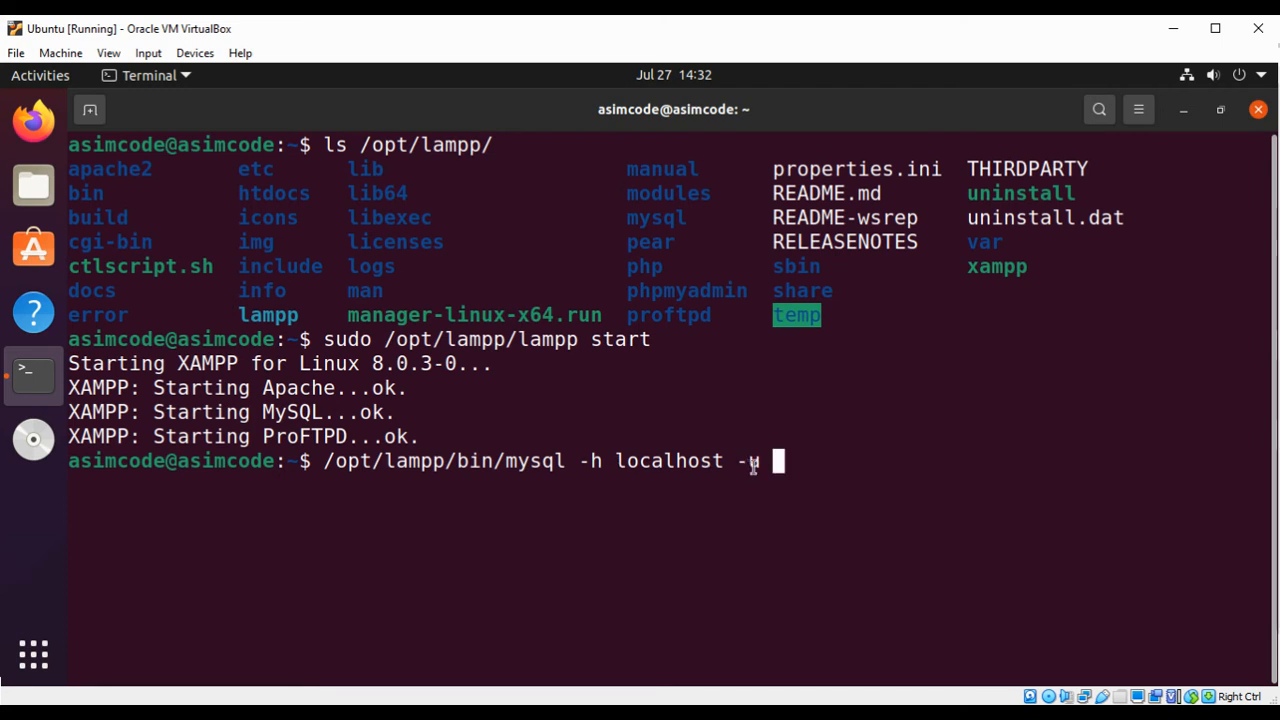
text(u)
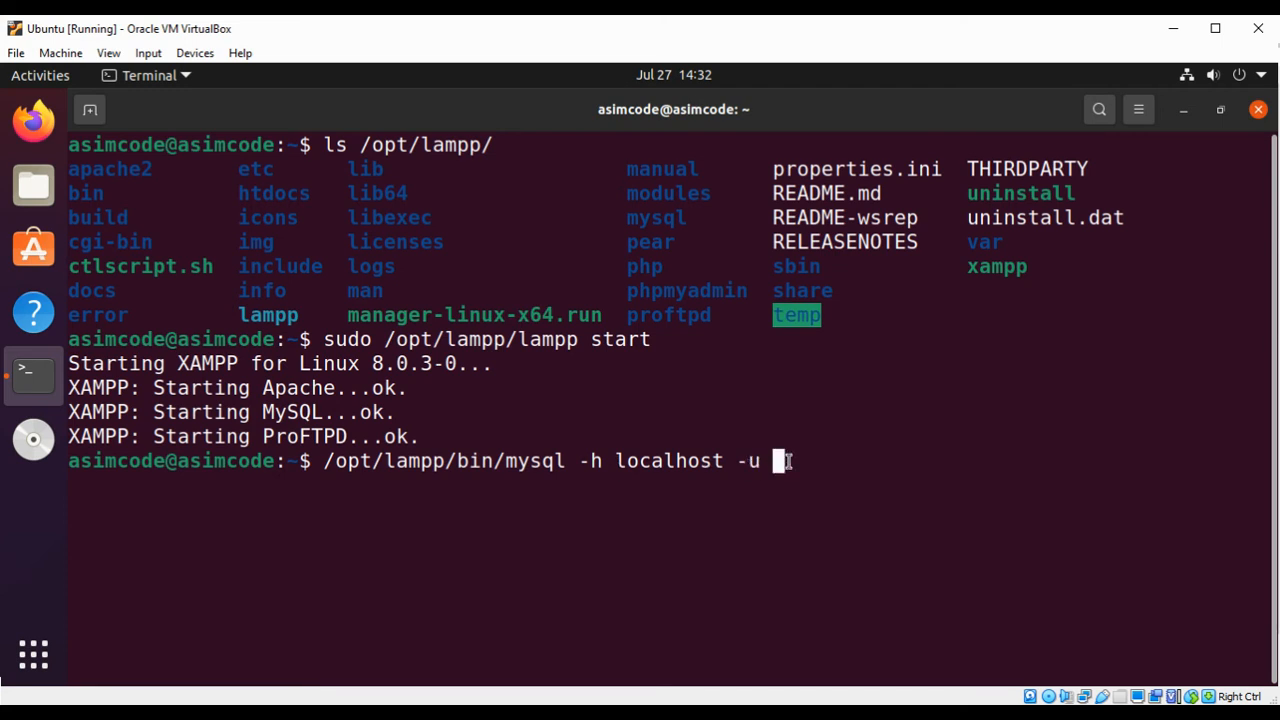
text(root)
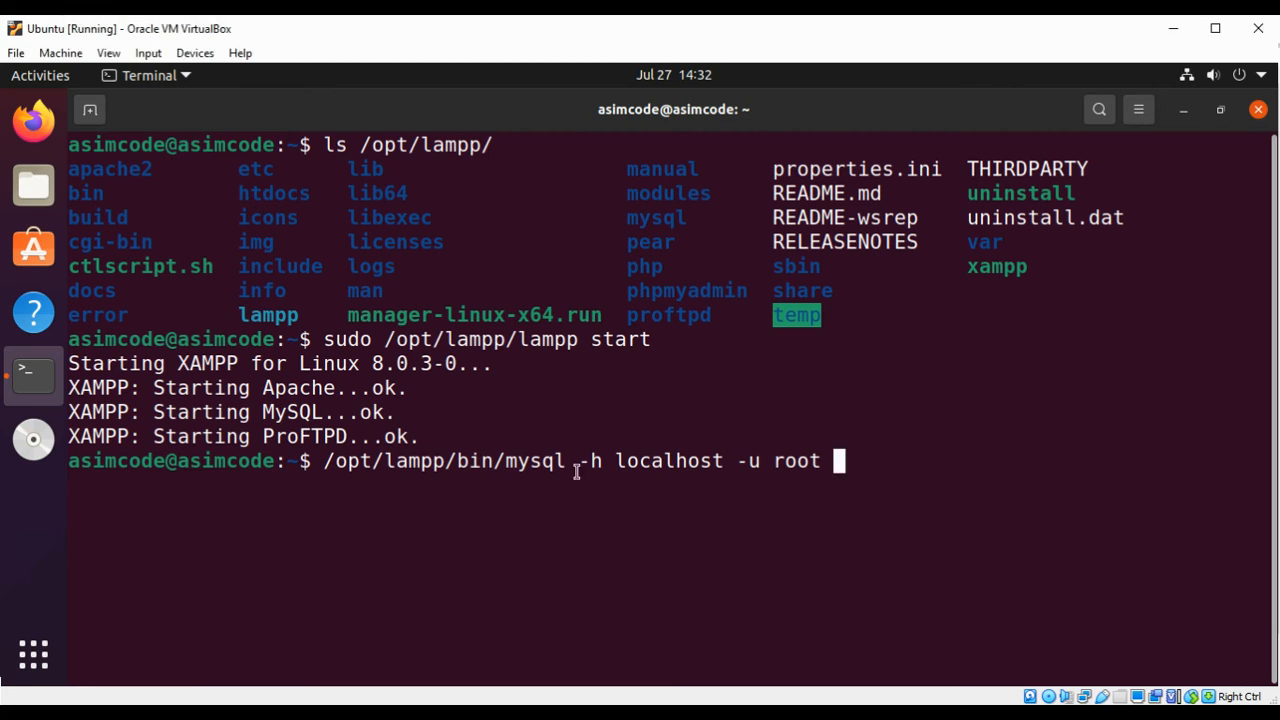
text(-)
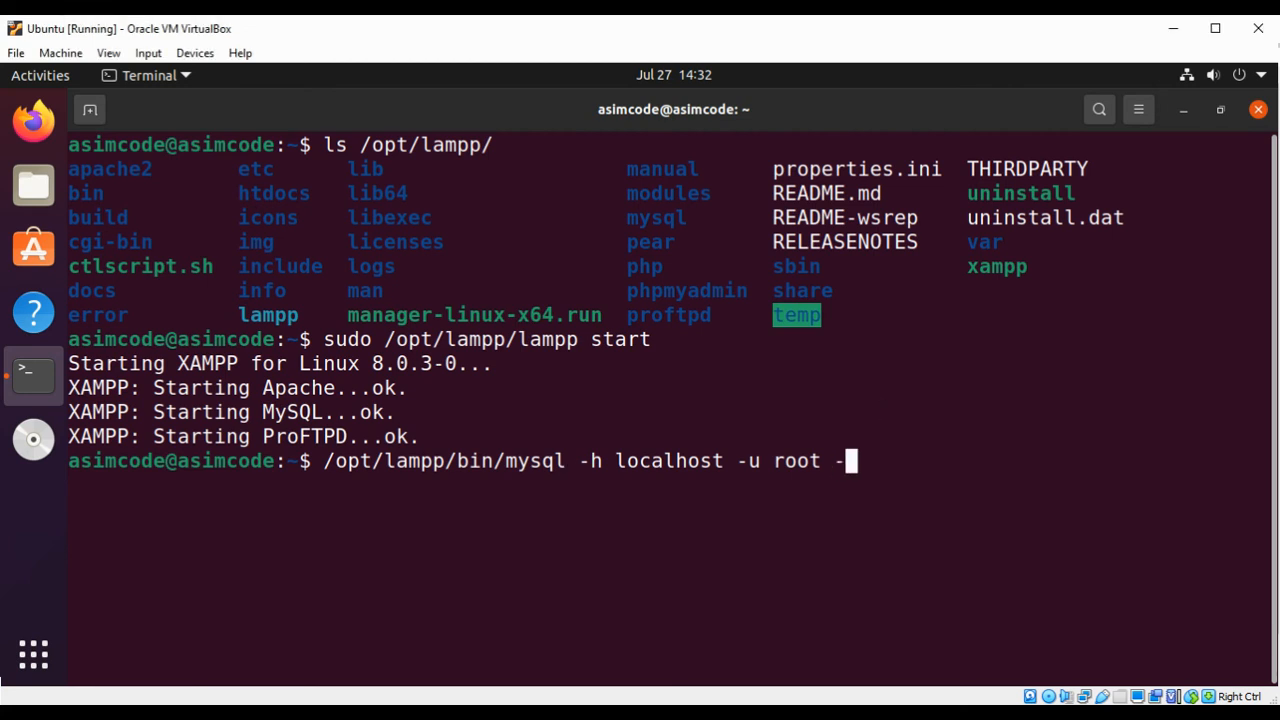
text(p)
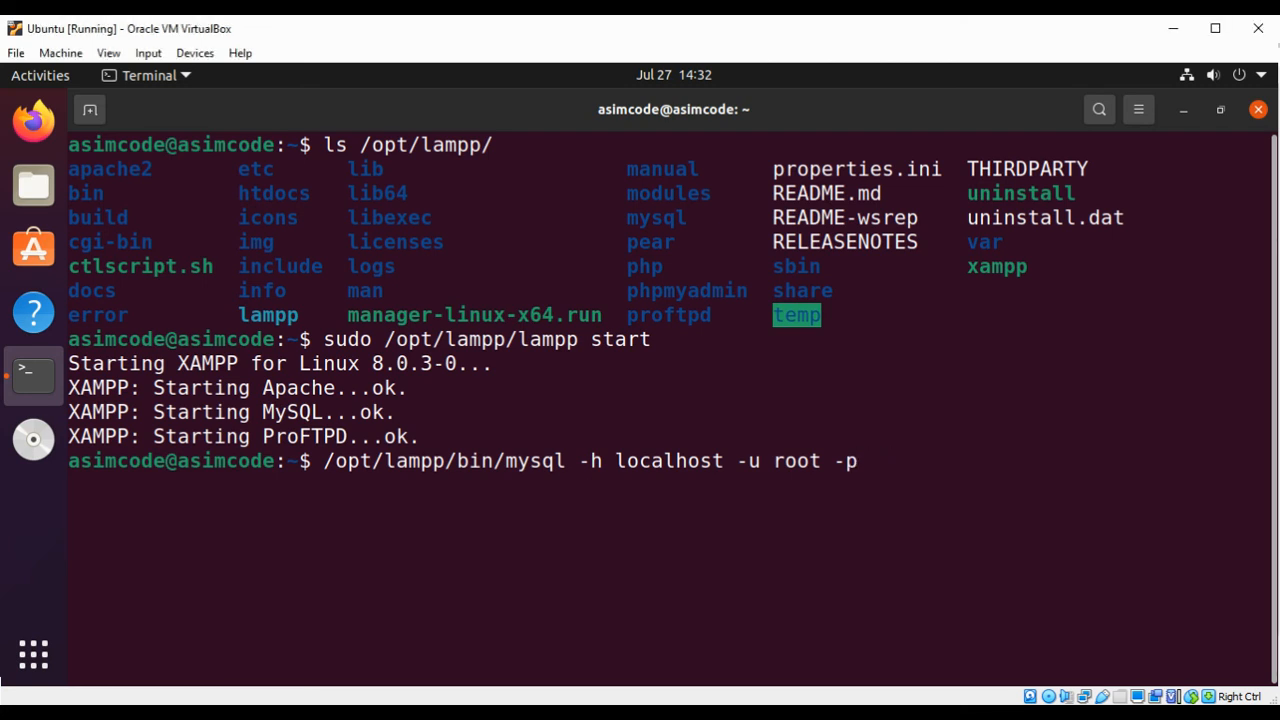
Run the mysql login command and confirm the password prompt to open MariaDB 10.4.18
key(Return)
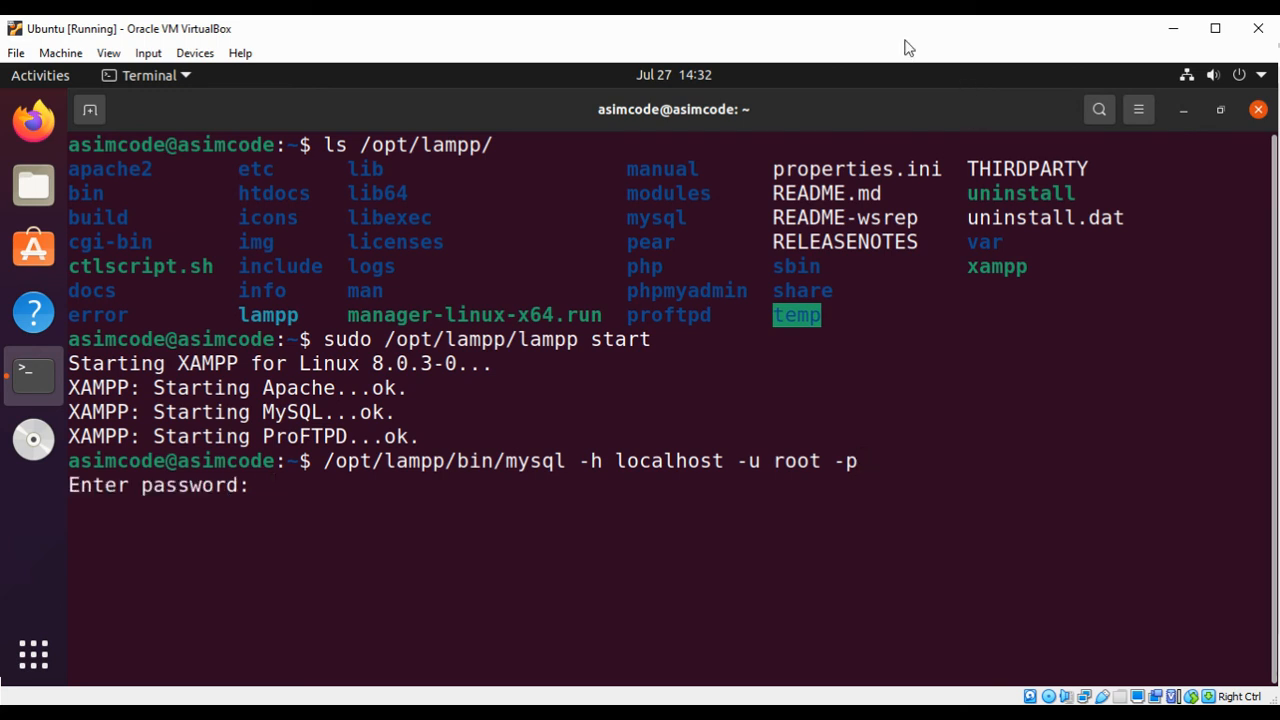
mouse_move(679, 308)
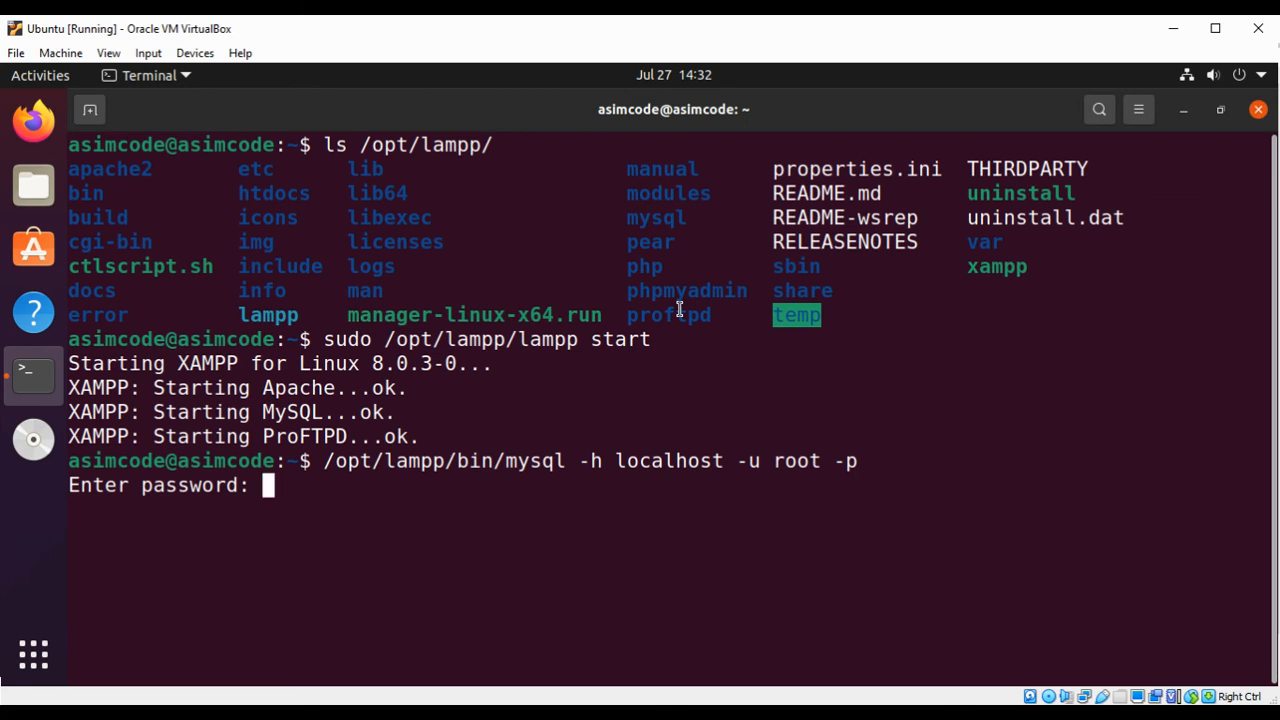
key(Return)
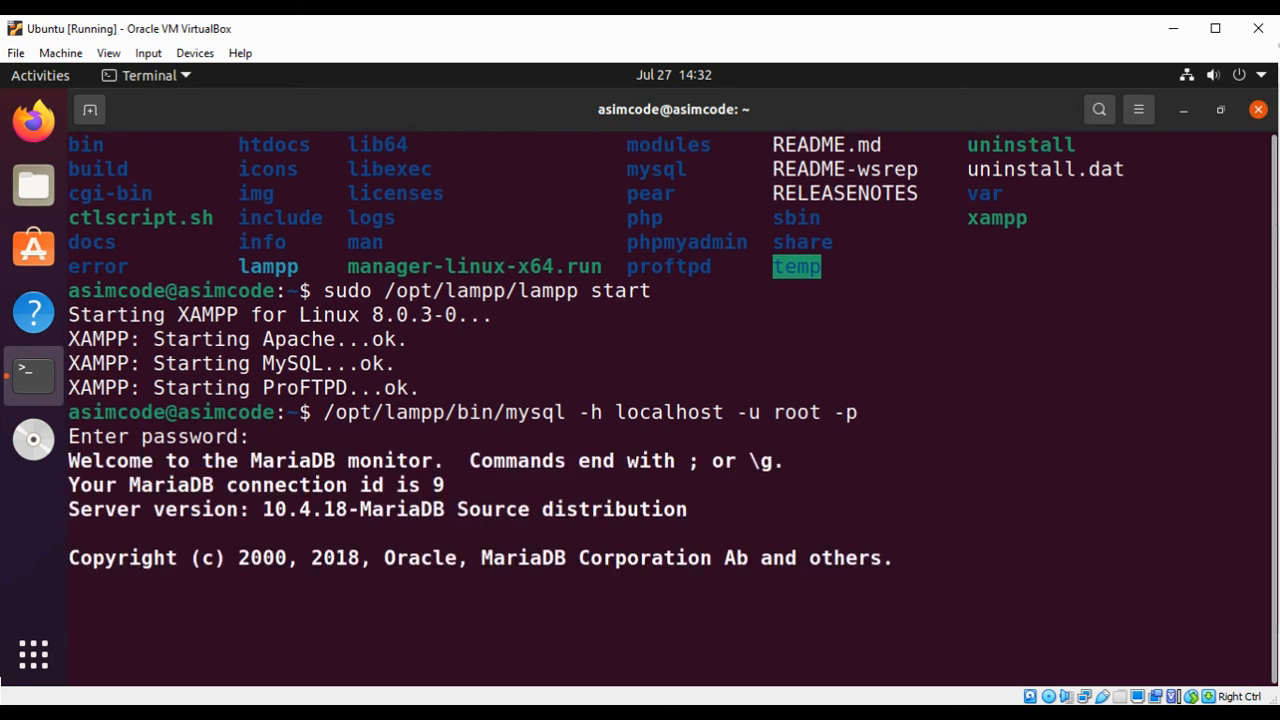
mouse_move(718, 48)
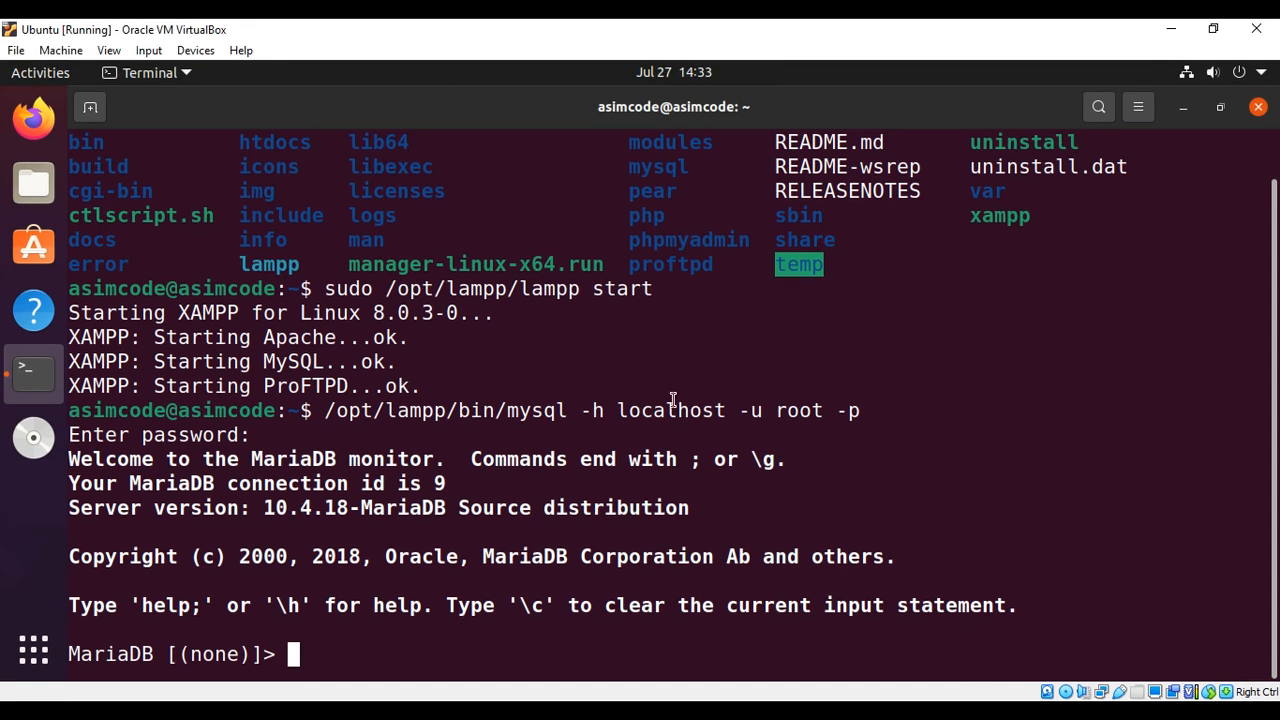
mouse_move(798, 418)
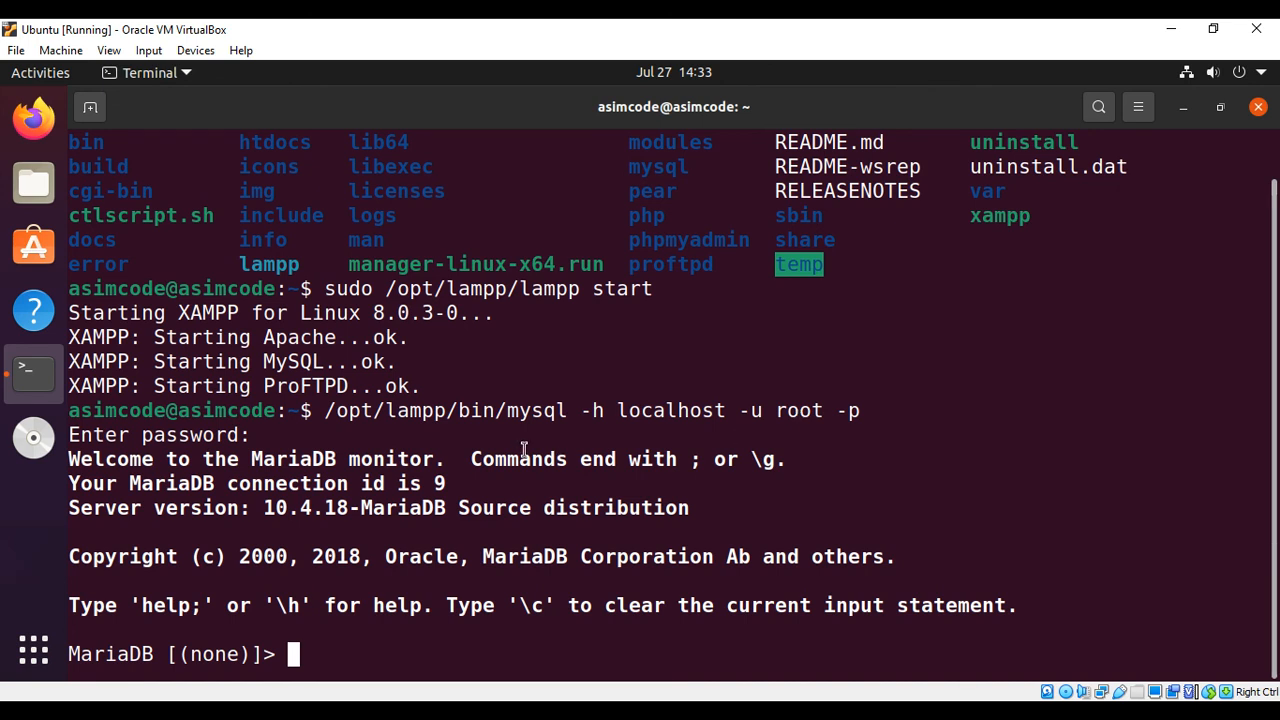
mouse_move(699, 446)
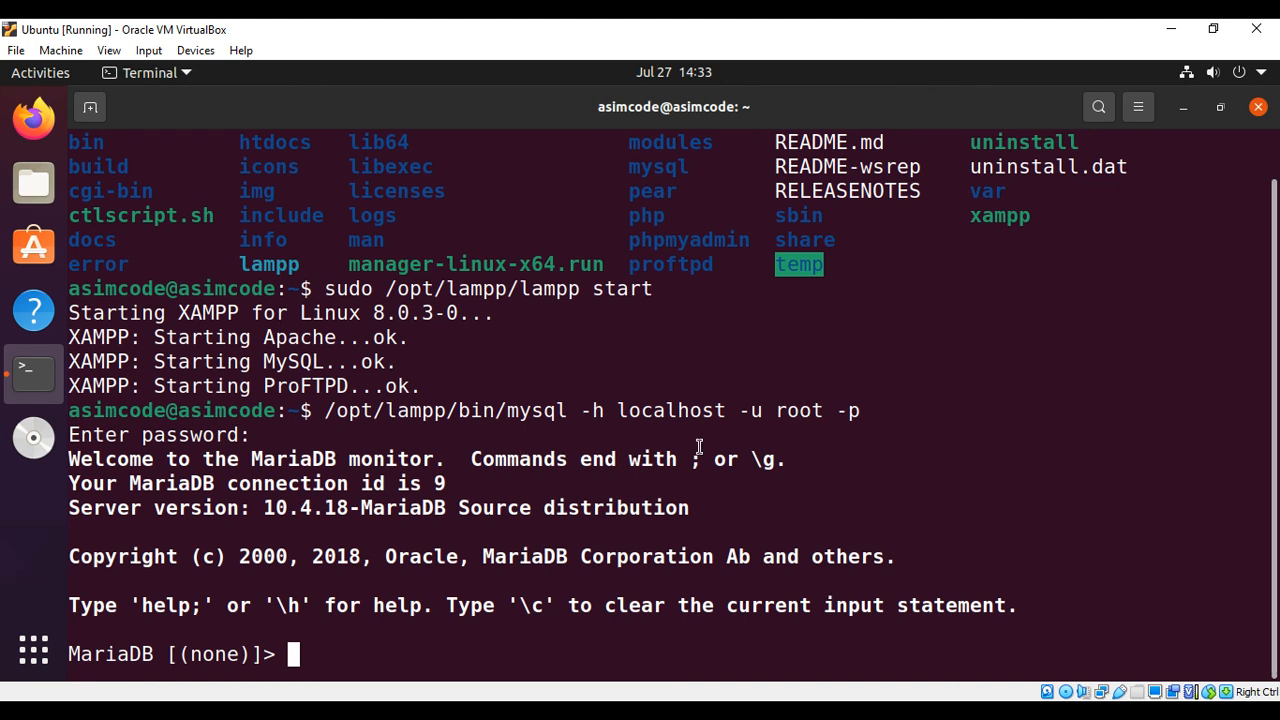
mouse_move(334, 438)
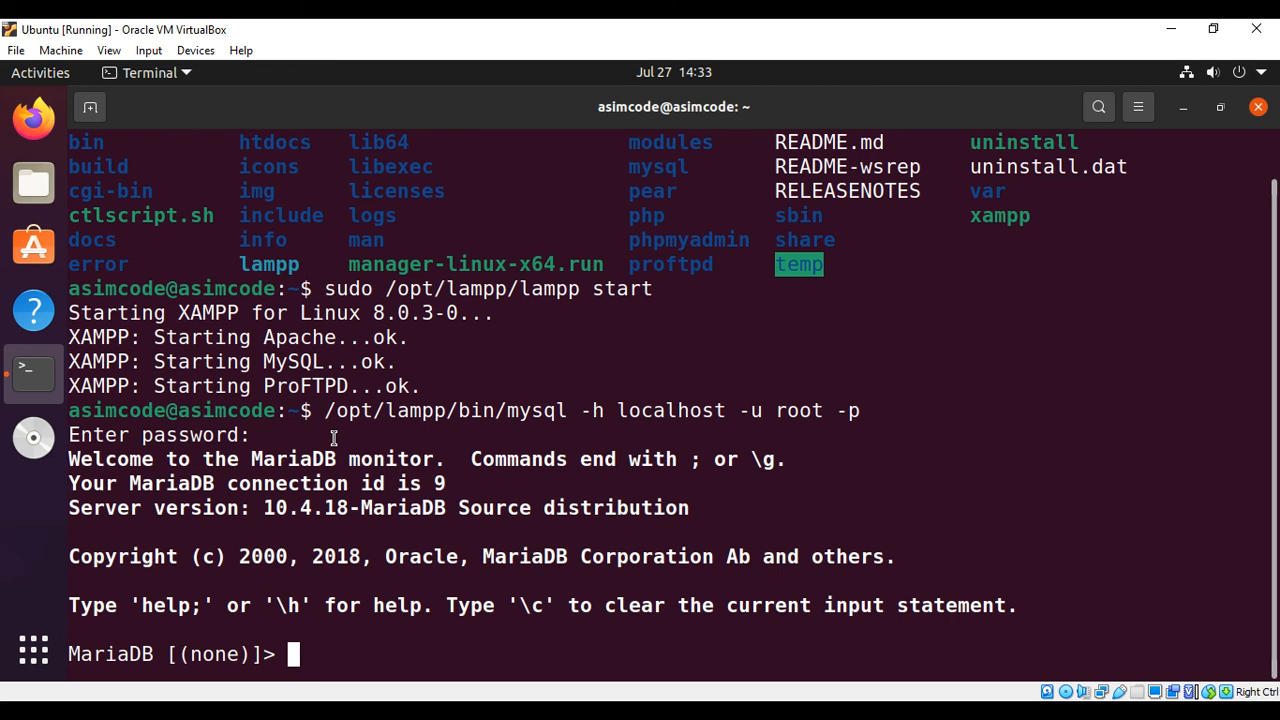
mouse_move(325, 645)
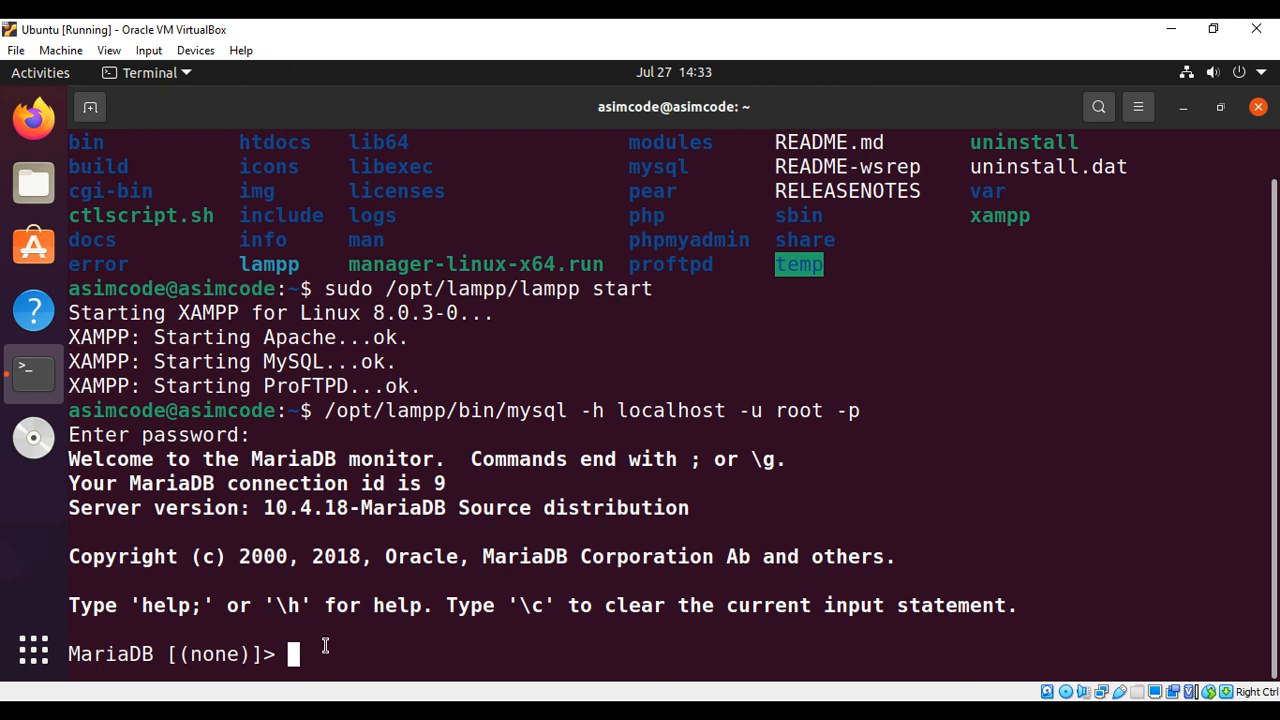
Run show databases; to list the server's five databases, including phpmyadmin and test
text(show)
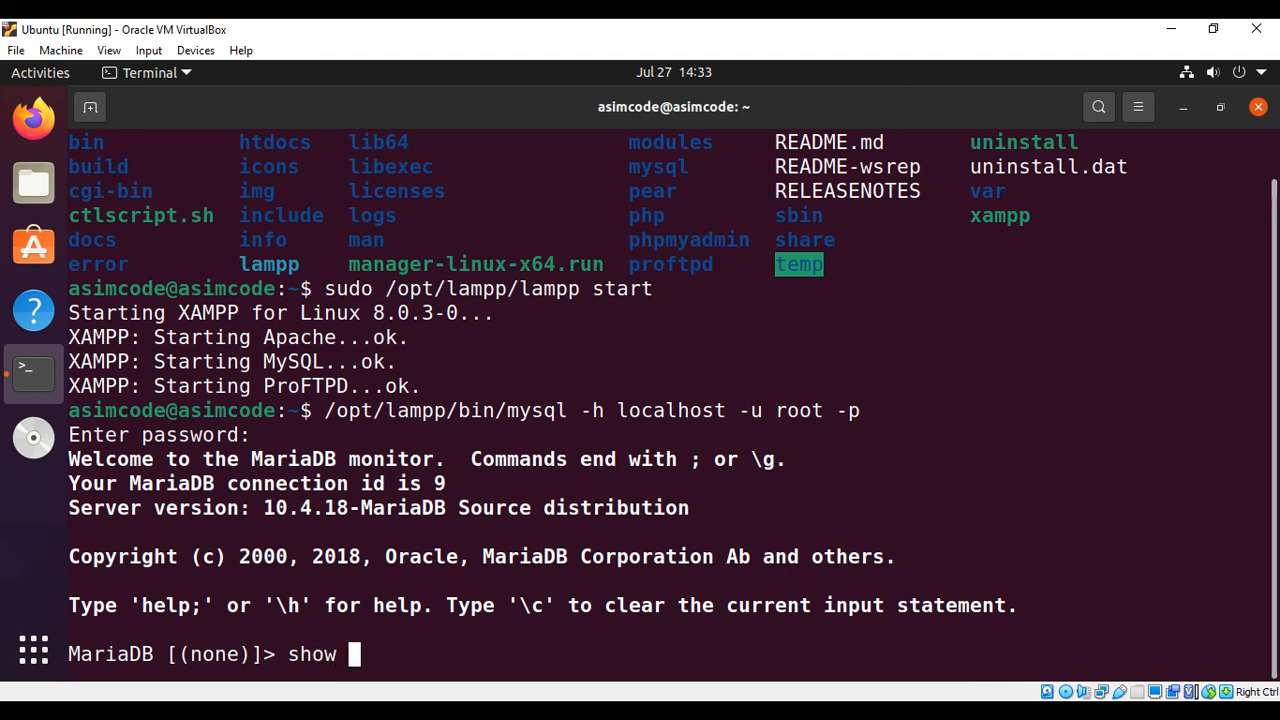
text(datab)
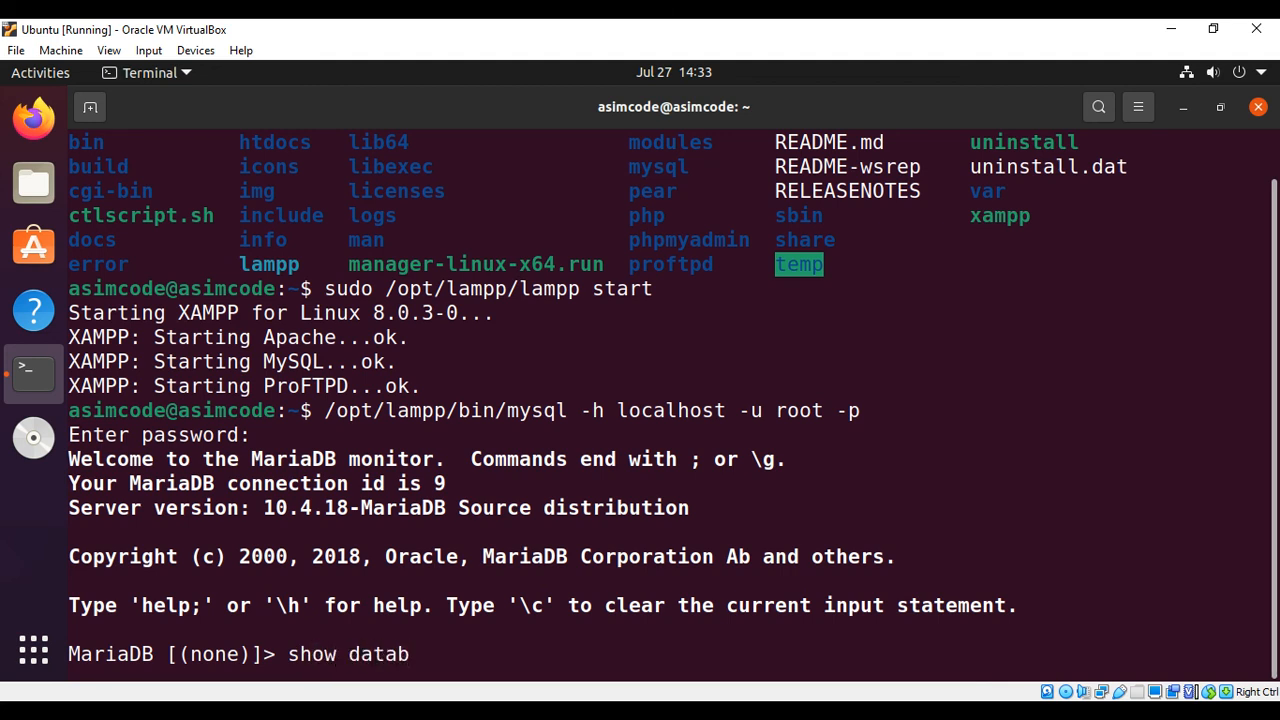
text(ase)
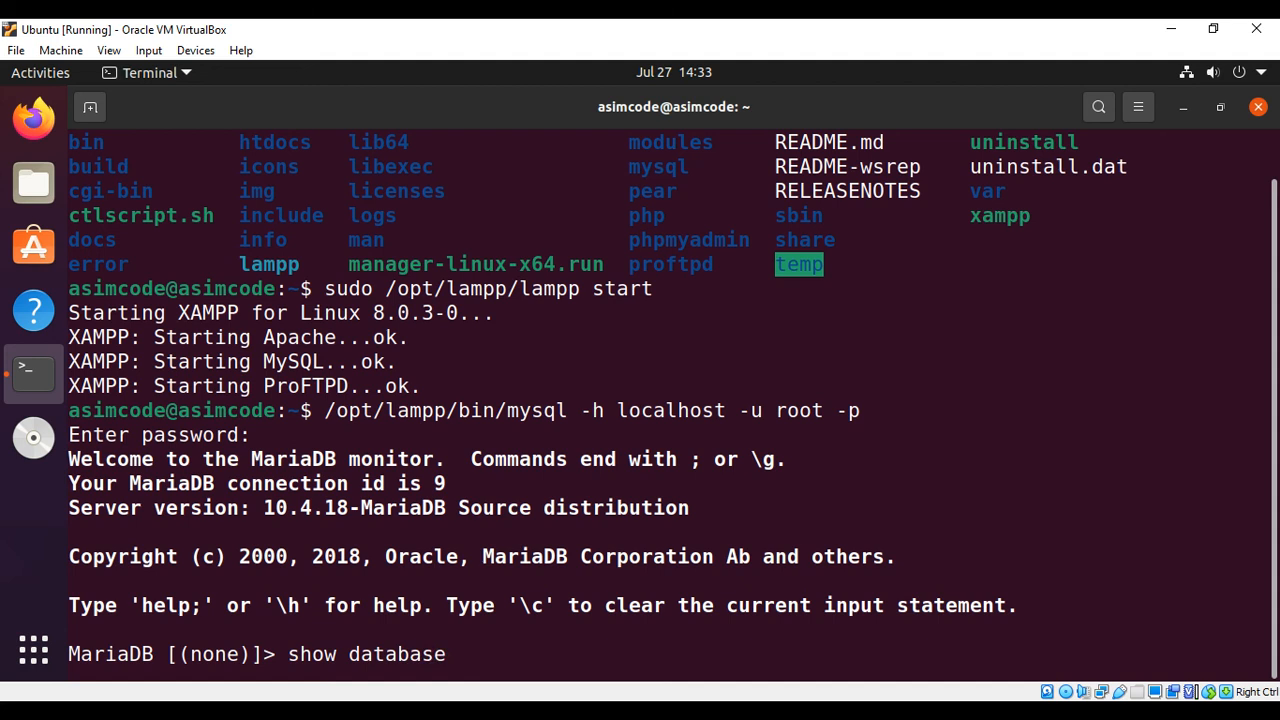
text(s)
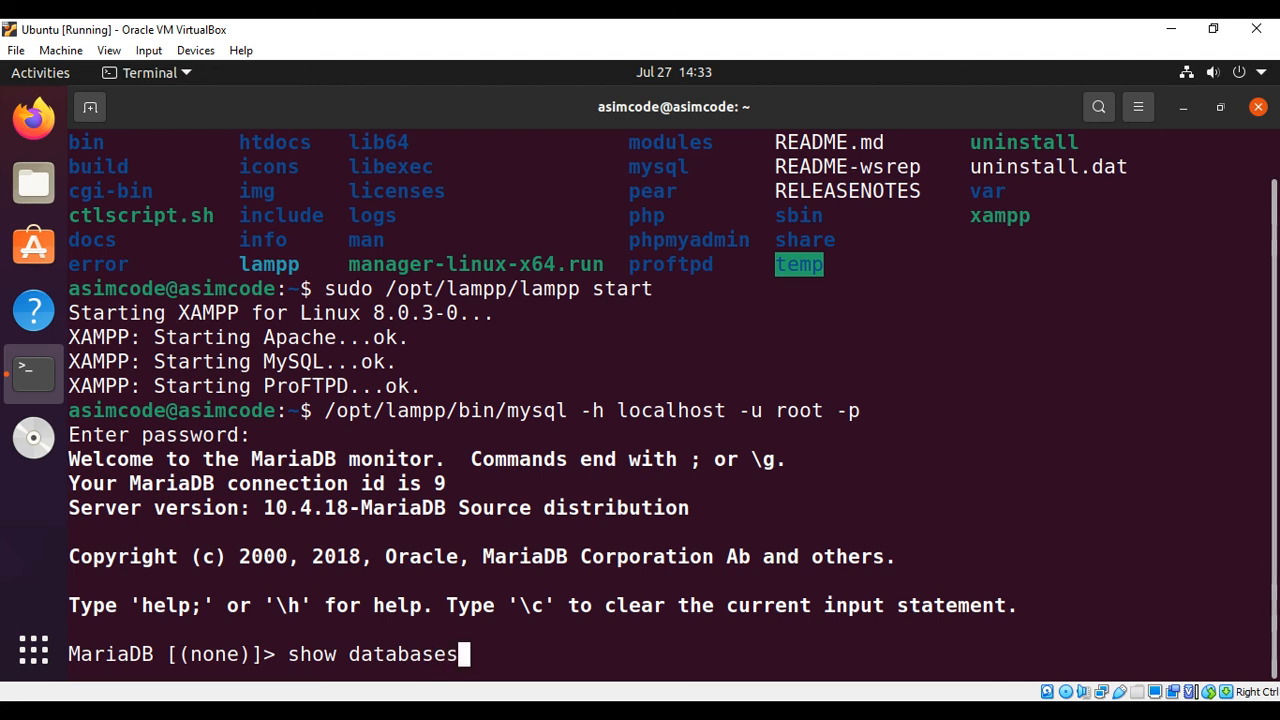
text(;)
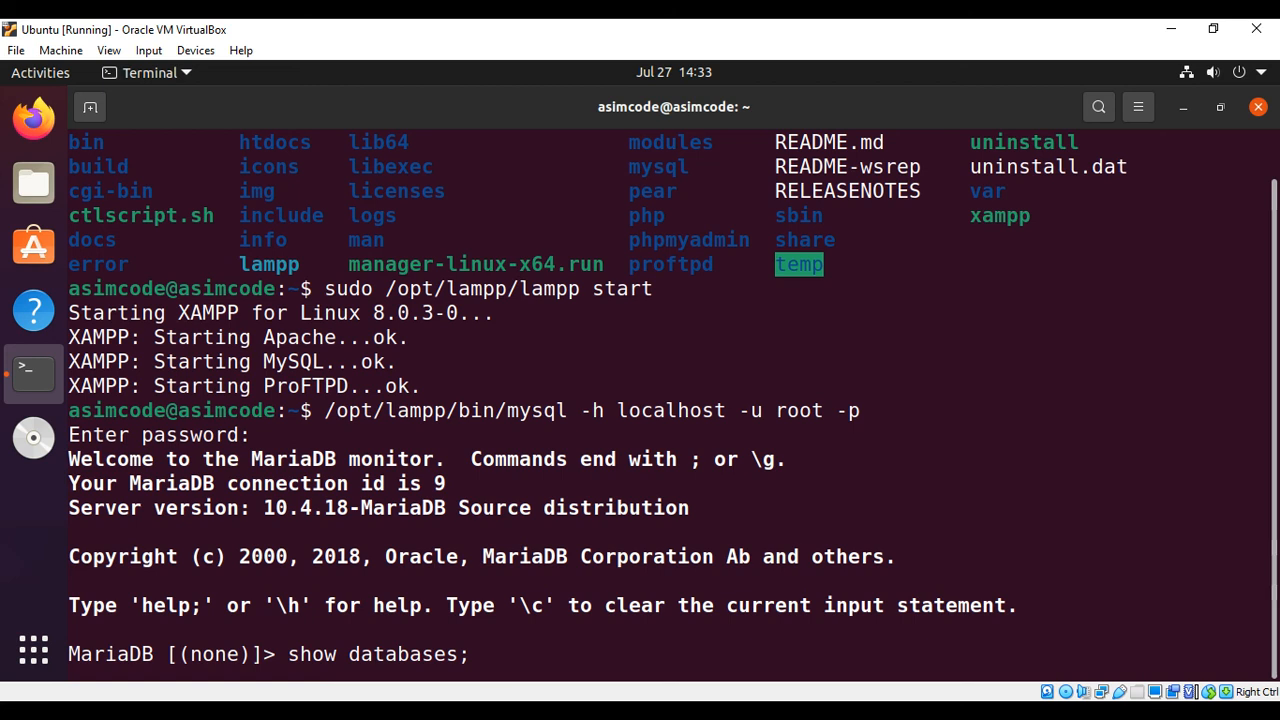
key(Return)
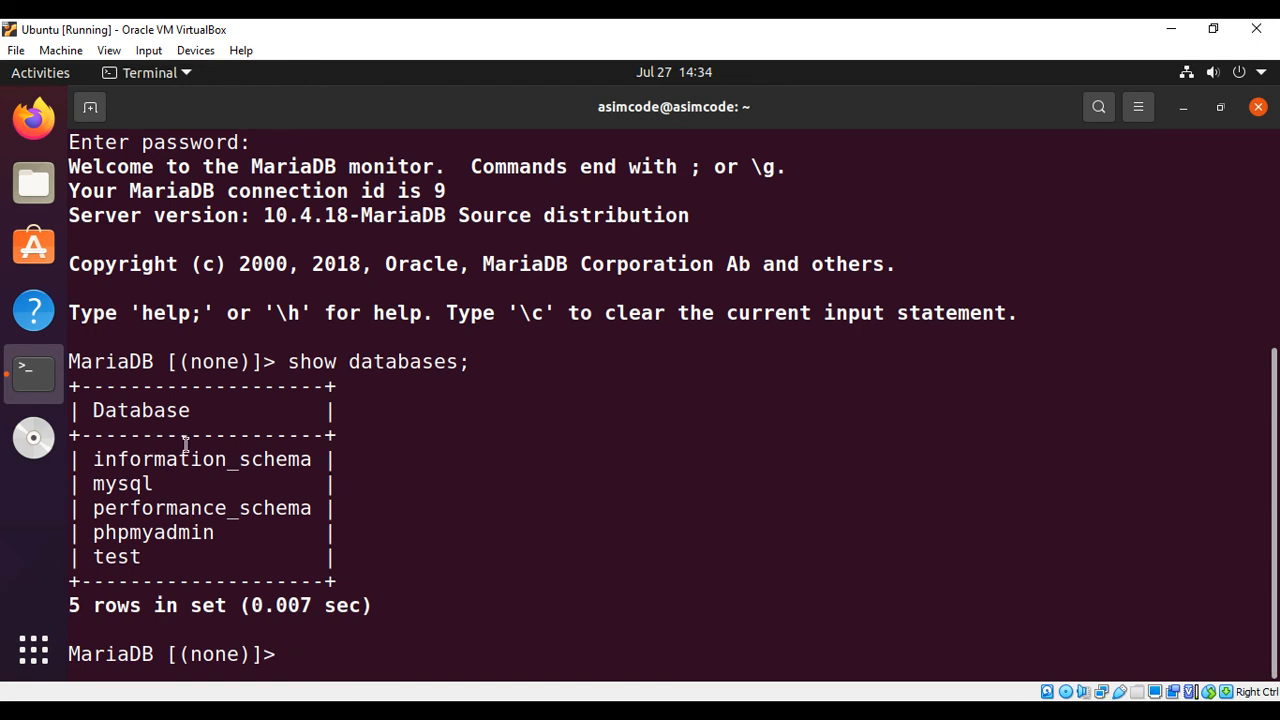
mouse_move(276, 586)
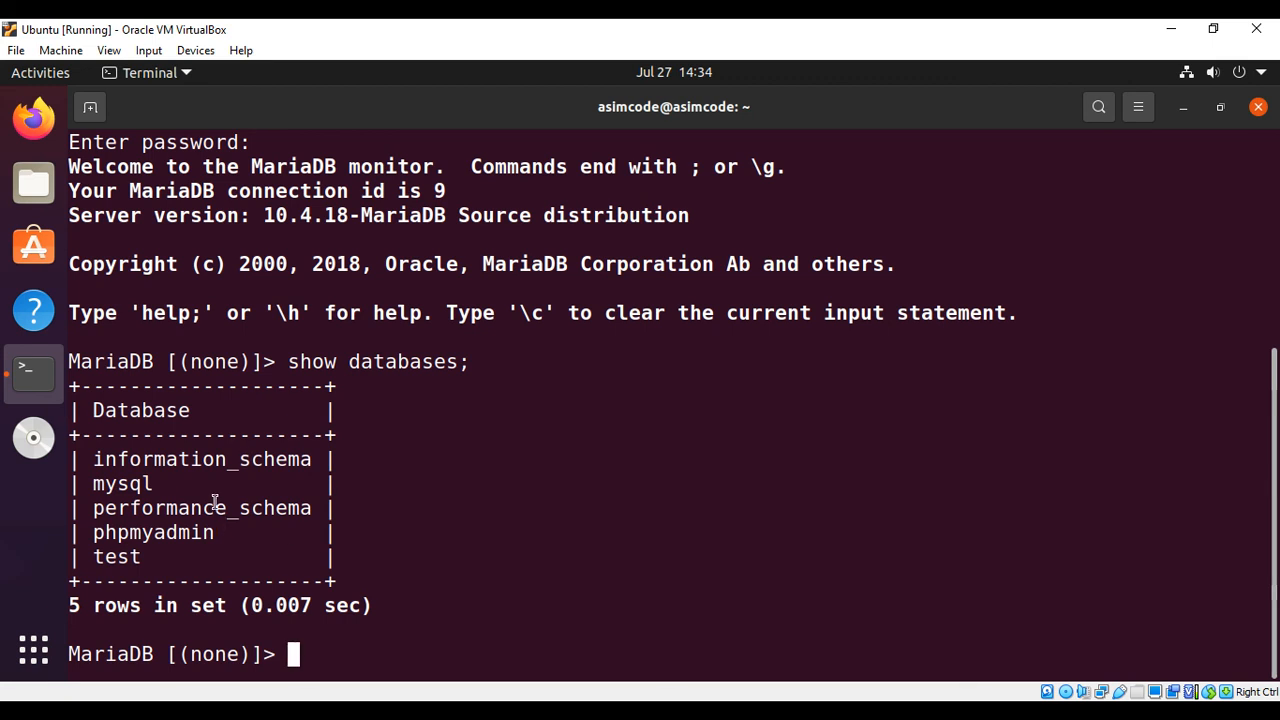
mouse_move(368, 618)
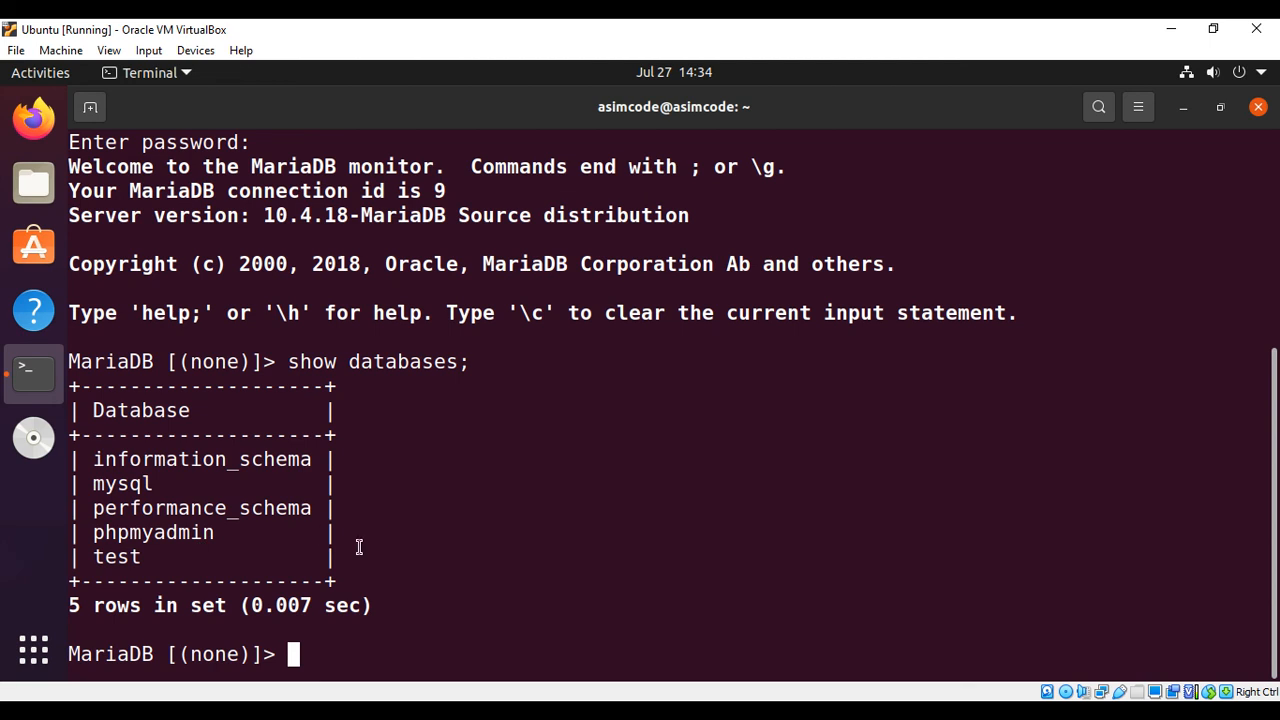
mouse_move(367, 654)
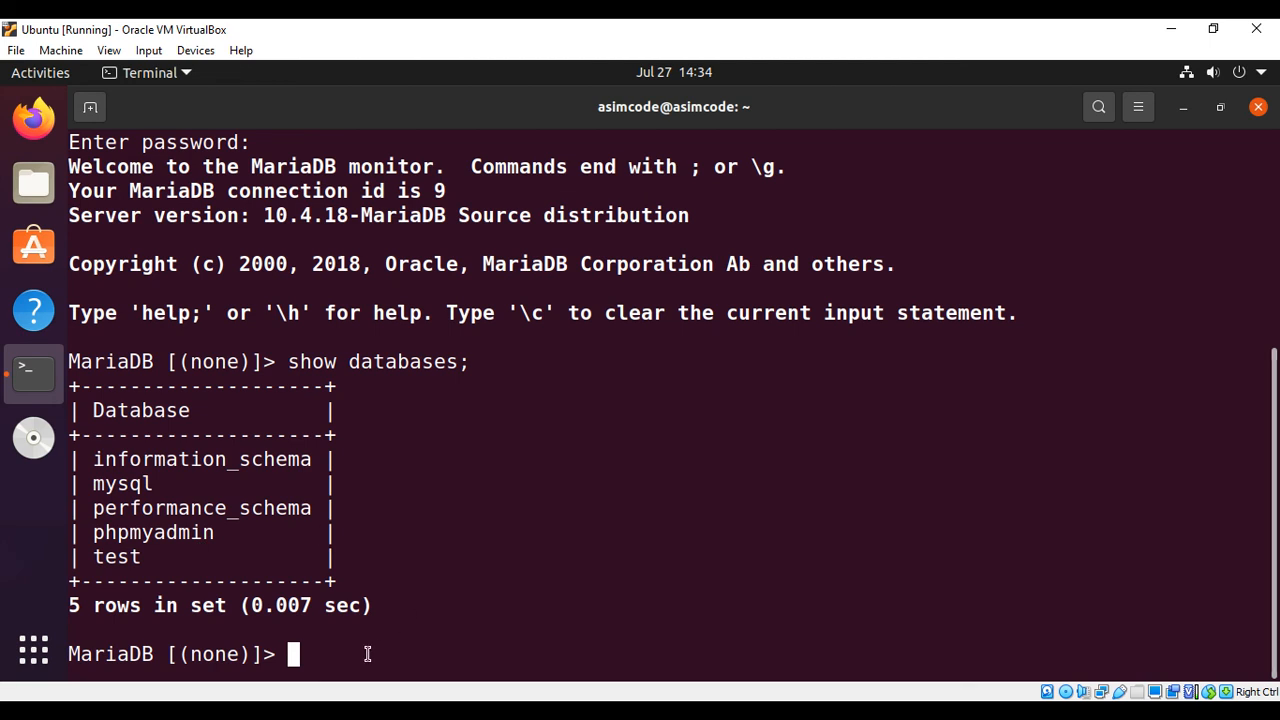
mouse_move(115, 461)
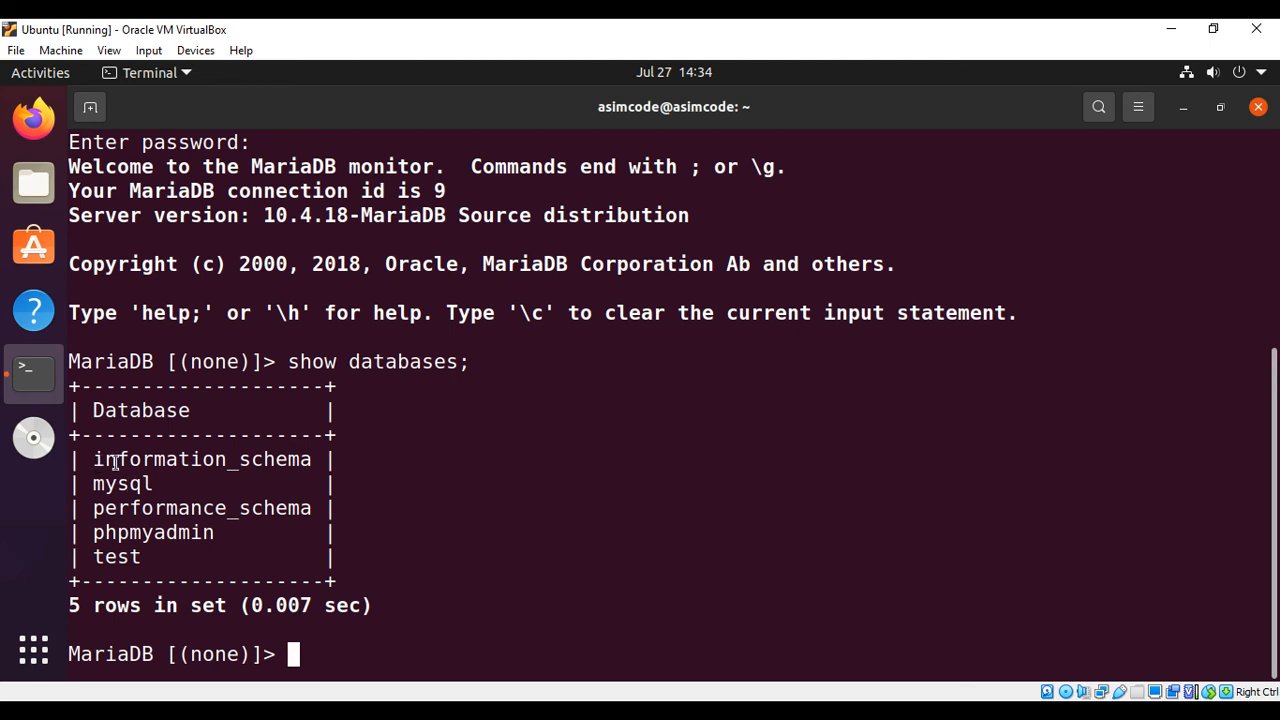
mouse_move(436, 590)
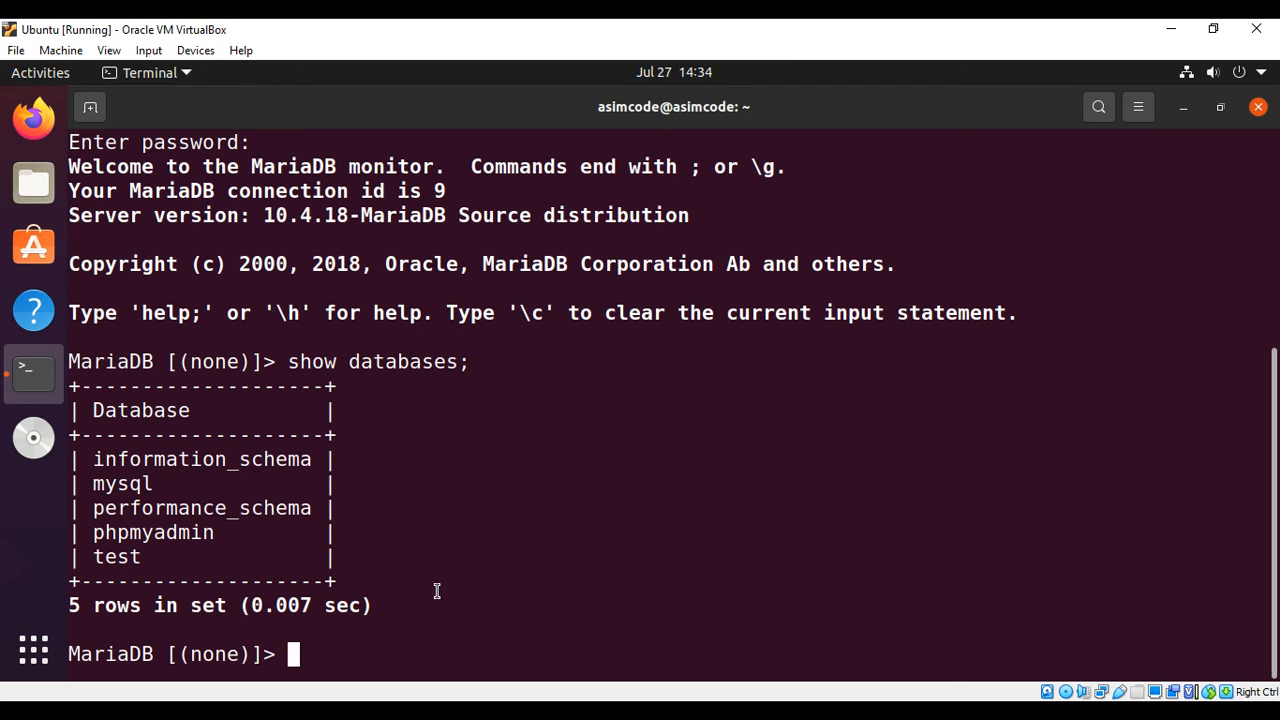
Run use information_schema; so the monitor confirms "Database changed"
text(use in)
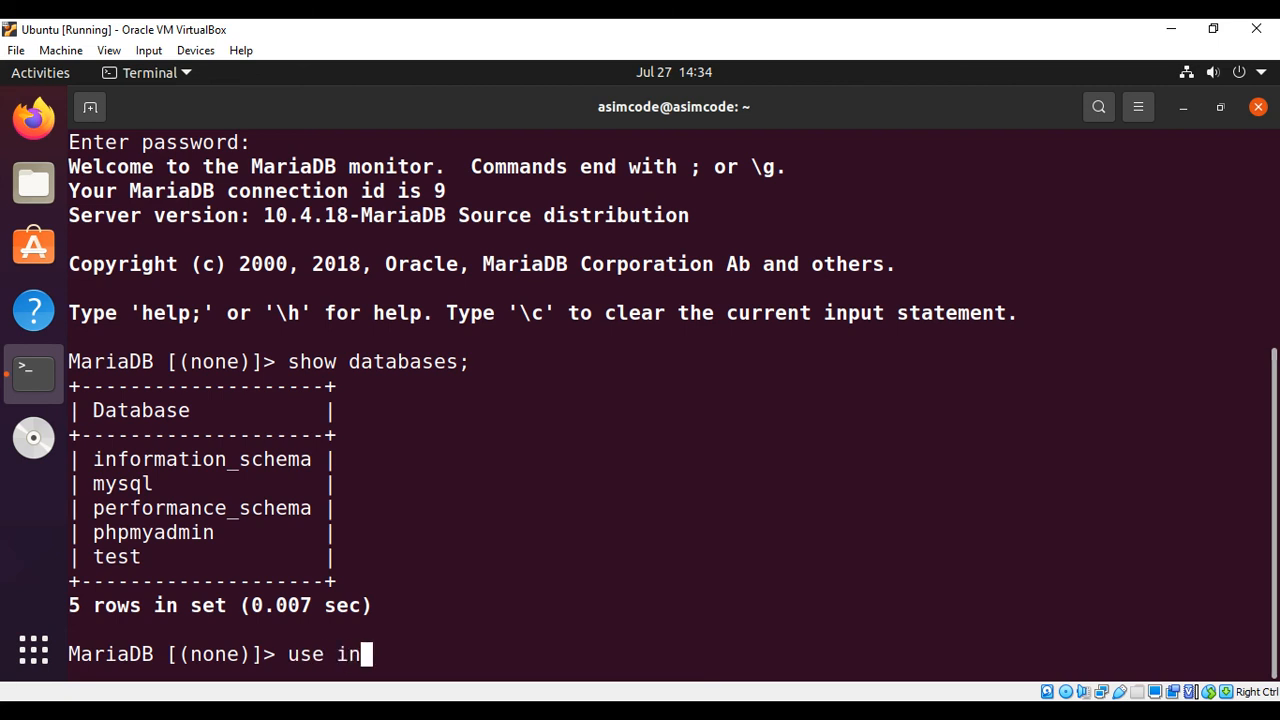
text(formation)
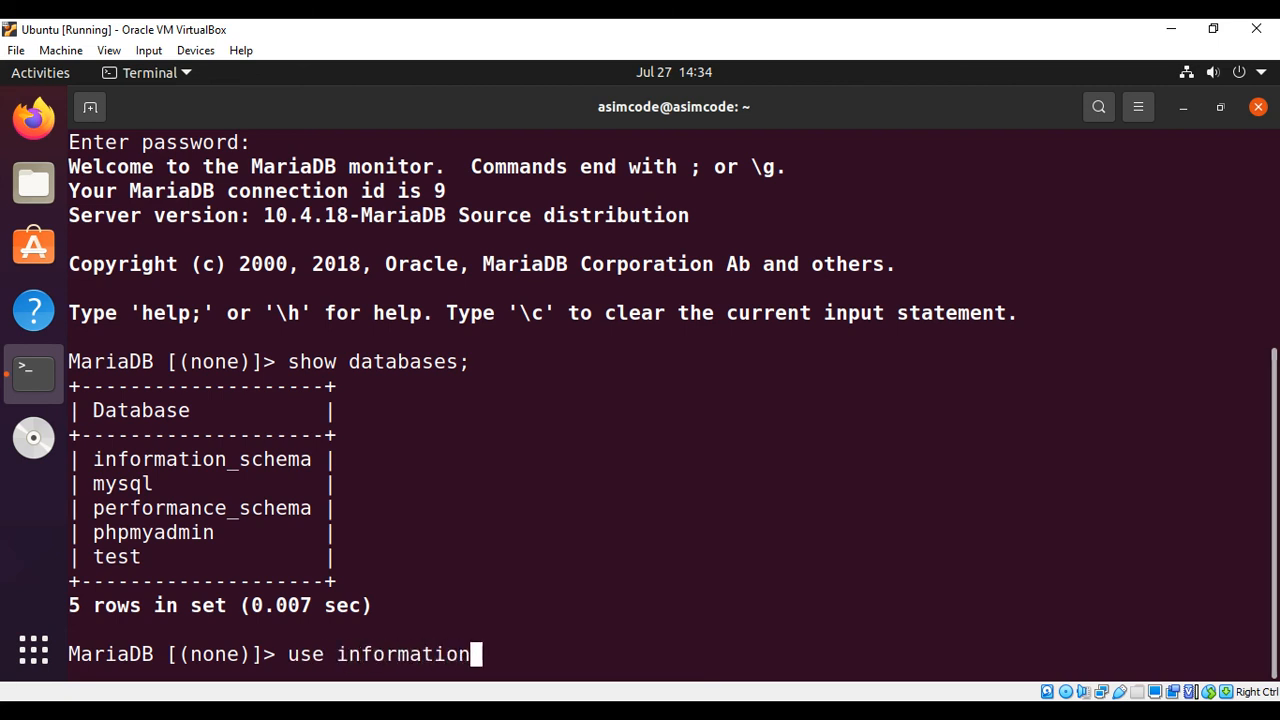
text(_s)
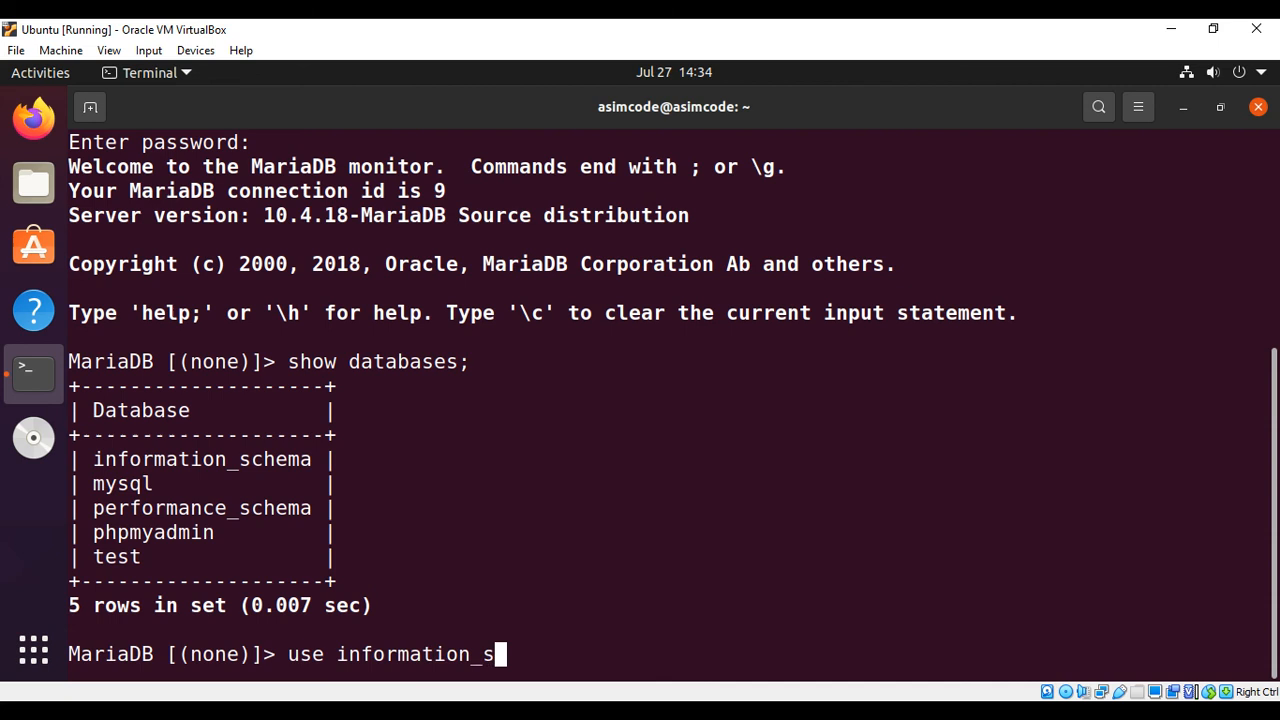
text(chema)
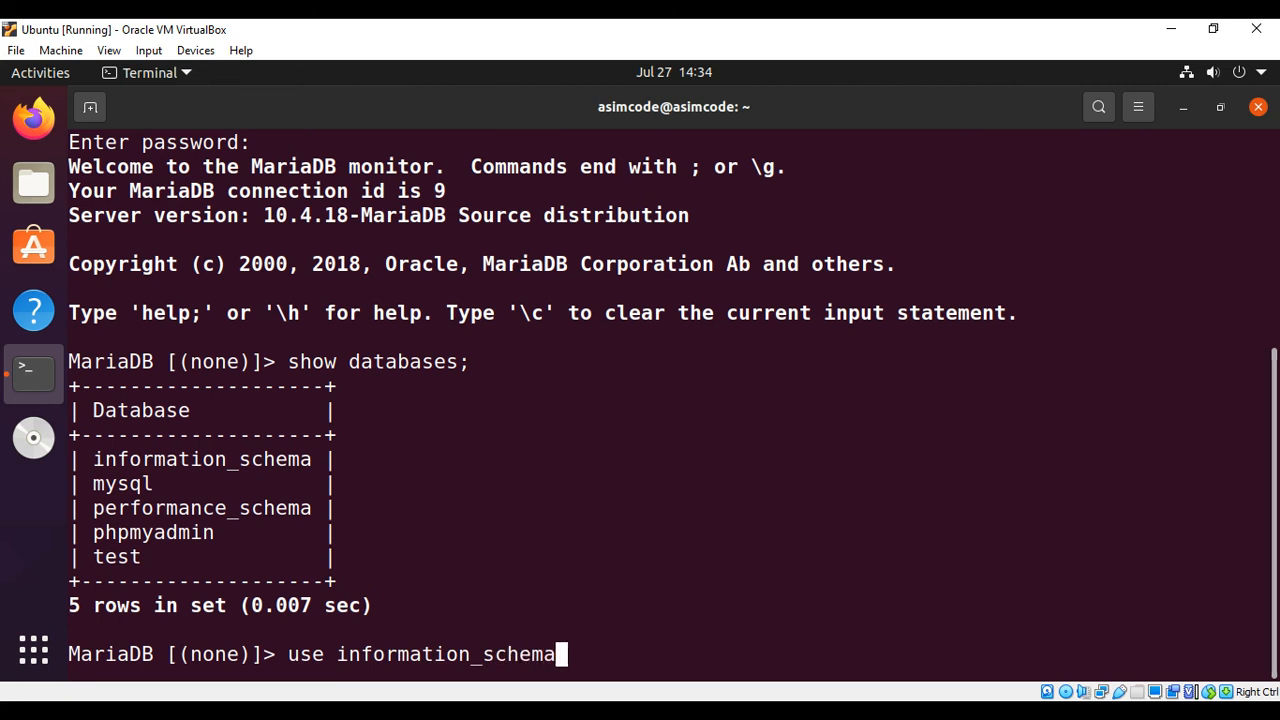
mouse_move(560, 654)
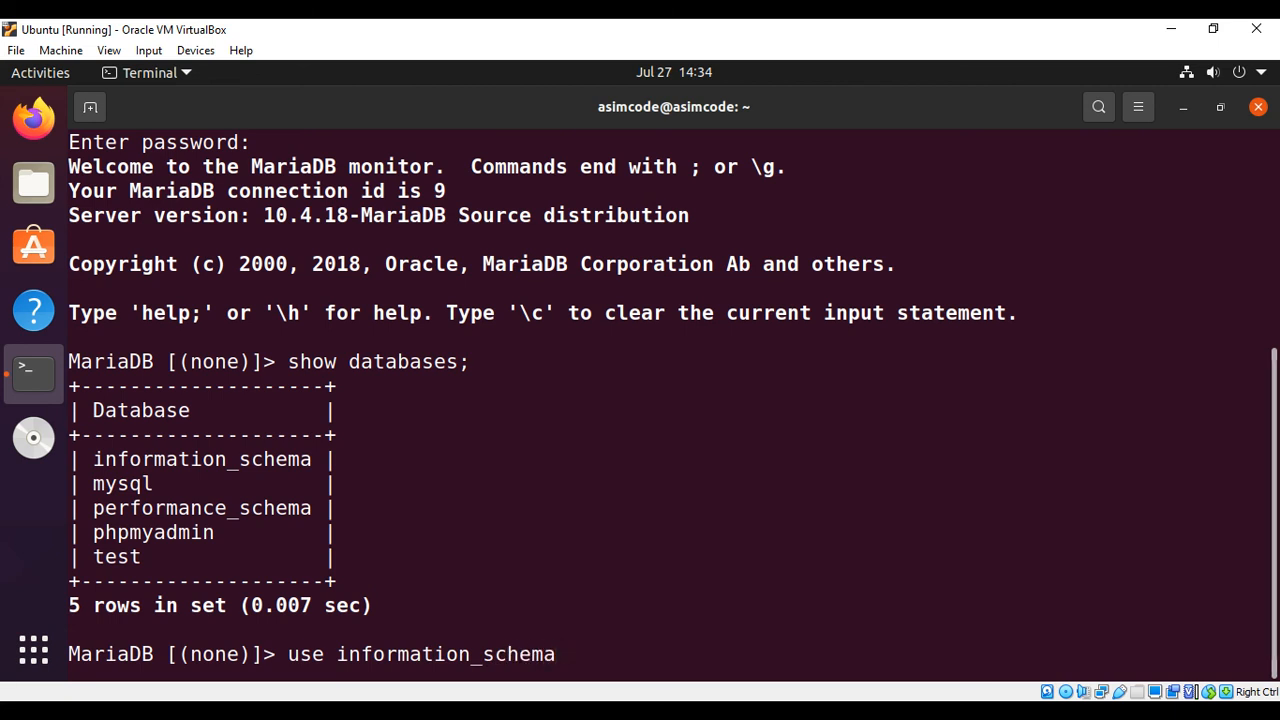
text(;)
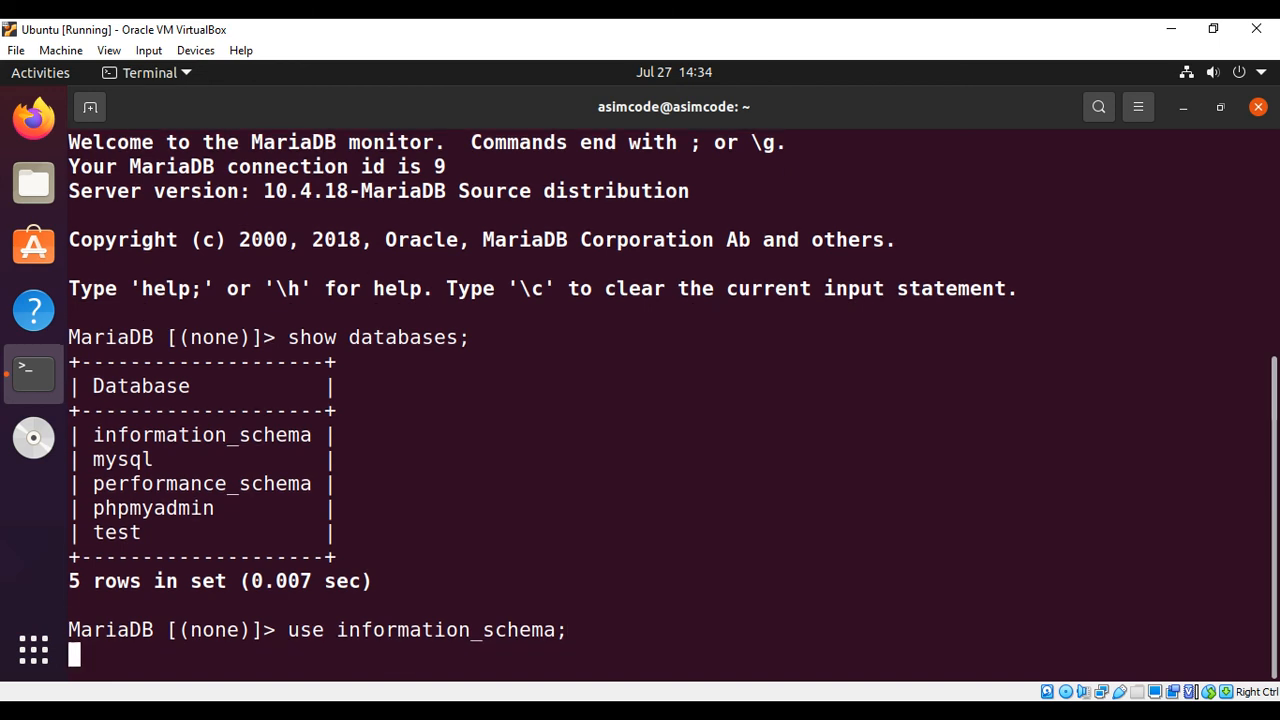
key(Return)
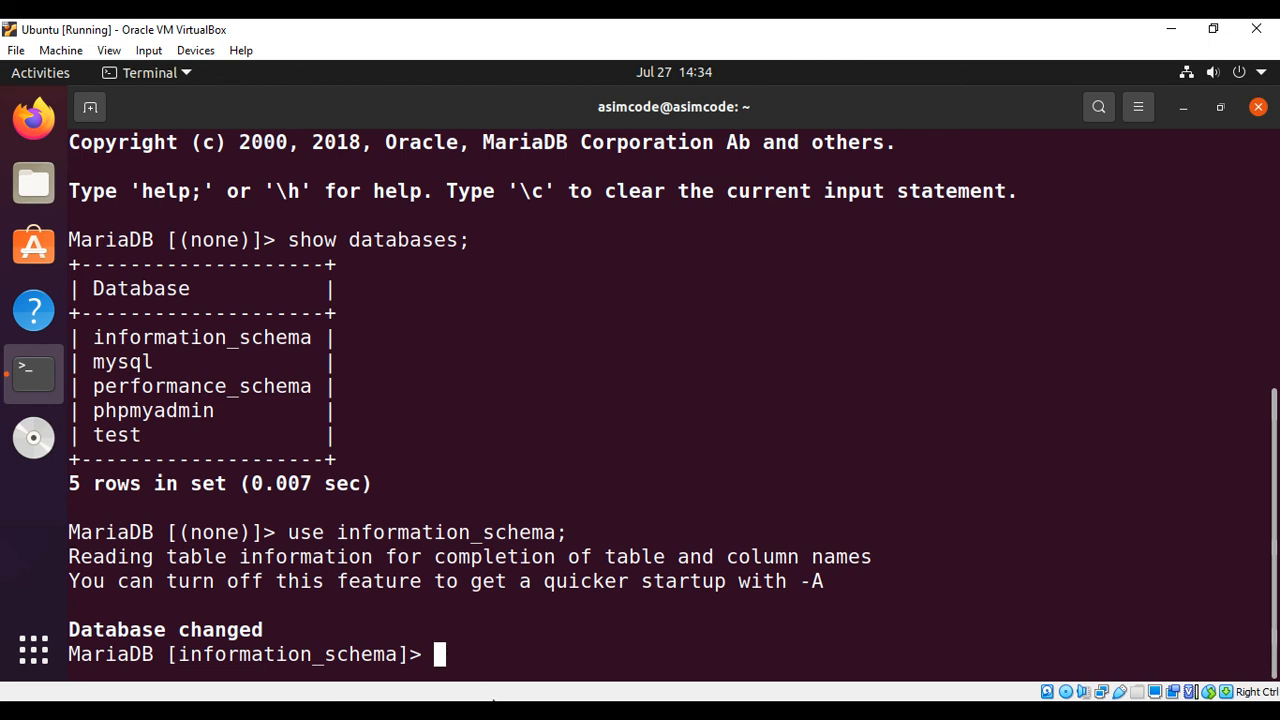
mouse_move(490, 416)
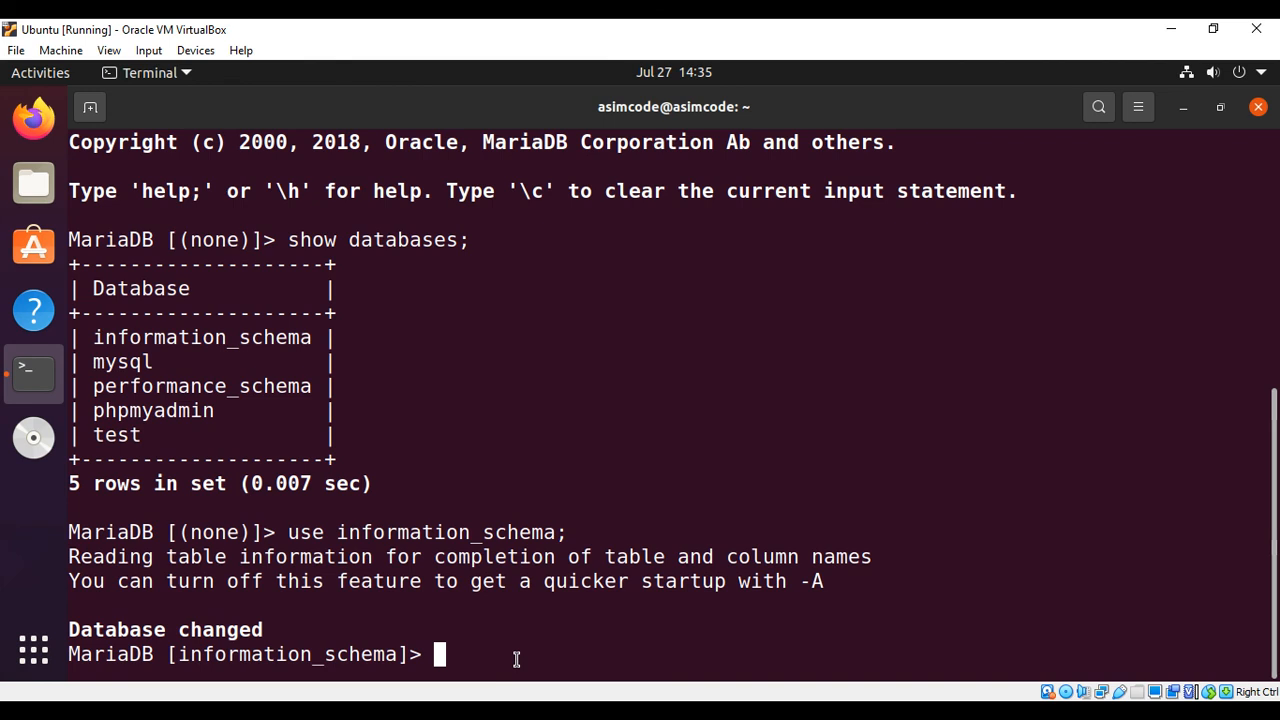
Run show tables; to list the 77 information_schema tables, then maximize the terminal
text(show)
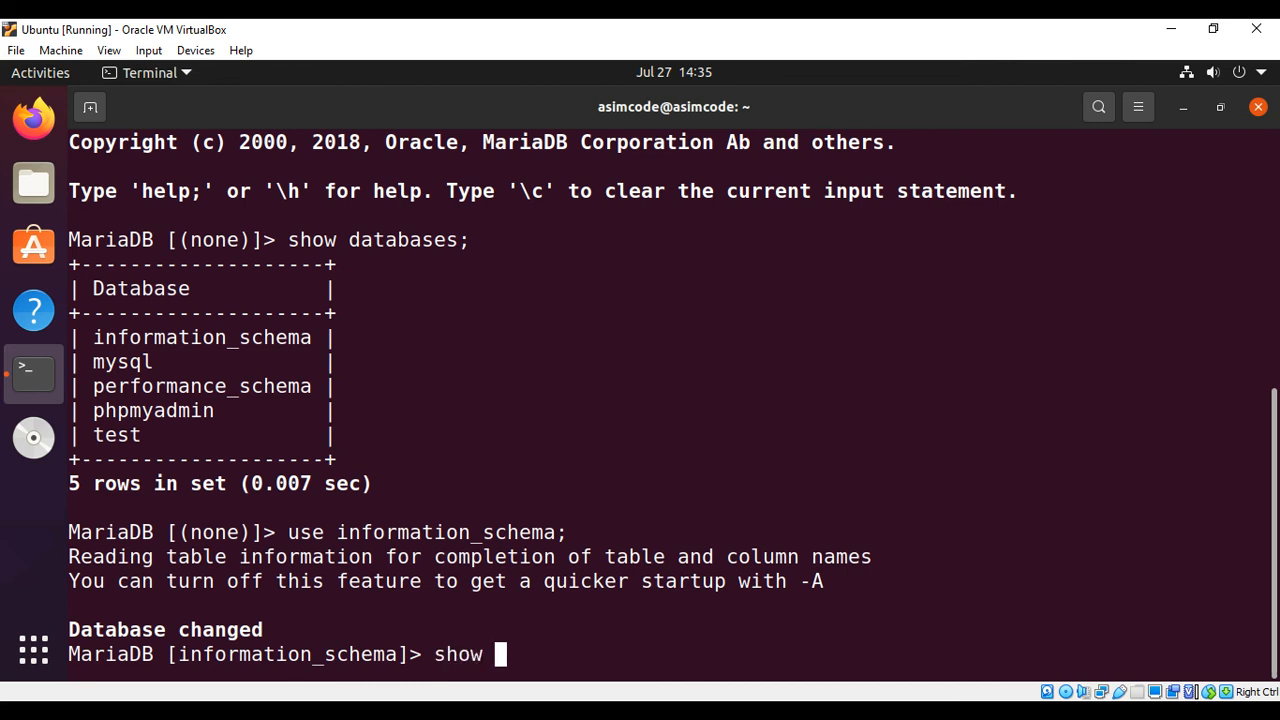
text(tables;)
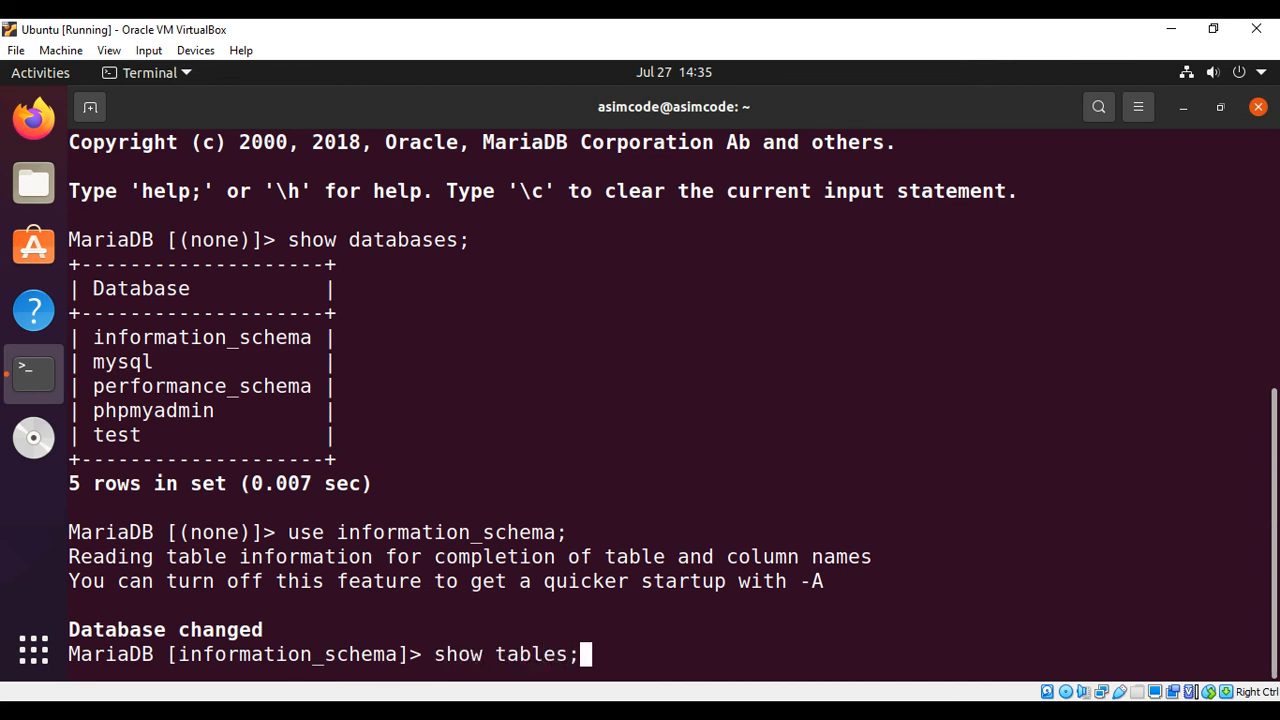
key(Return)
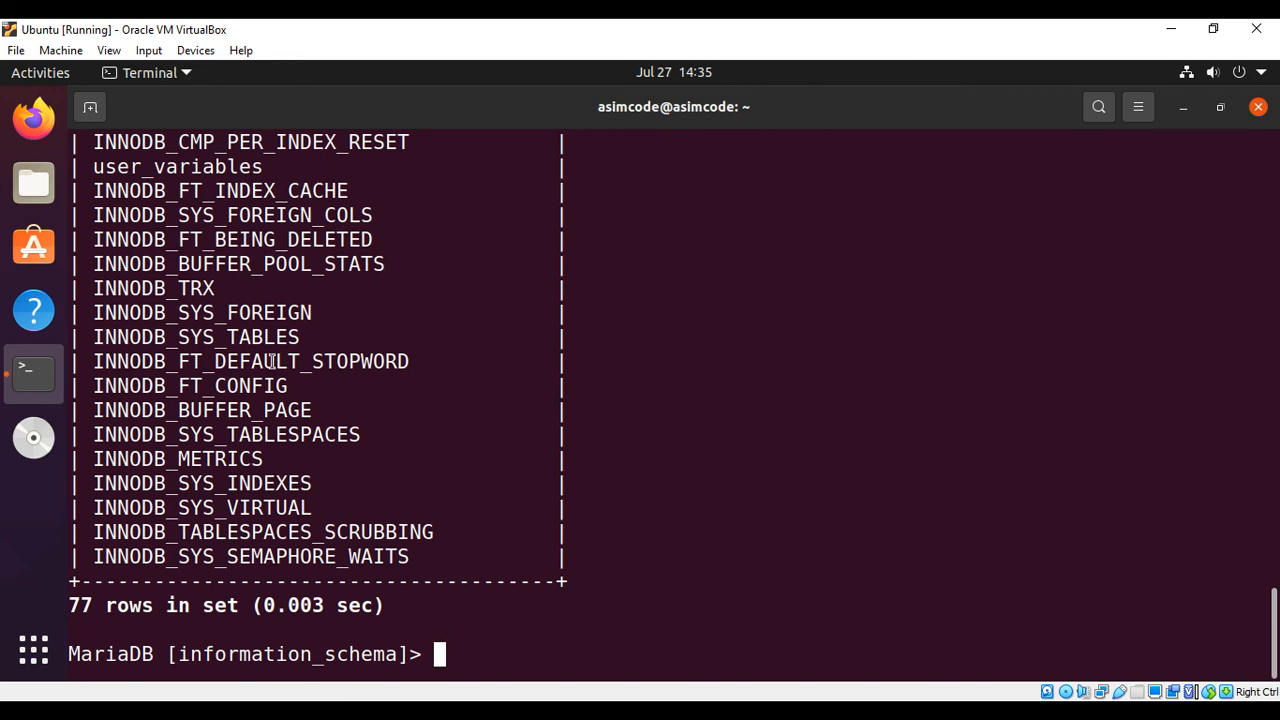
mouse_move(285, 520)
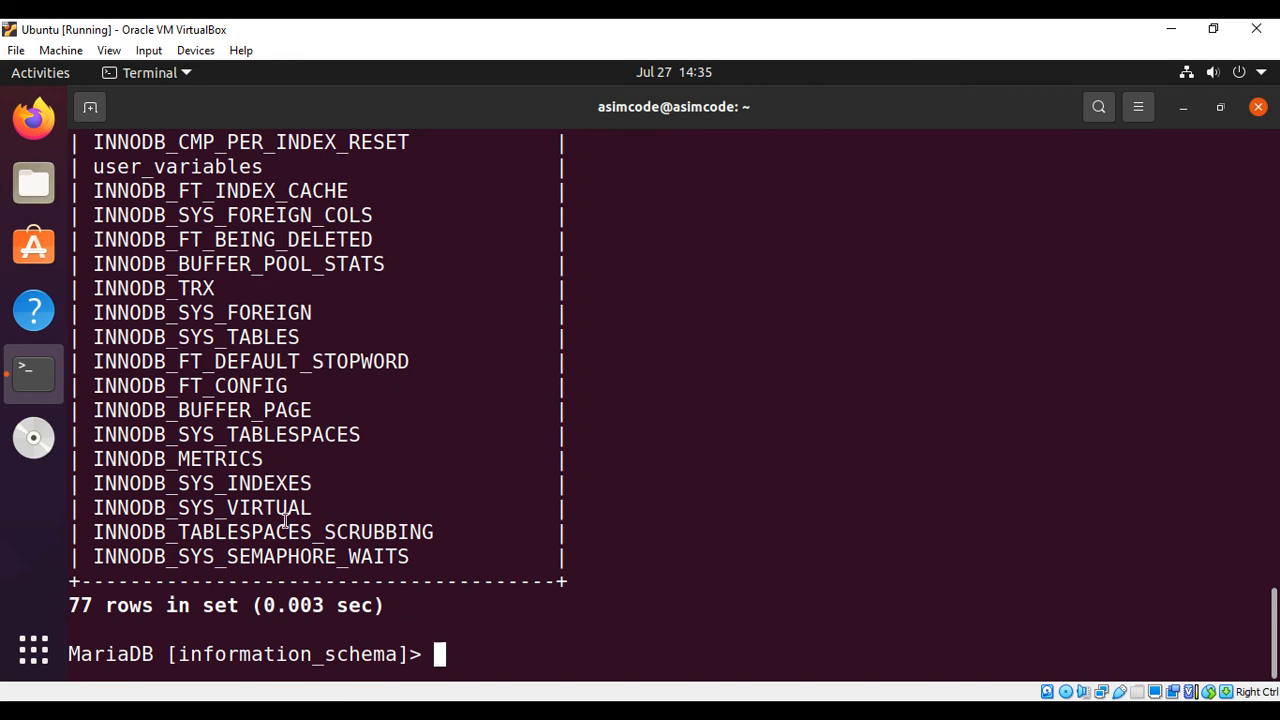
mouse_move(809, 501)
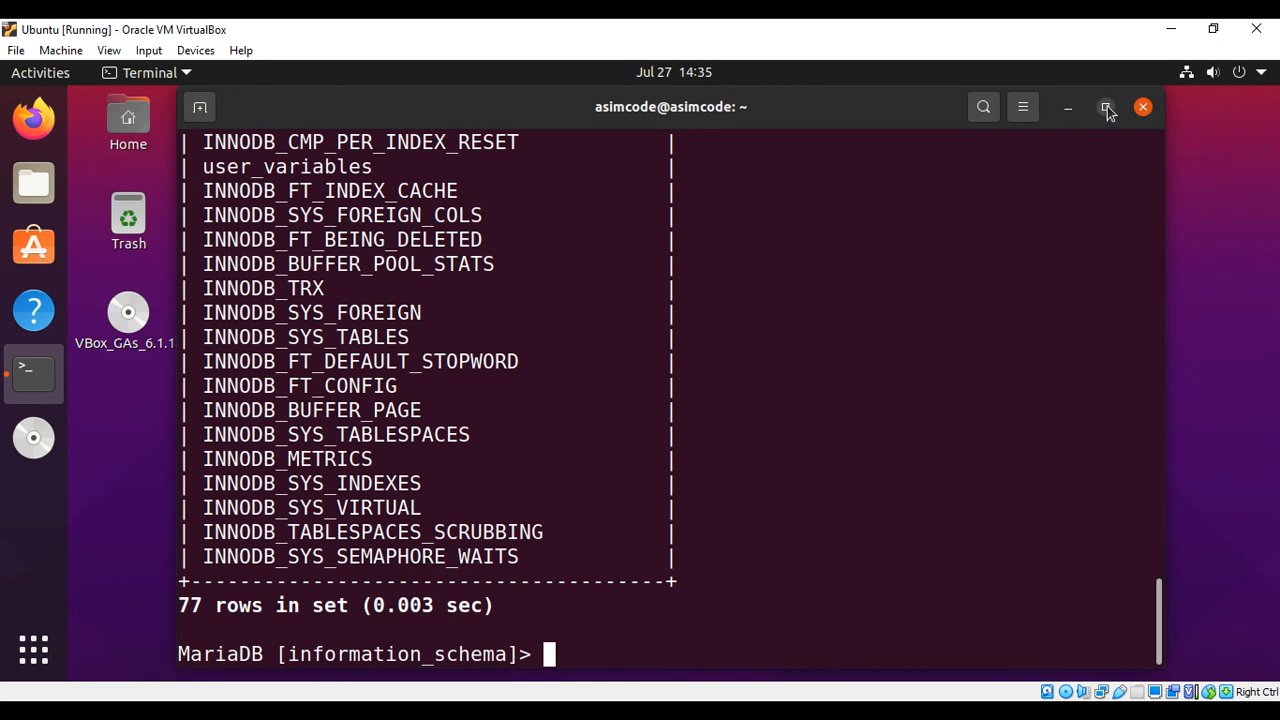
click(1107, 107)
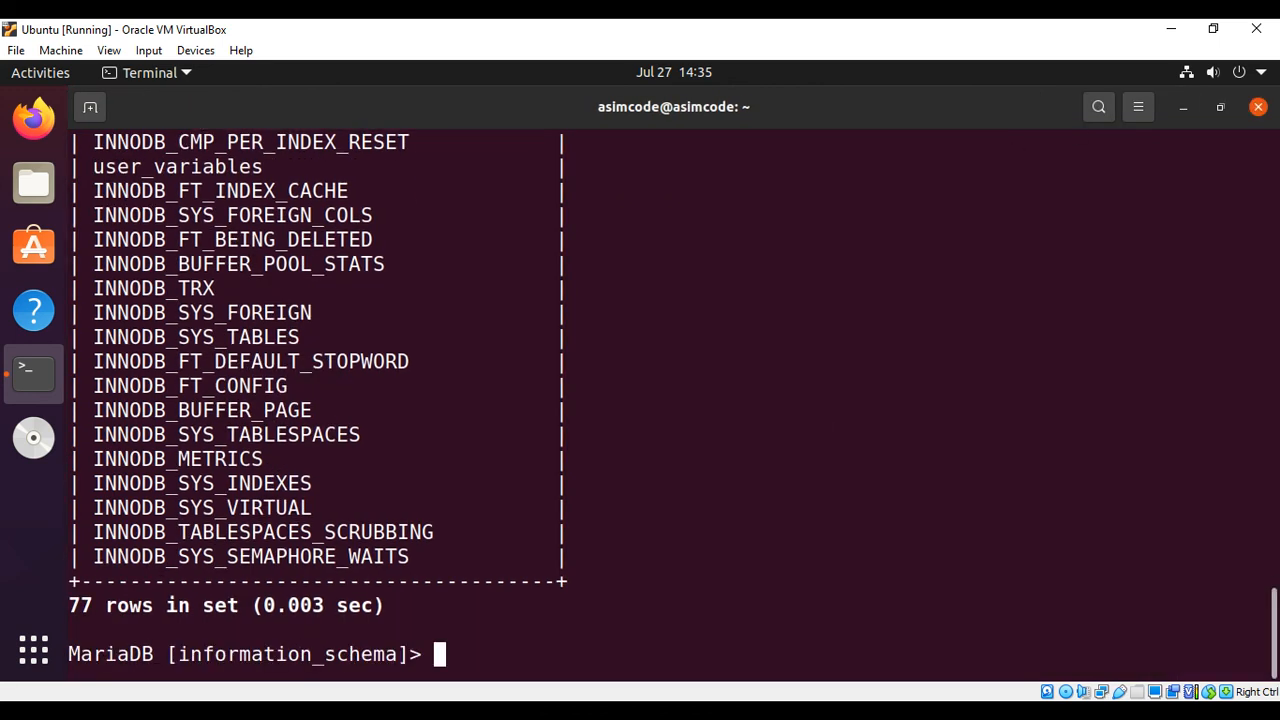